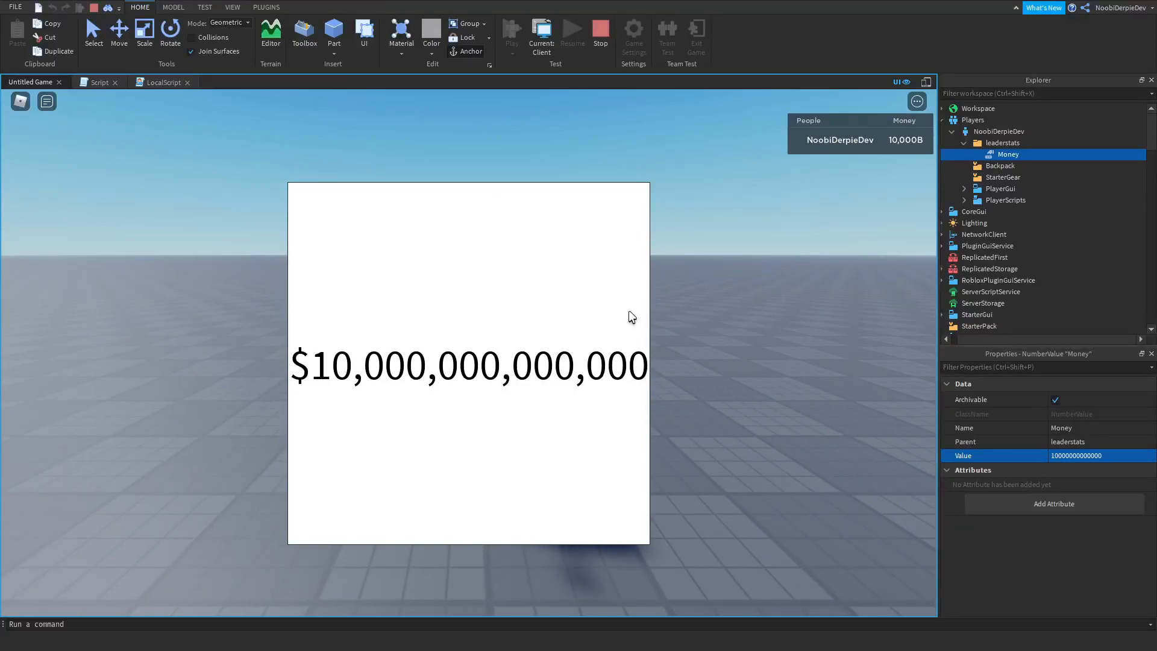
pyautogui.moveTo(655, 414)
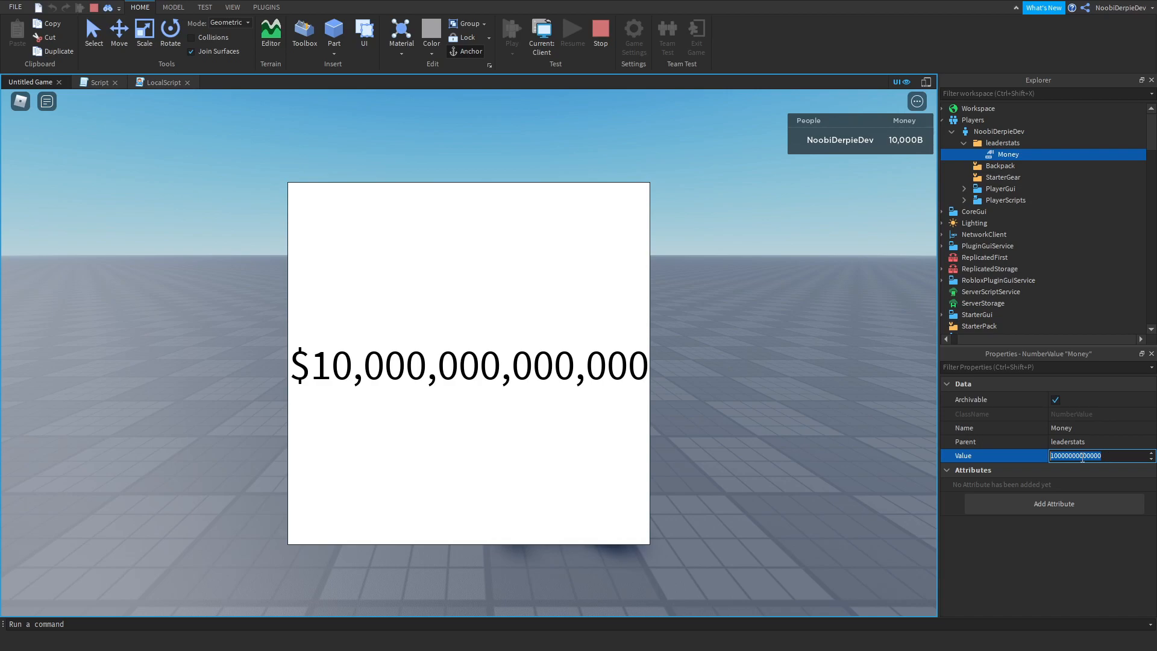
# Step: Stop the running playtest to return to the edit view
pyautogui.click(601, 32)
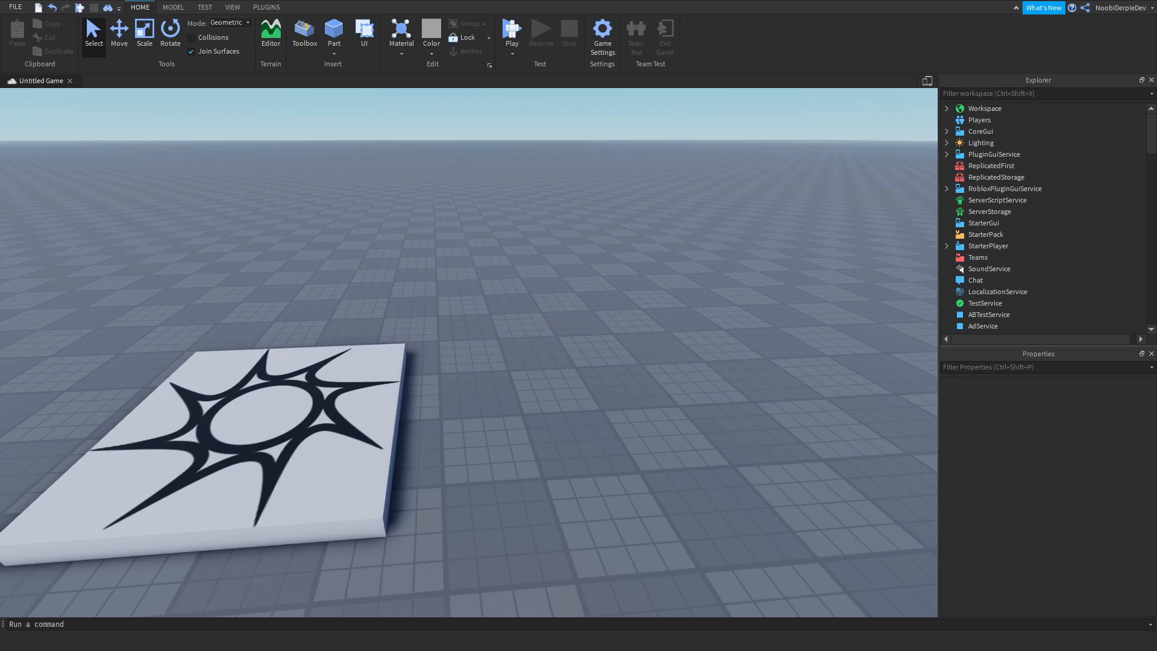
pyautogui.click(998, 200)
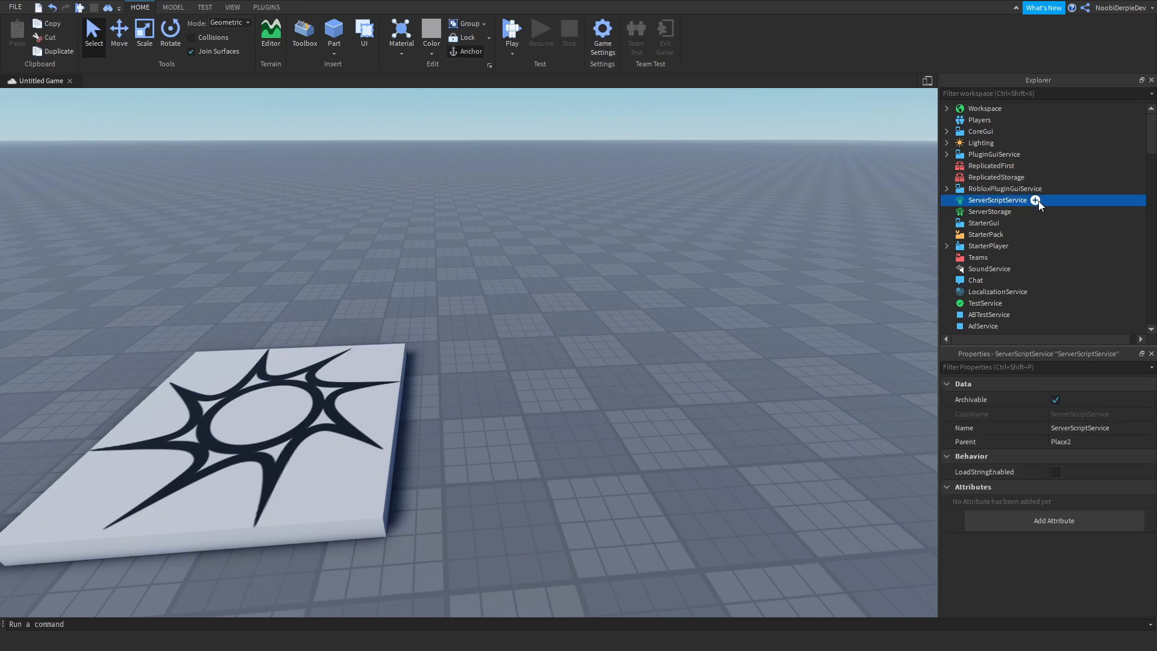
pyautogui.click(1036, 201)
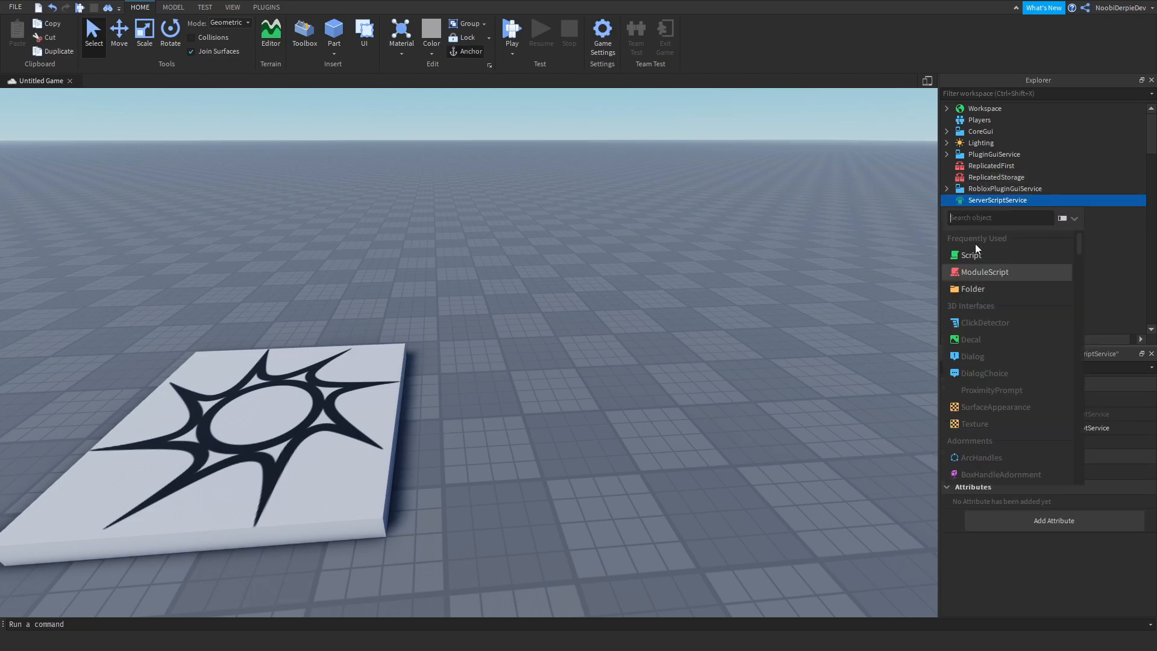
pyautogui.click(971, 255)
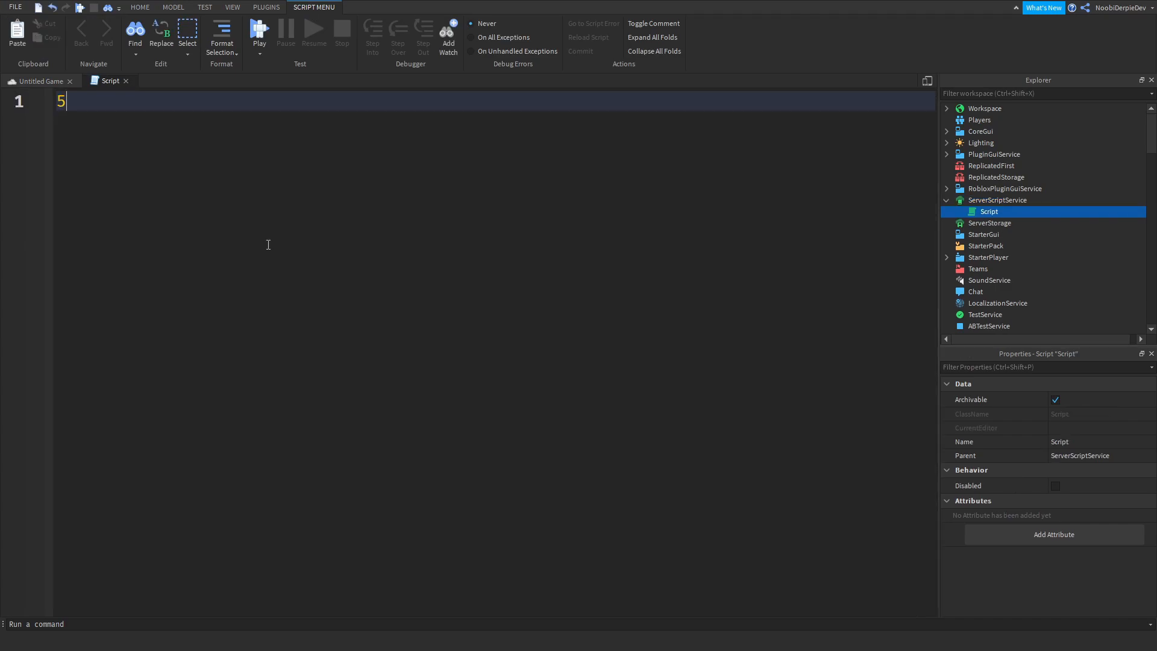
pyautogui.write('00000')
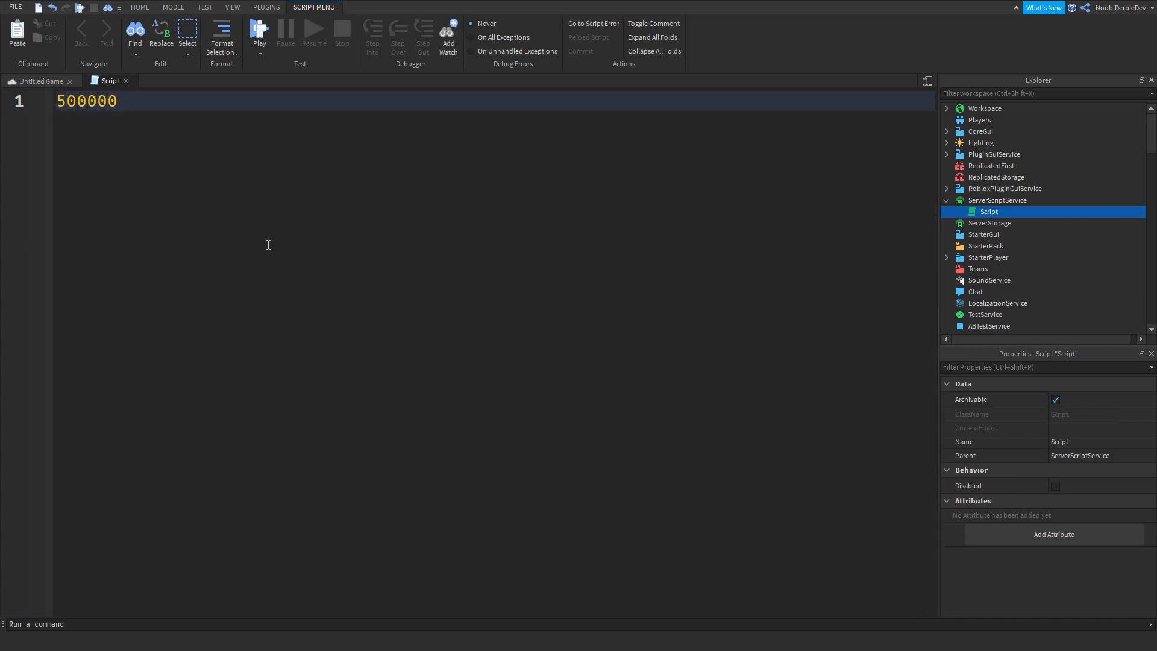
pyautogui.write('500,000')
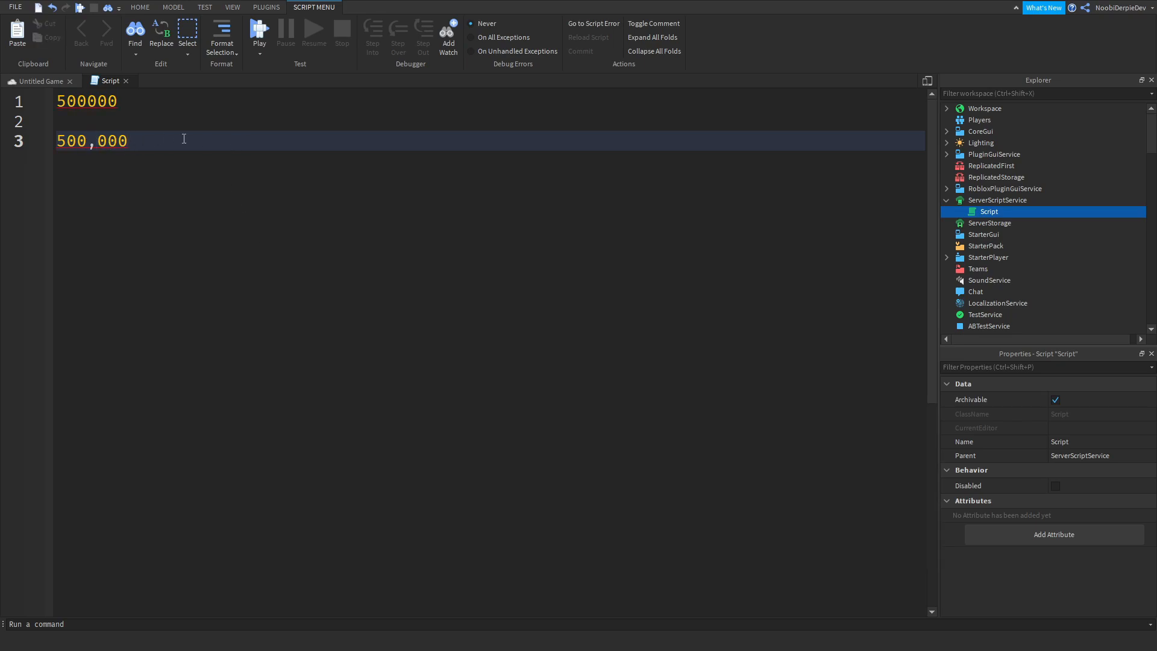
pyautogui.write('1')
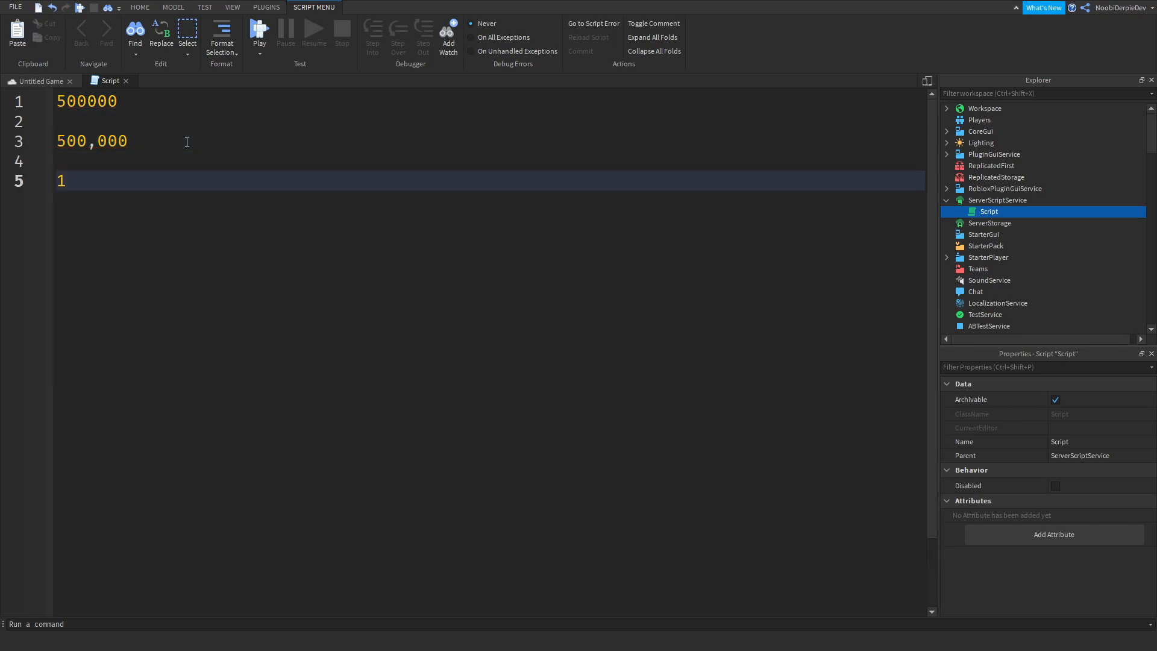
pyautogui.write(',000,000,000')
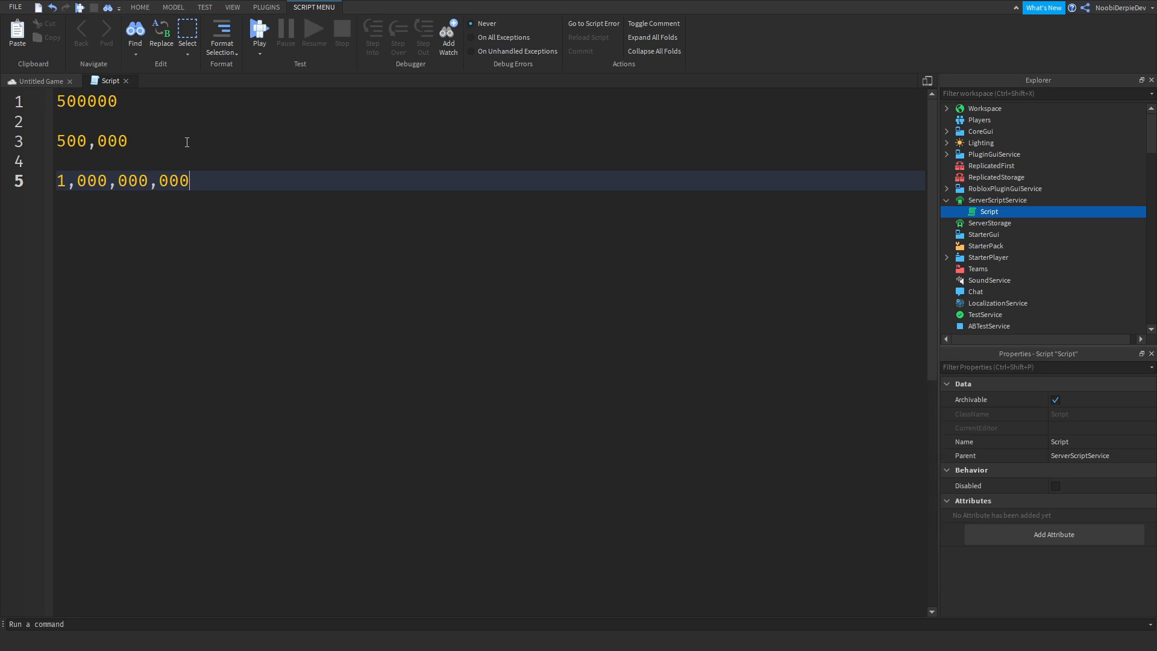
pyautogui.click(997, 200)
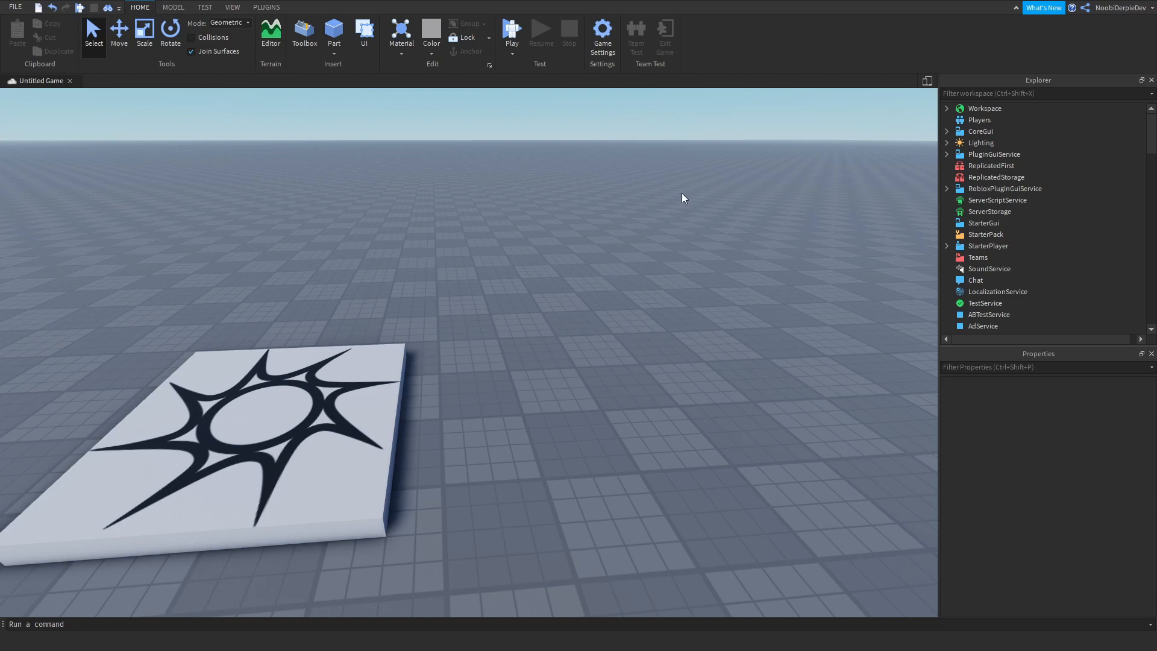
# Step: Add a Script to ServerScriptService with local Players = game:GetService("Players") and Players.PlayerAdded:Connect
pyautogui.click(998, 200)
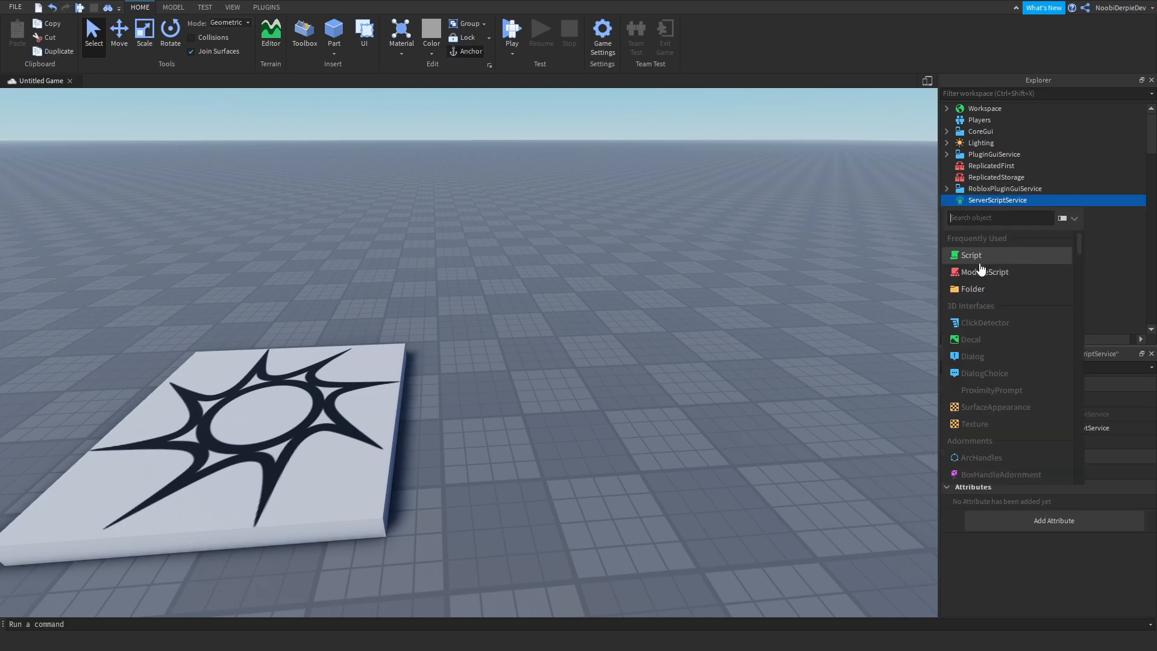
pyautogui.click(970, 254)
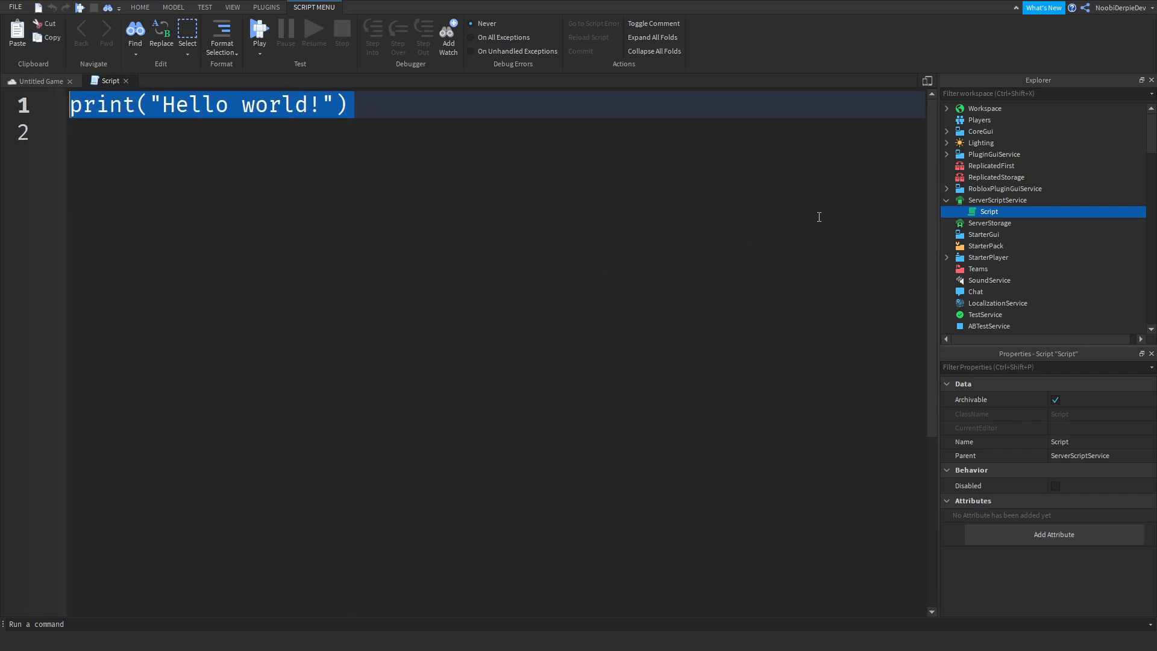
pyautogui.click(998, 200)
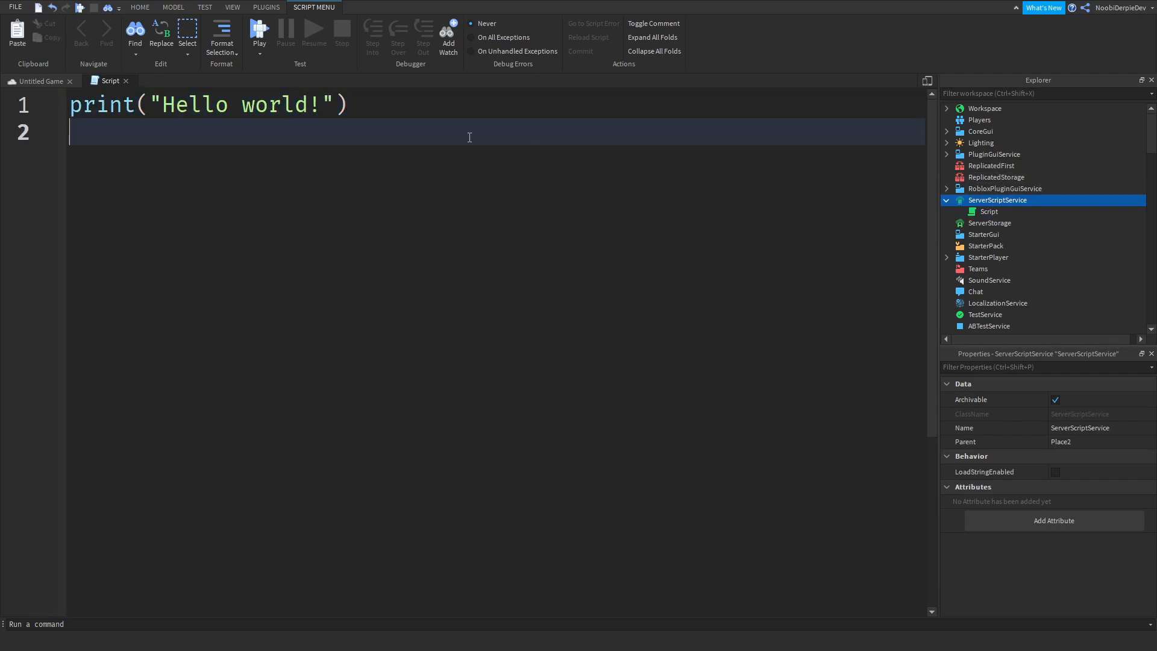
pyautogui.moveTo(106, 30)
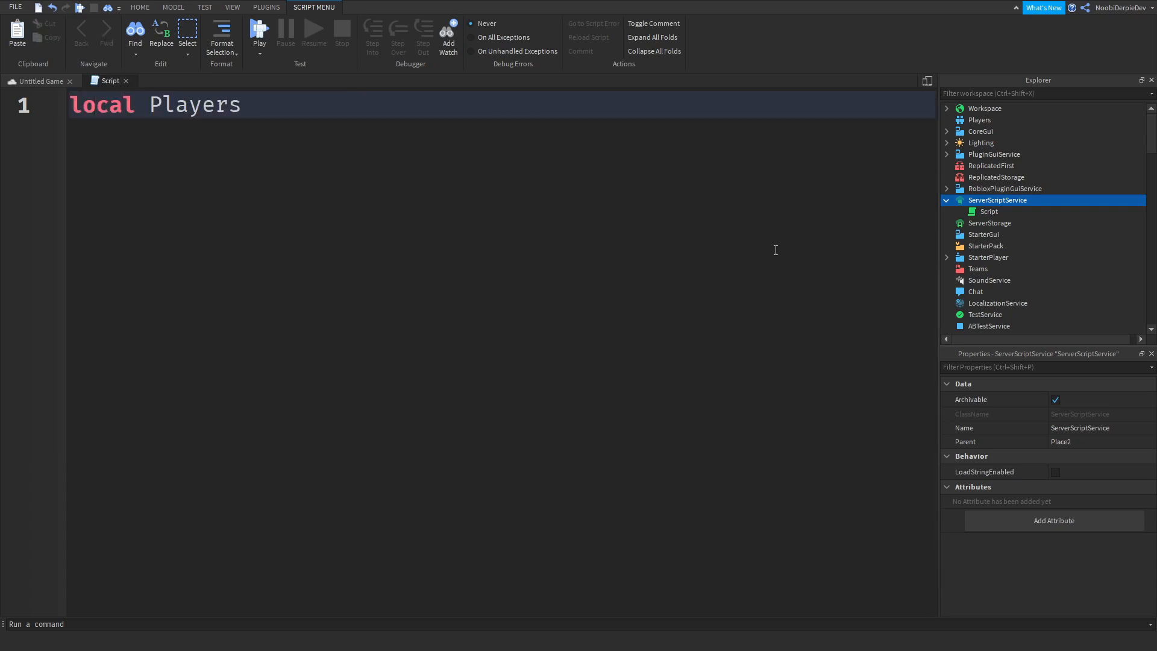
pyautogui.write('= game:GetService("Players\')")')
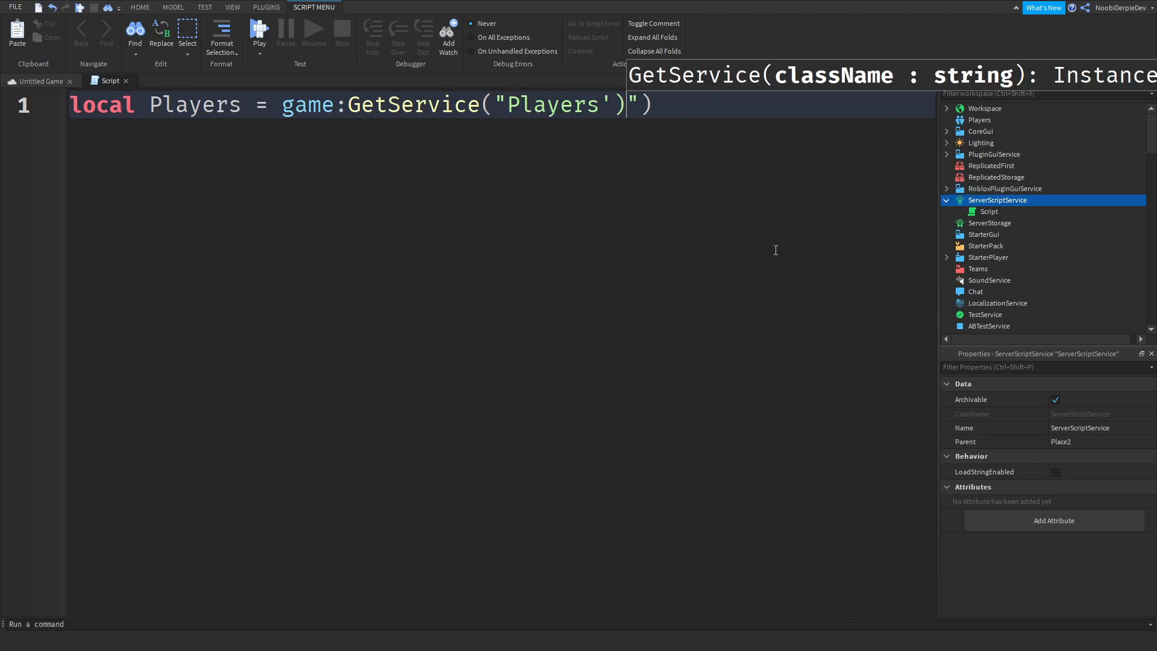
pyautogui.press('Enter')
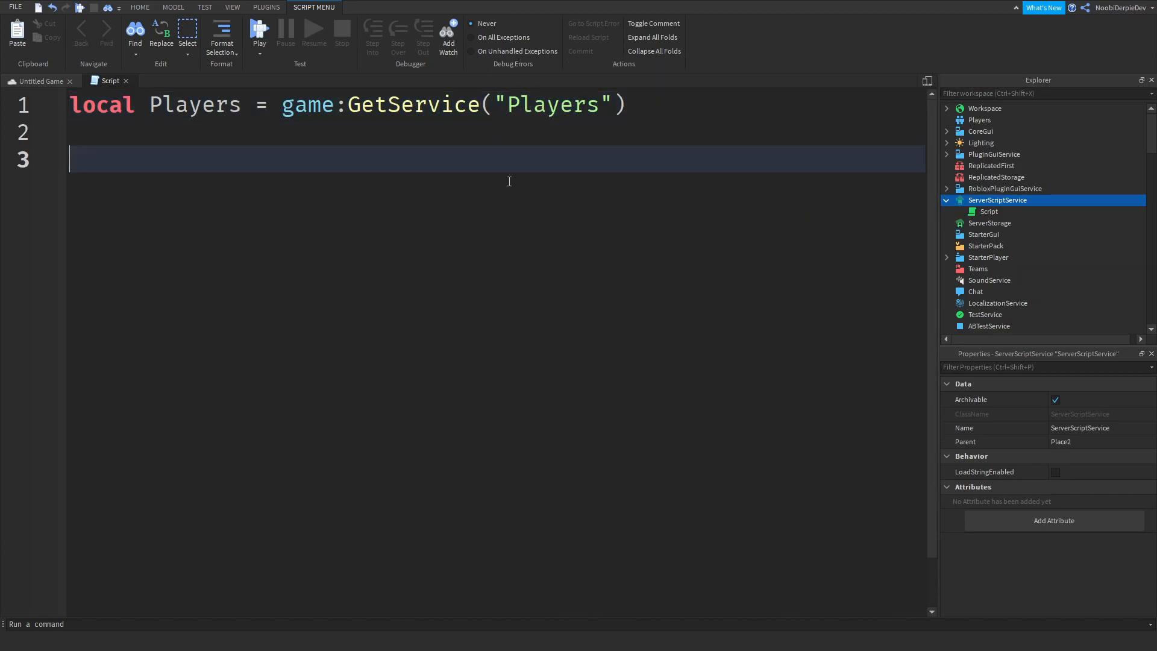
pyautogui.write('Players.PlayerAdded:Connect(function(Player')
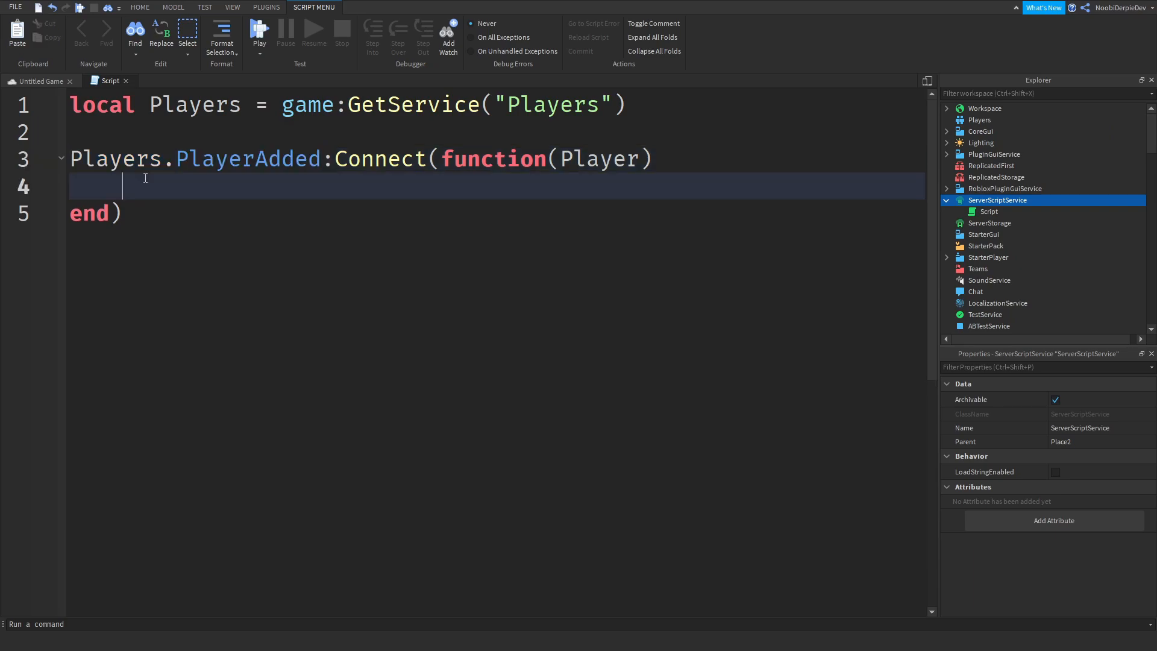
# Step: Create a Folder via Instance.new, name it "leaderstats" and parent it to Player
pyautogui.write('local lead')
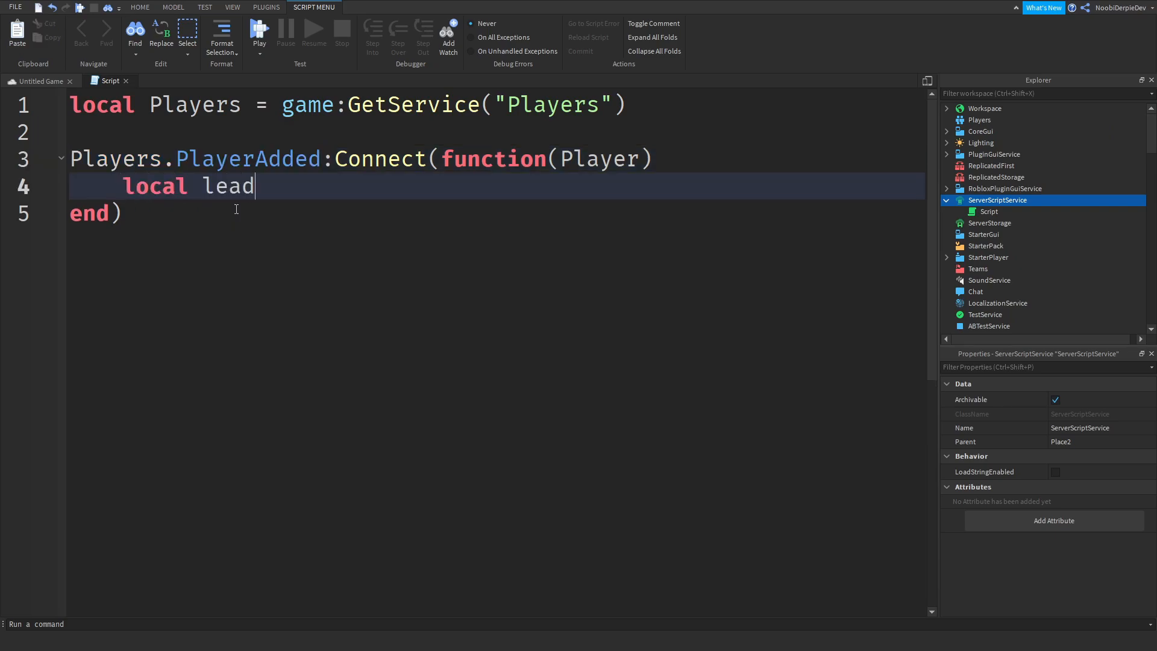
pyautogui.write('erstats =')
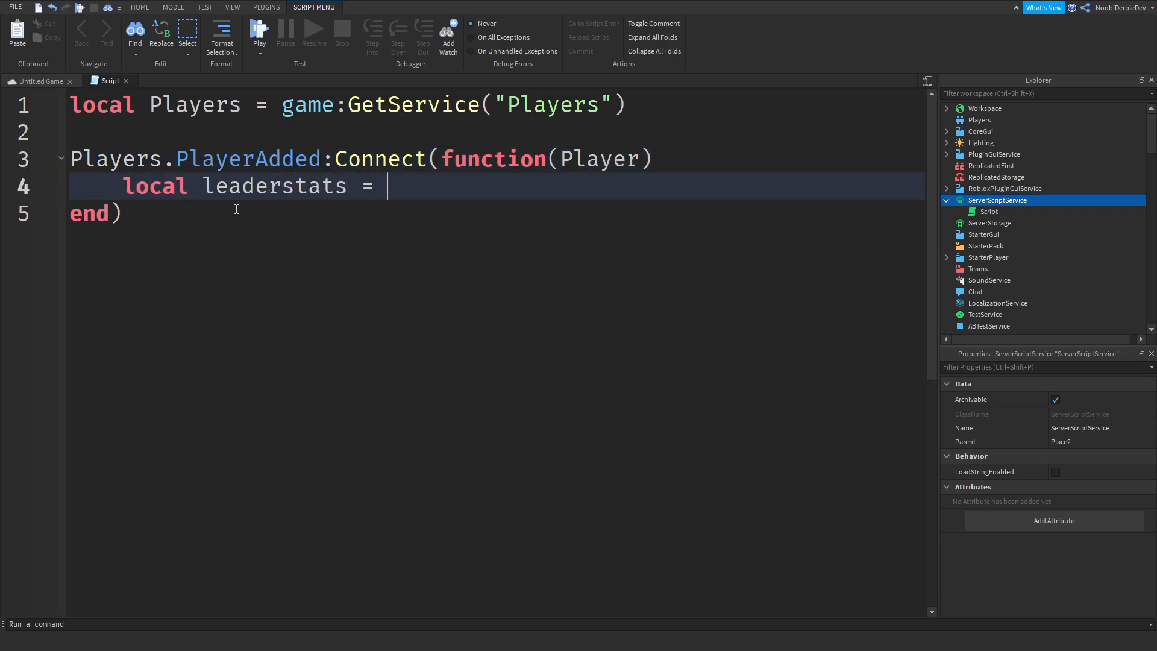
pyautogui.write('Instance.new(F')
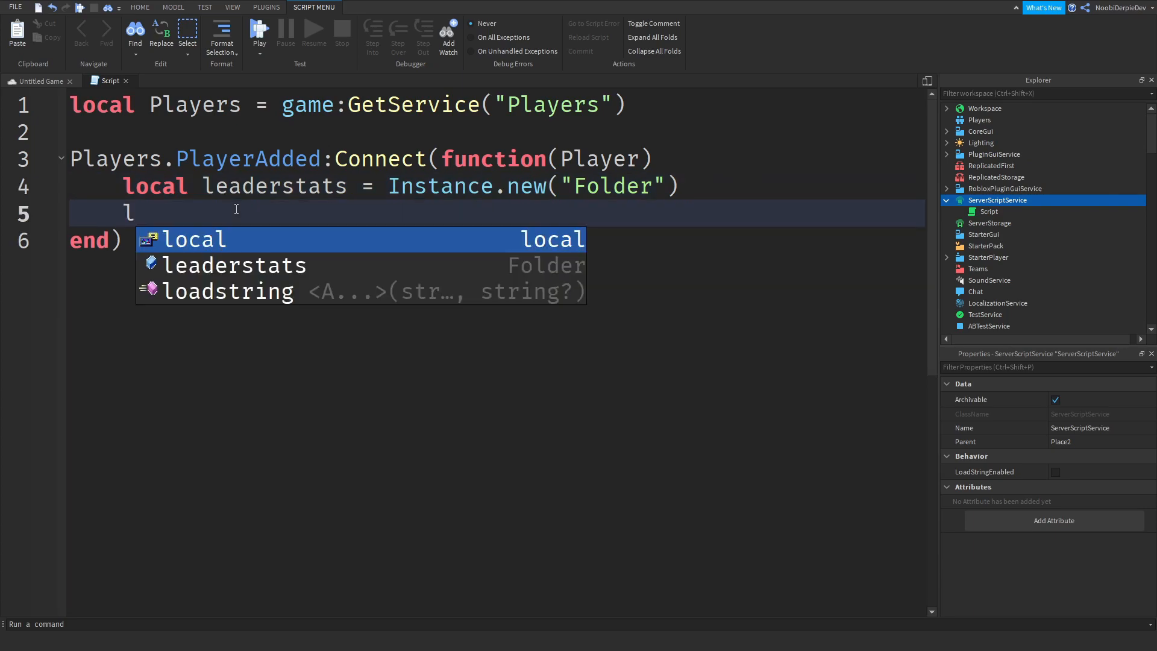
pyautogui.write('eaderstats.Name = "lead"')
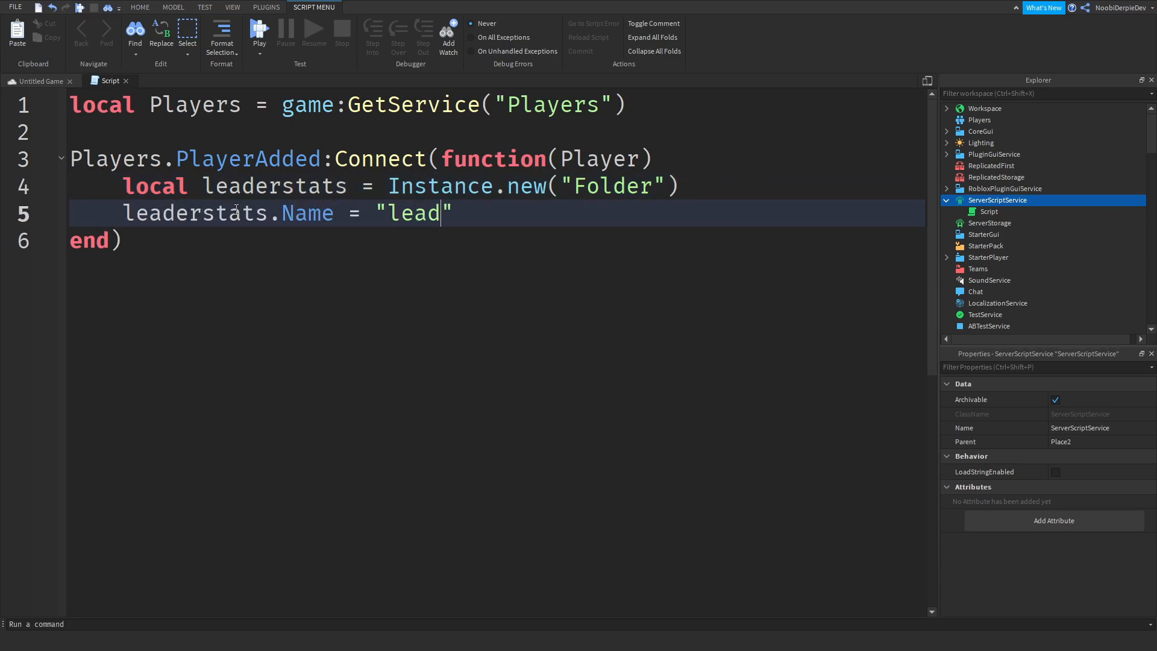
pyautogui.write('rsa')
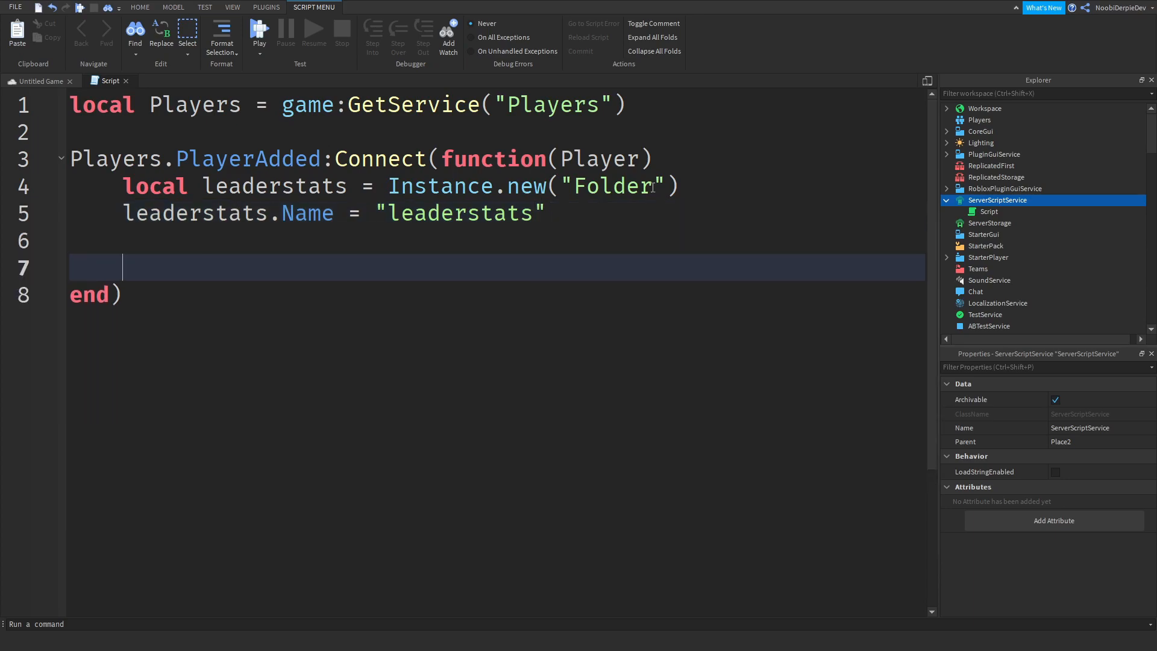
pyautogui.write('leaderstats.Parent =')
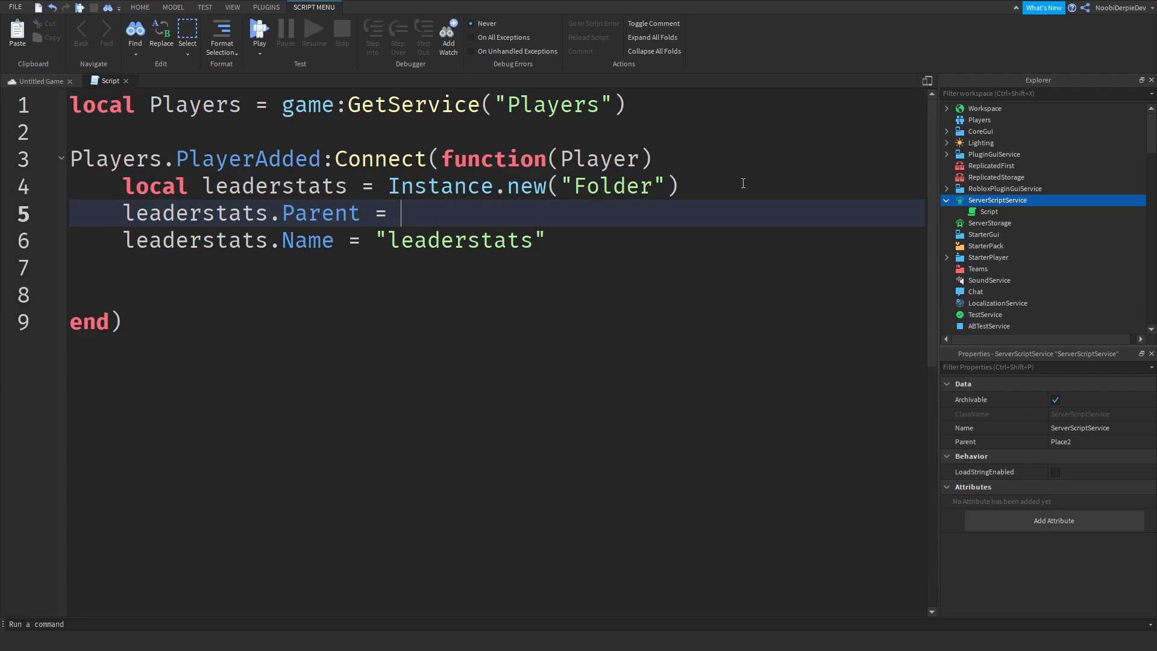
pyautogui.write('Player')
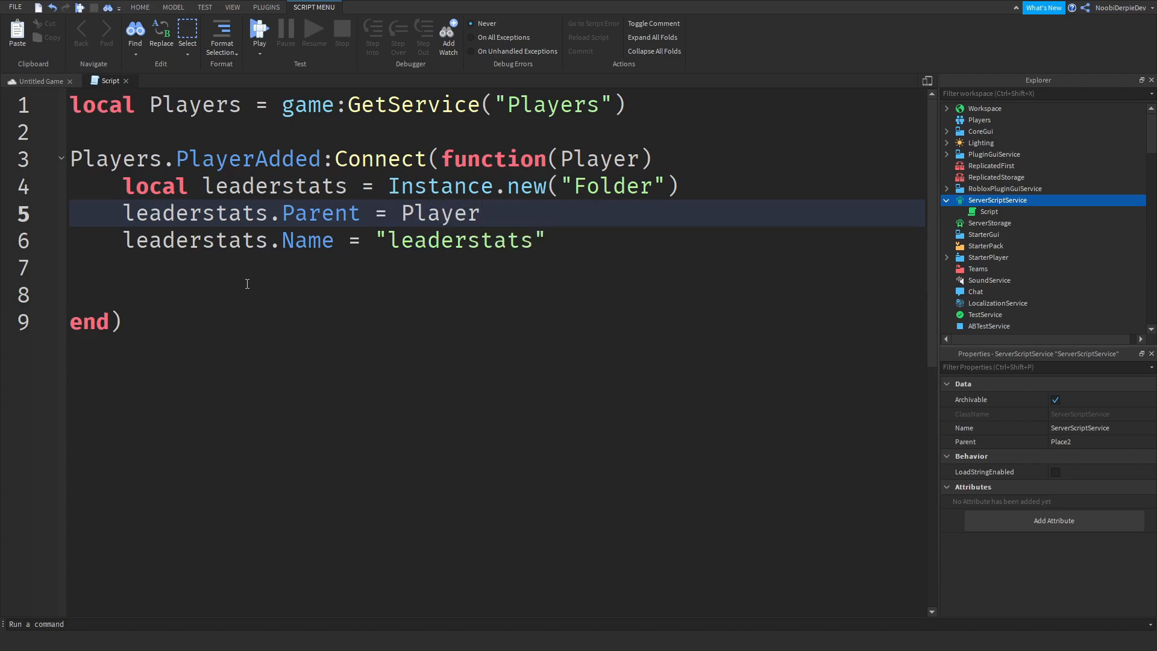
pyautogui.press('enter')
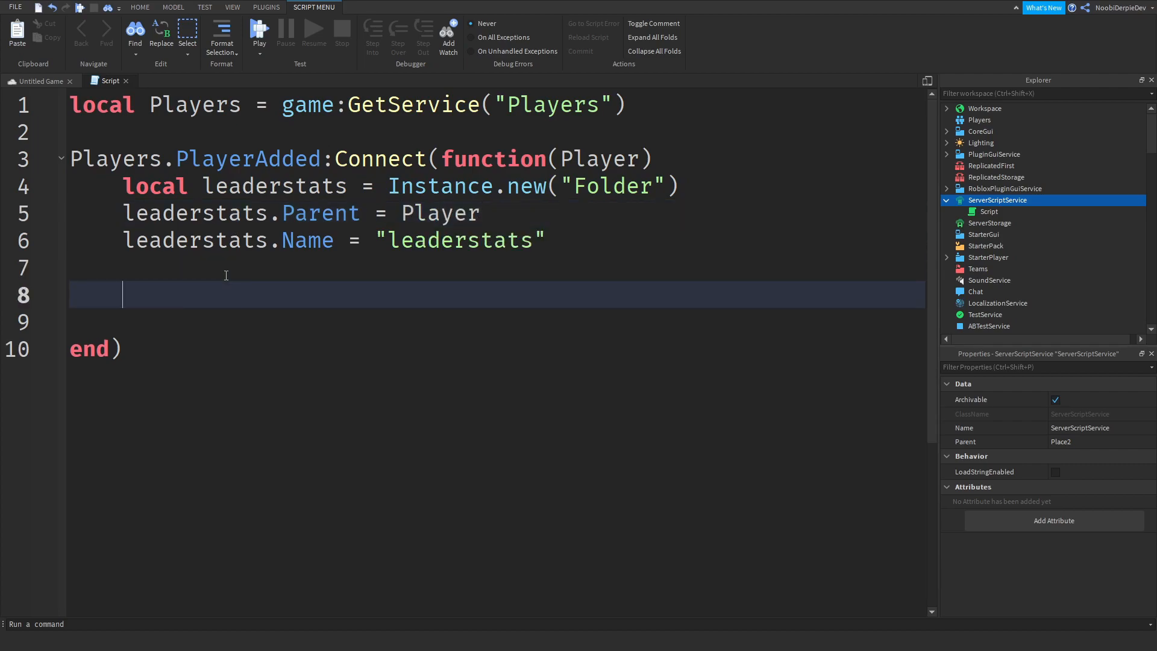
# Step: Add a NumberValue parented to Player, named "Money", with Value 500
pyautogui.write('local Mo')
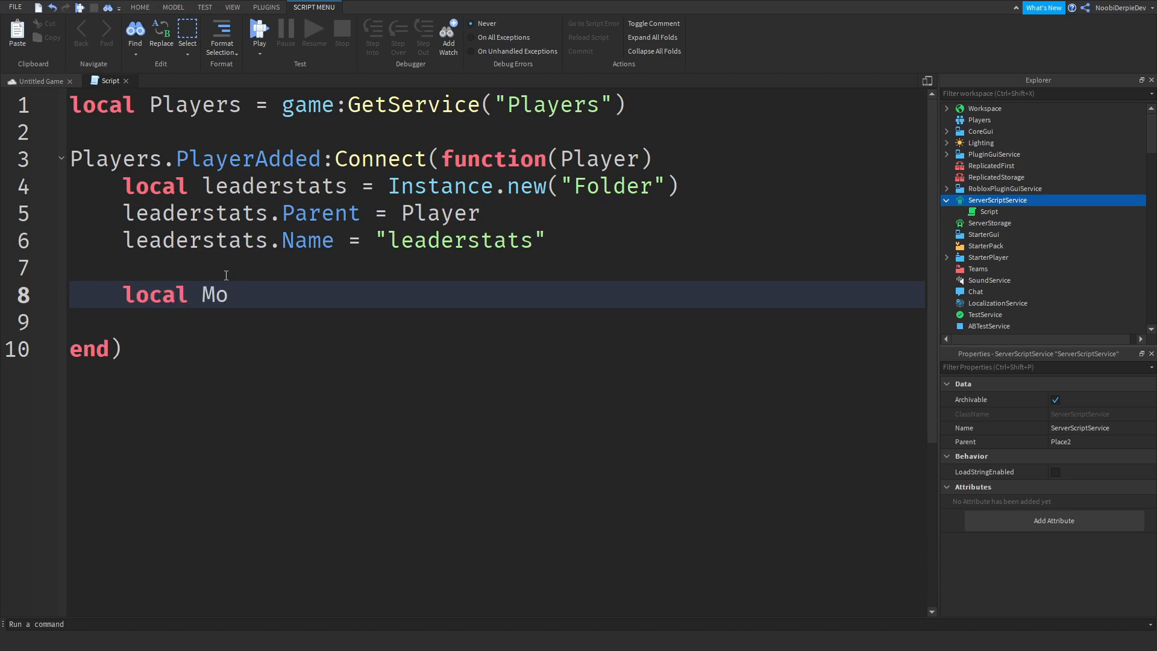
pyautogui.write('ney = Instance.N')
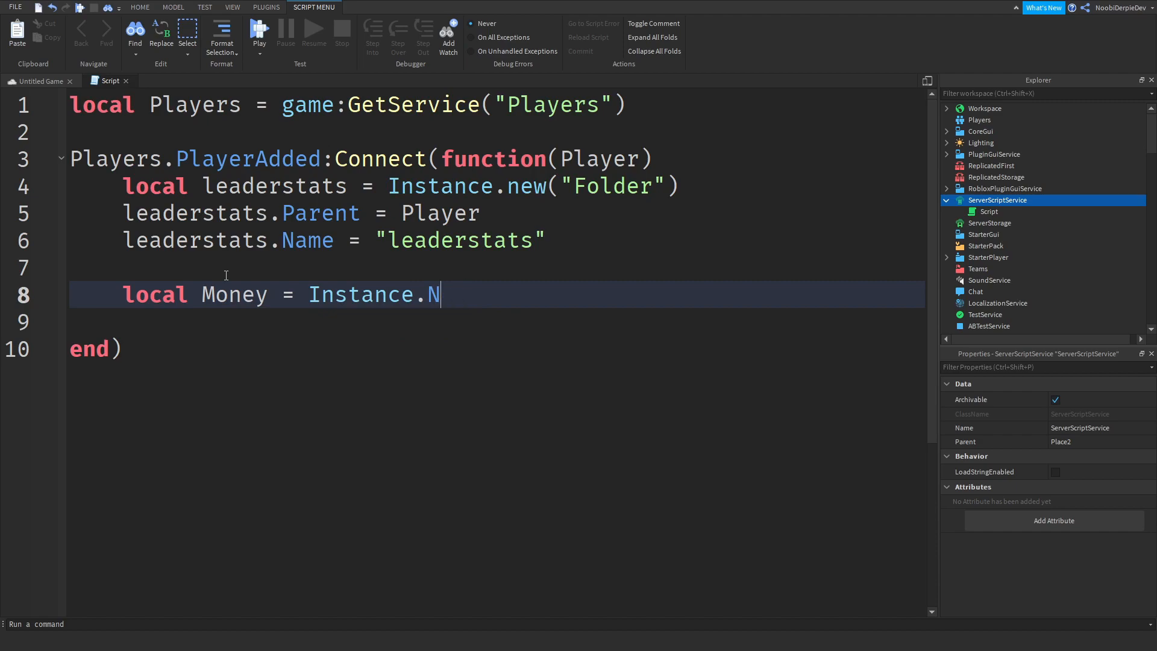
pyautogui.write('ew("')
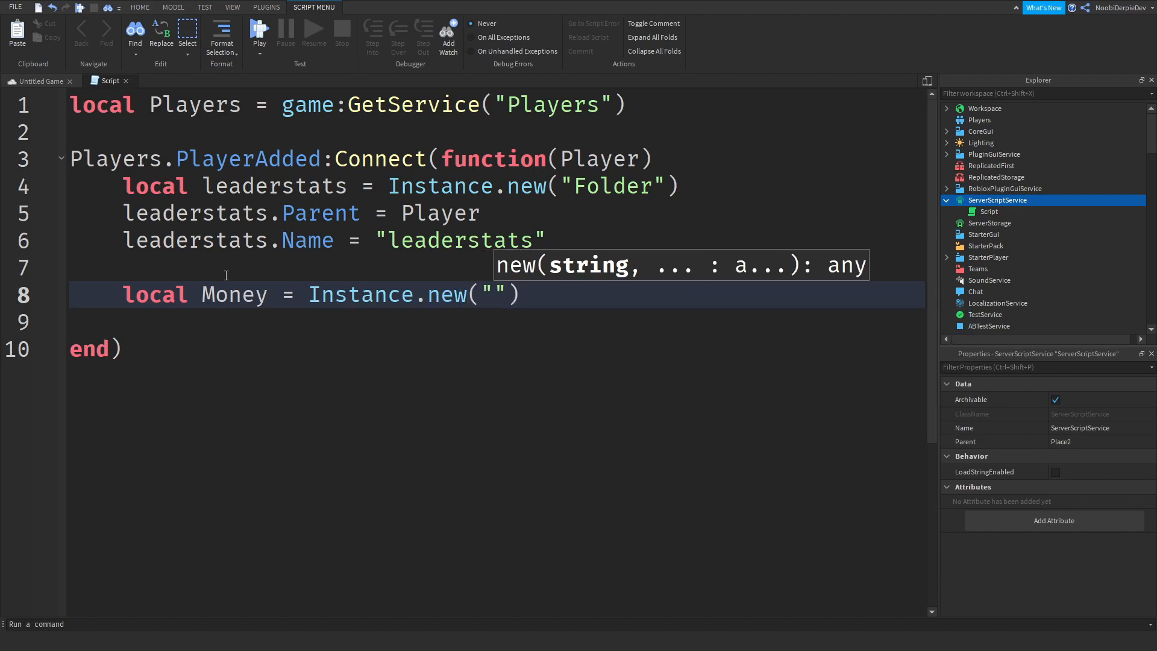
pyautogui.write('NumberValue')
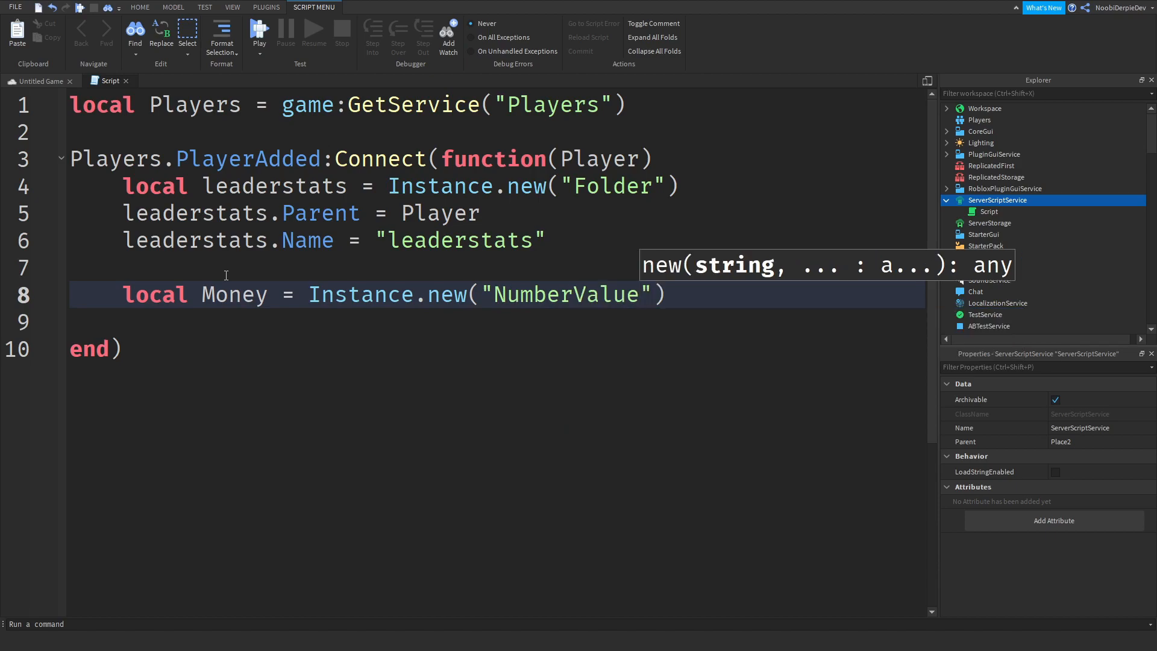
pyautogui.write('Money.Parent =')
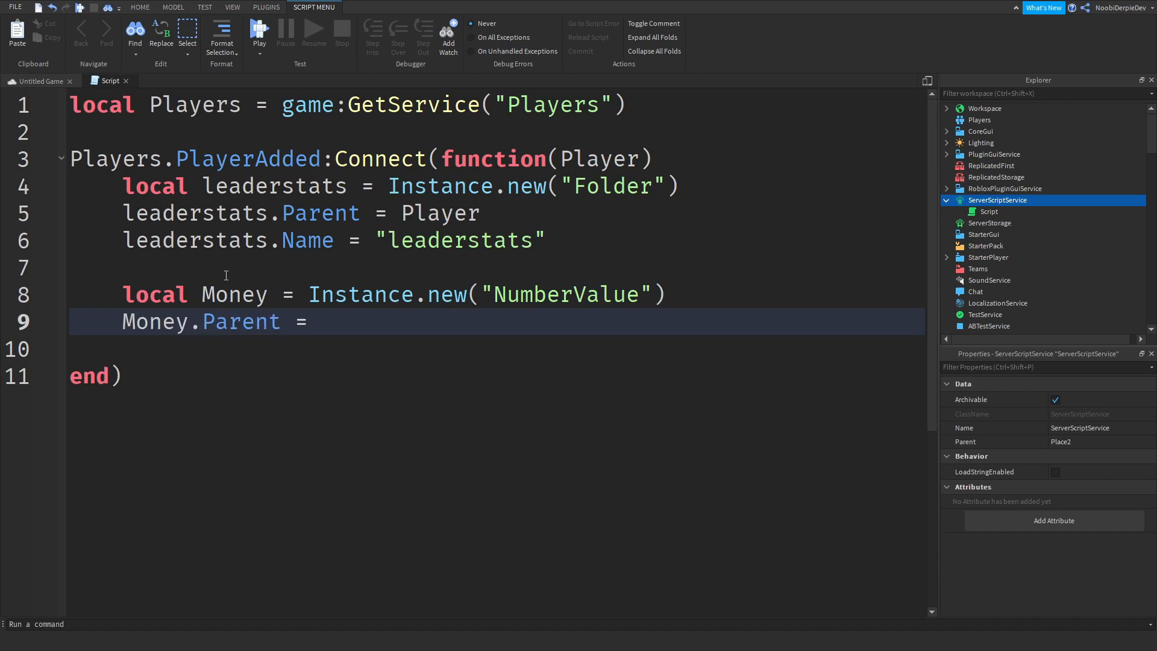
pyautogui.write('Player')
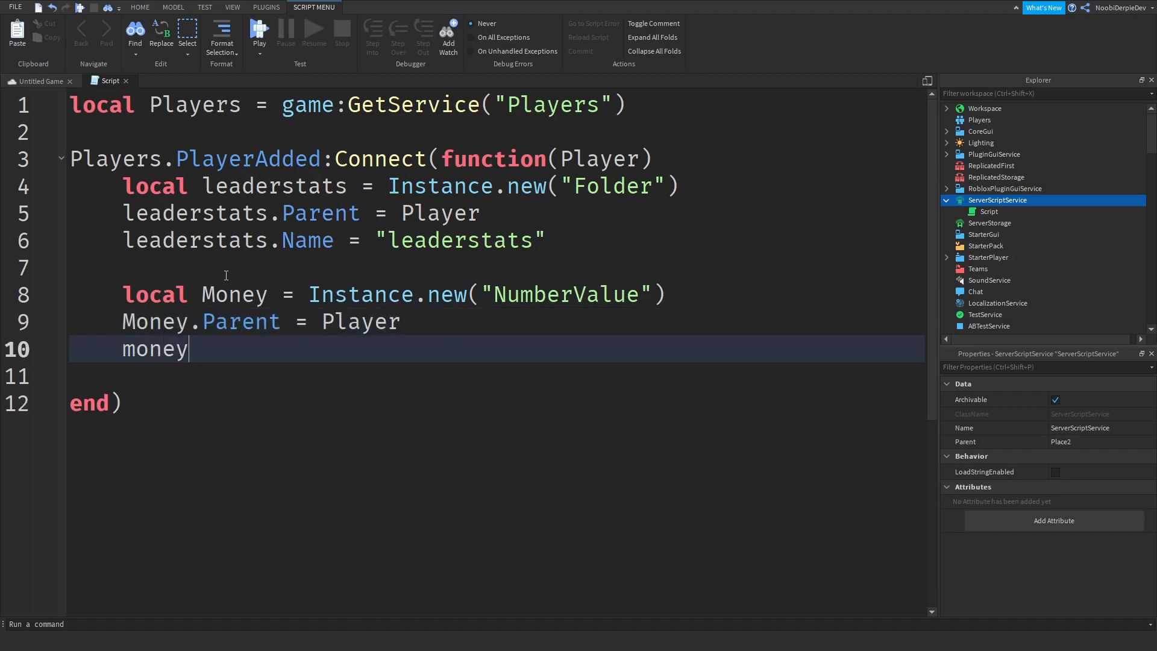
pyautogui.write('Money.Name = ""')
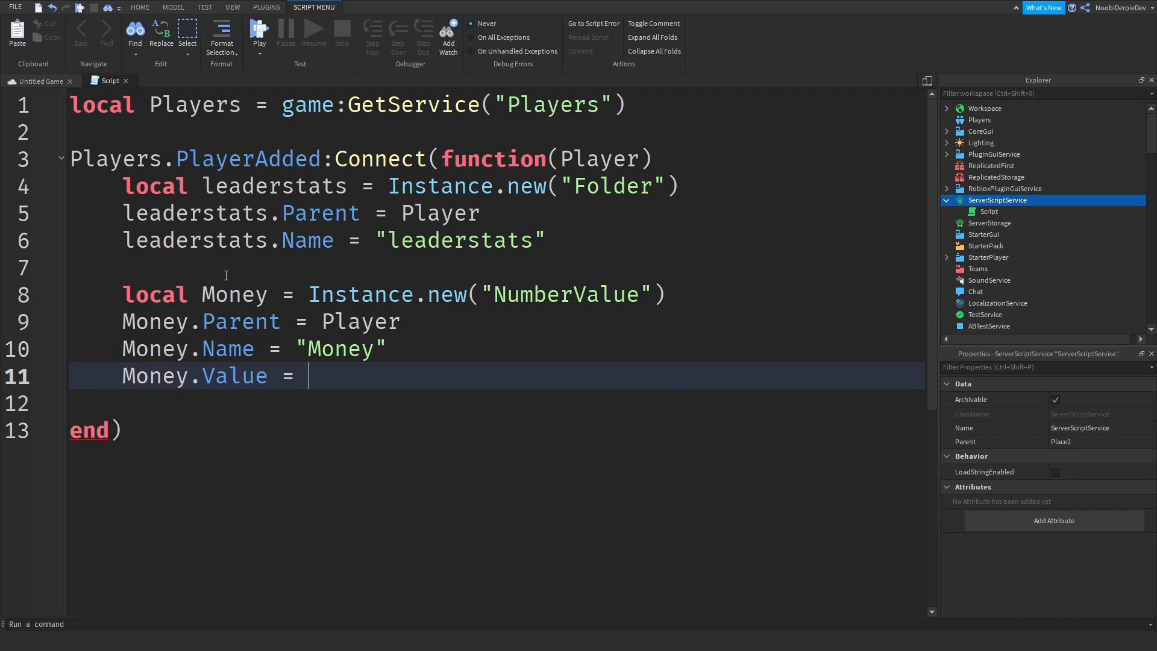
pyautogui.write('500')
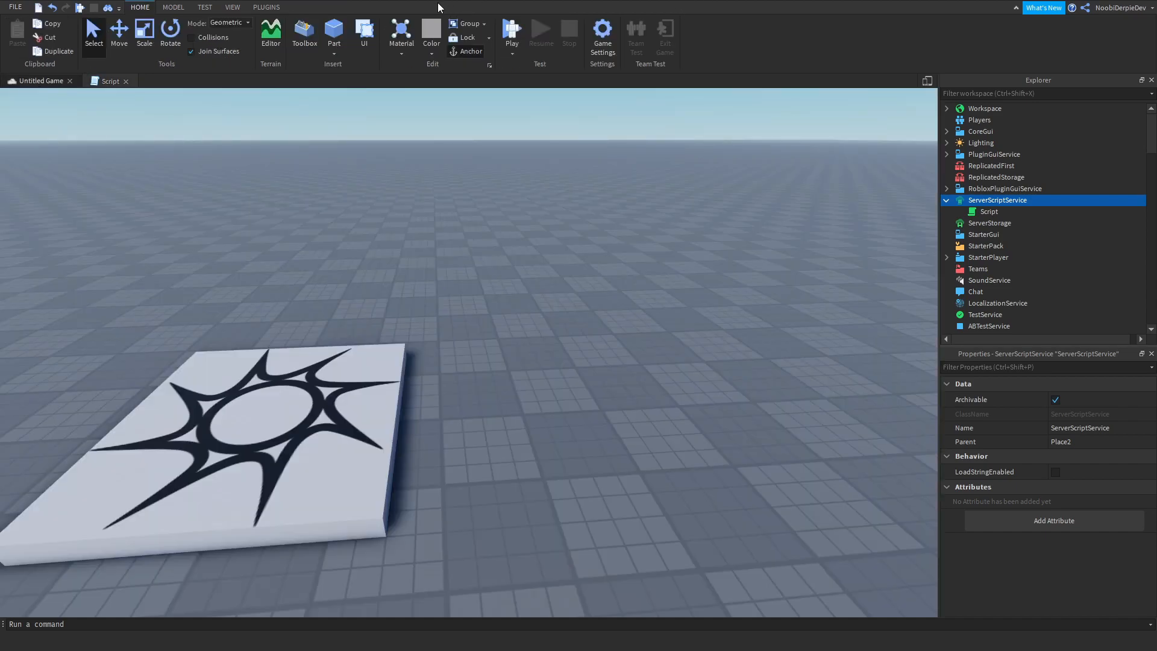
pyautogui.click(512, 33)
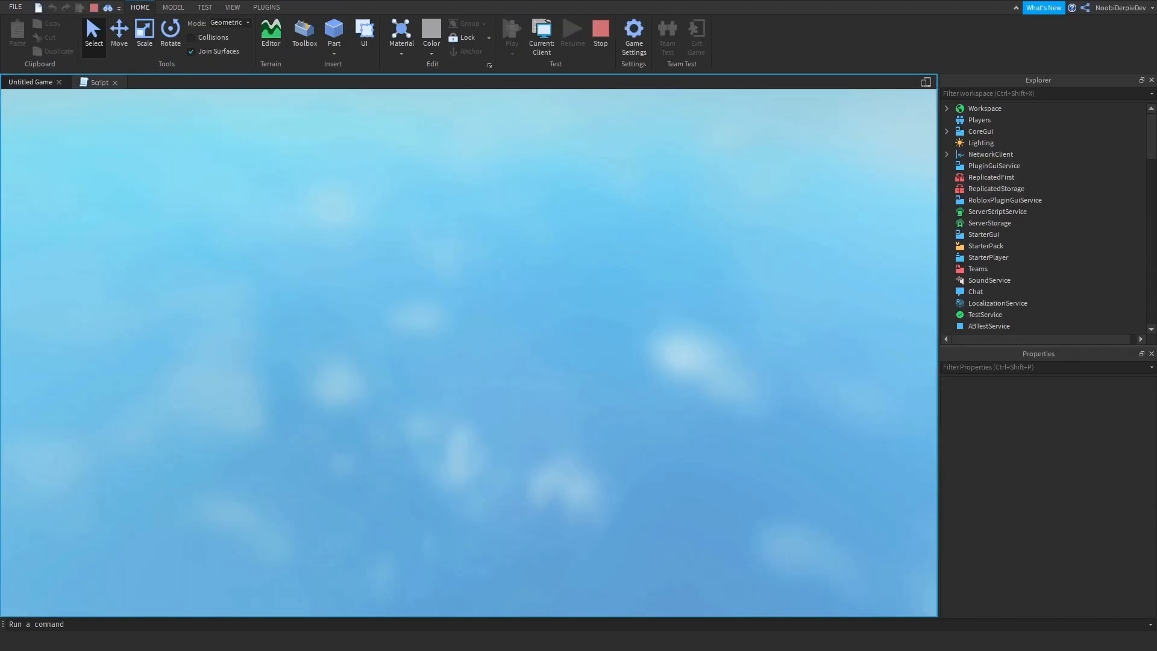
pyautogui.click(511, 32)
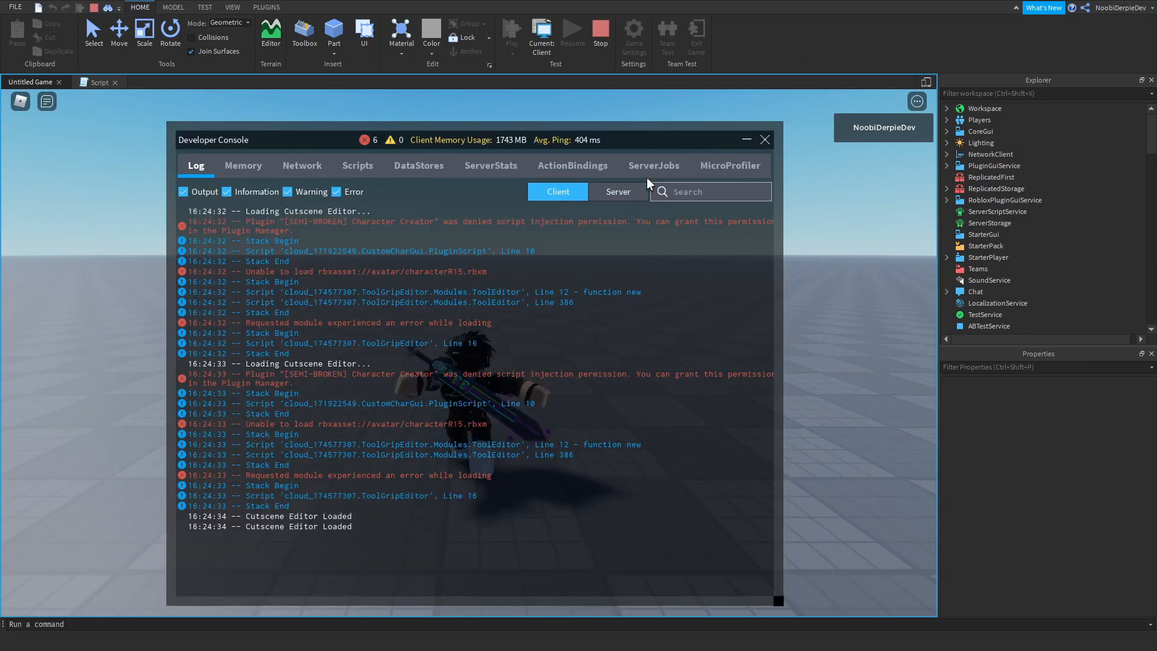
pyautogui.click(765, 139)
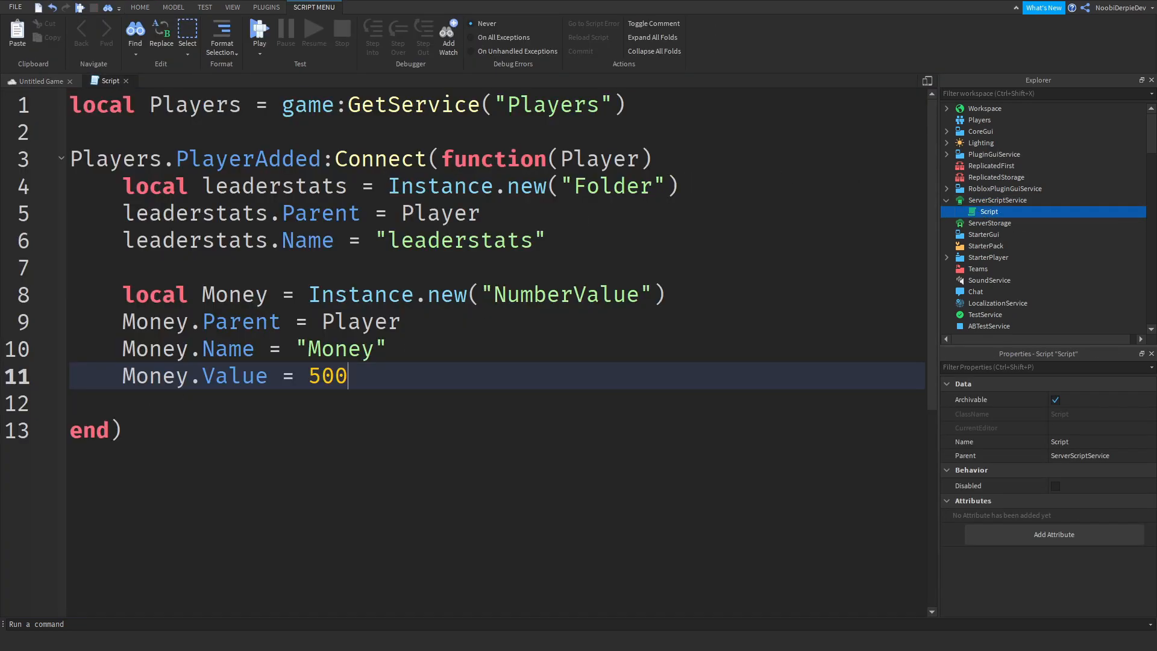
# Step: Change Money.Parent from Player to leaderstats and return to the place view
pyautogui.click(295, 158)
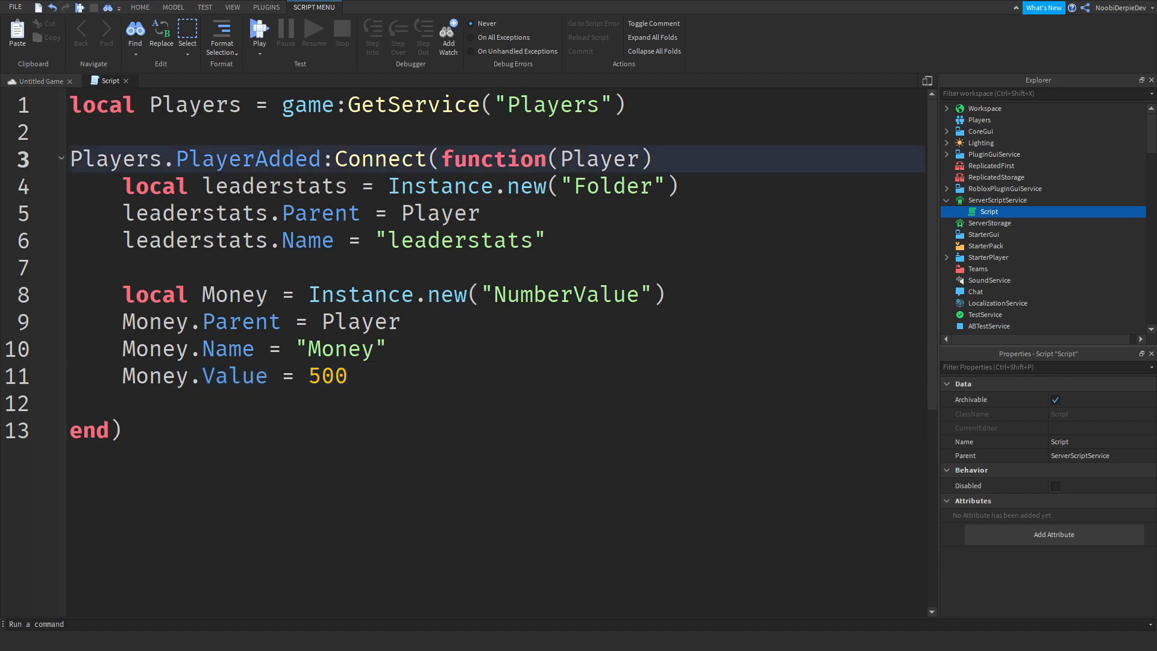
pyautogui.write('l')
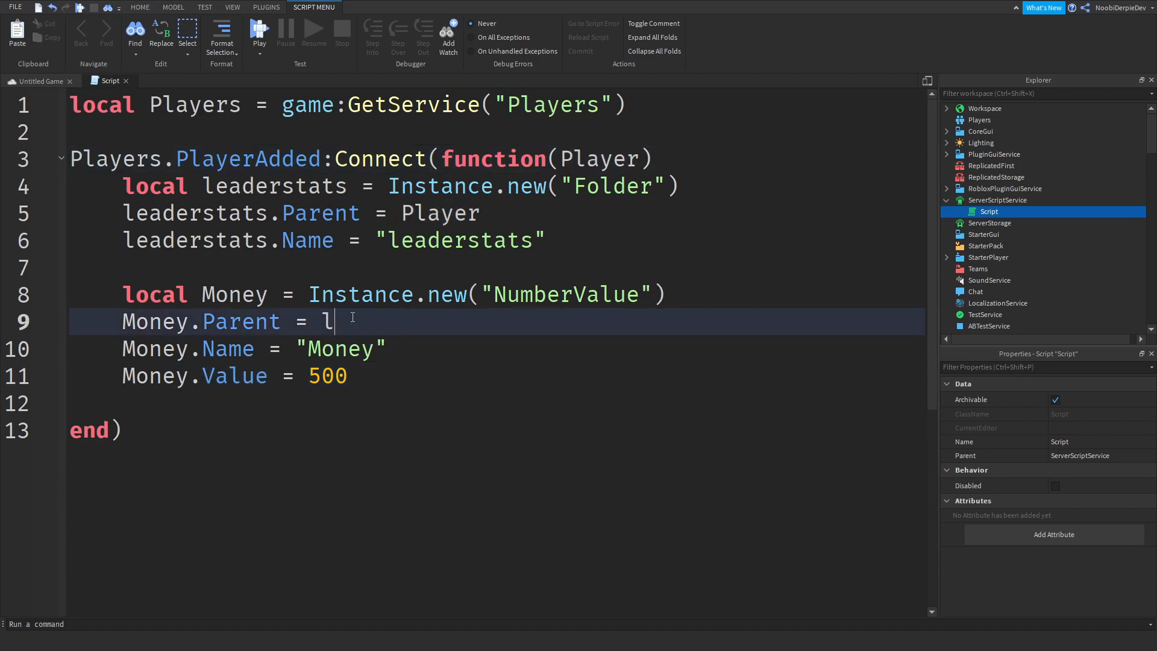
pyautogui.click(139, 8)
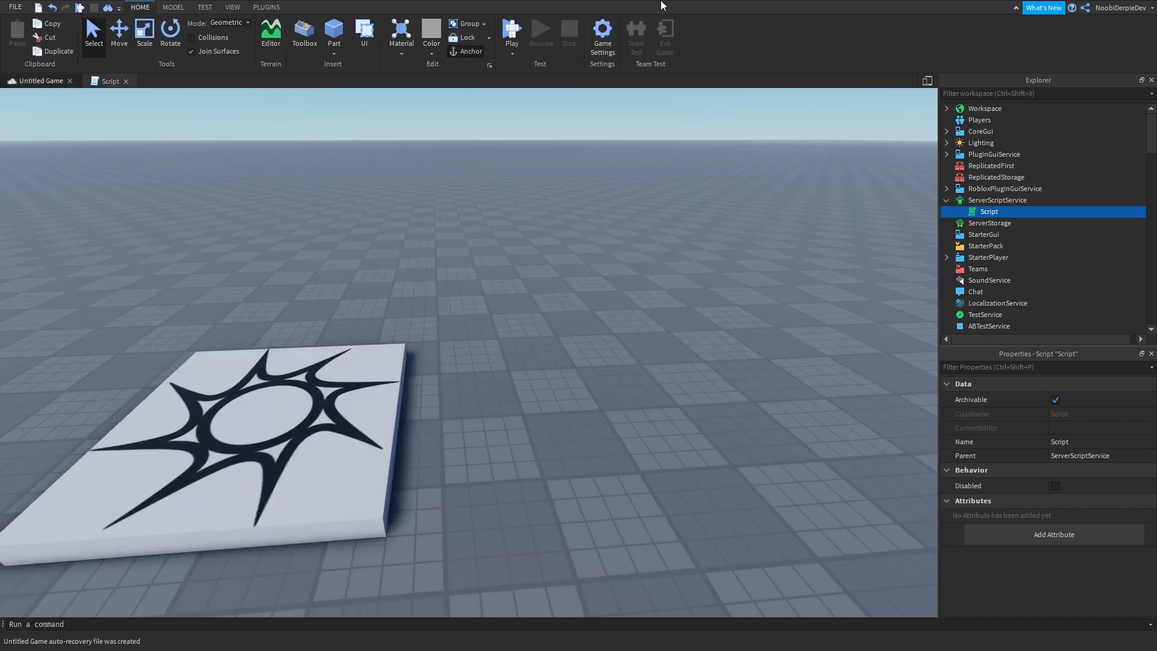
pyautogui.click(512, 34)
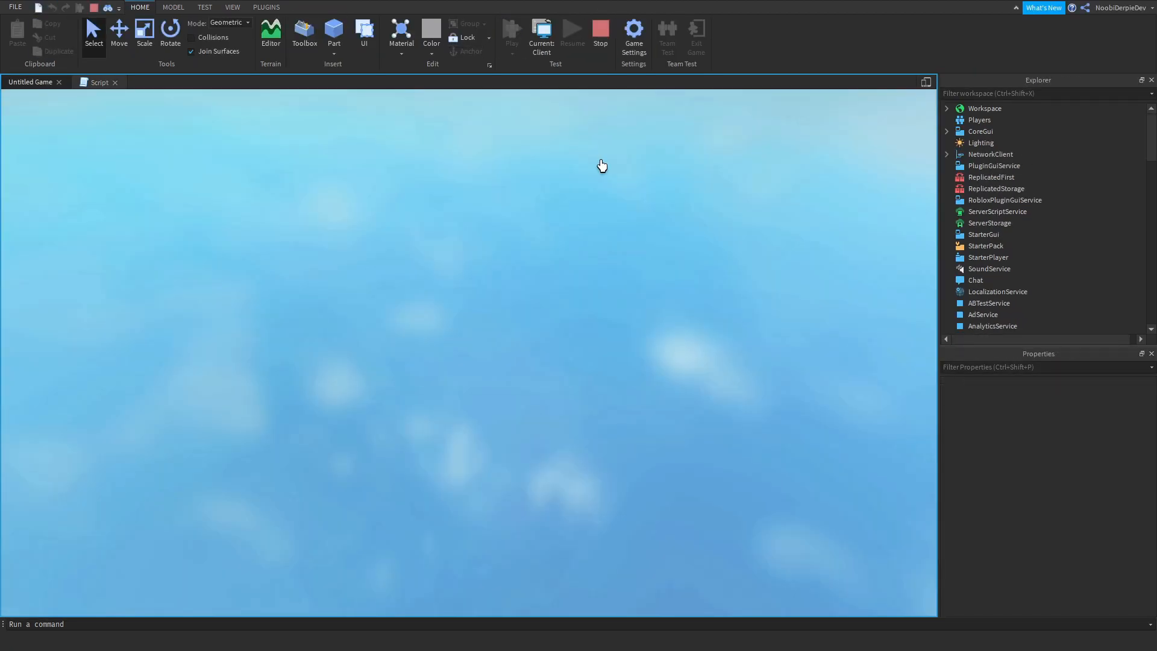
pyautogui.click(510, 29)
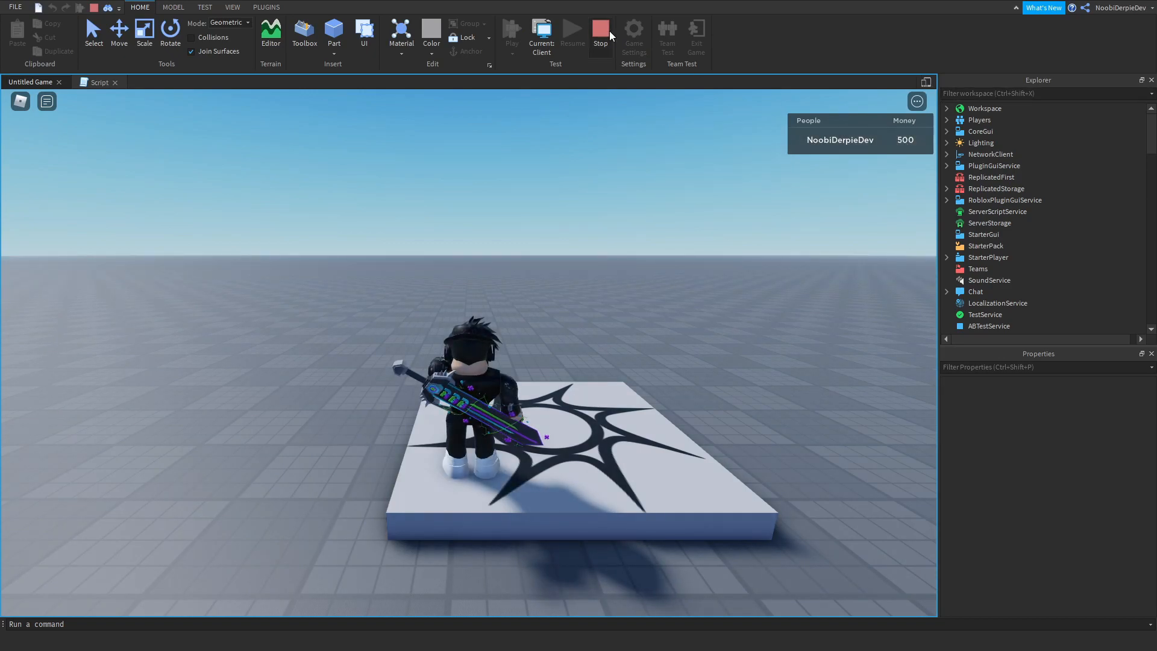
pyautogui.click(982, 234)
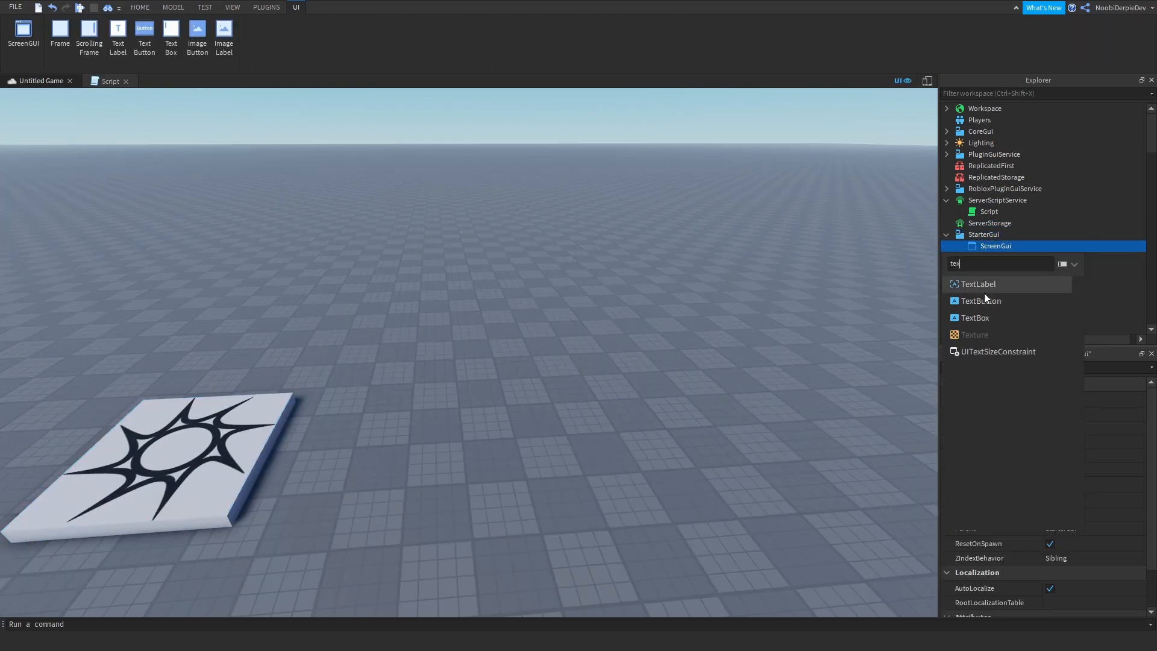
# Step: Add a centred 600×600 TextLabel to the ScreenGui with TextScaled enabled
pyautogui.click(977, 284)
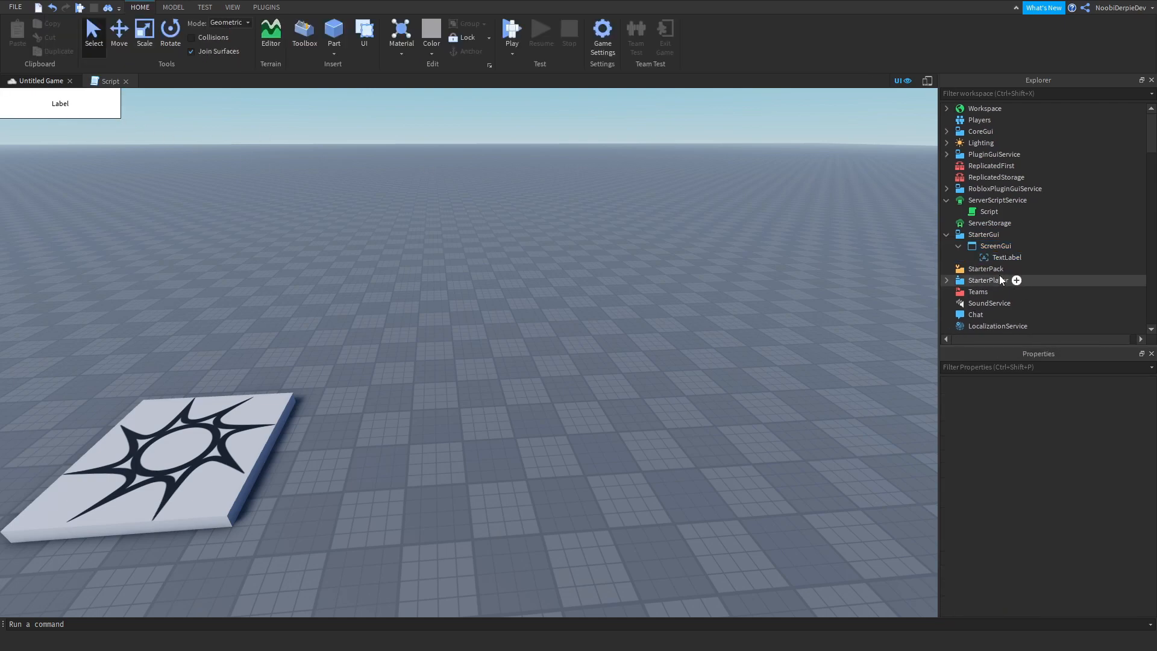
pyautogui.click(1006, 257)
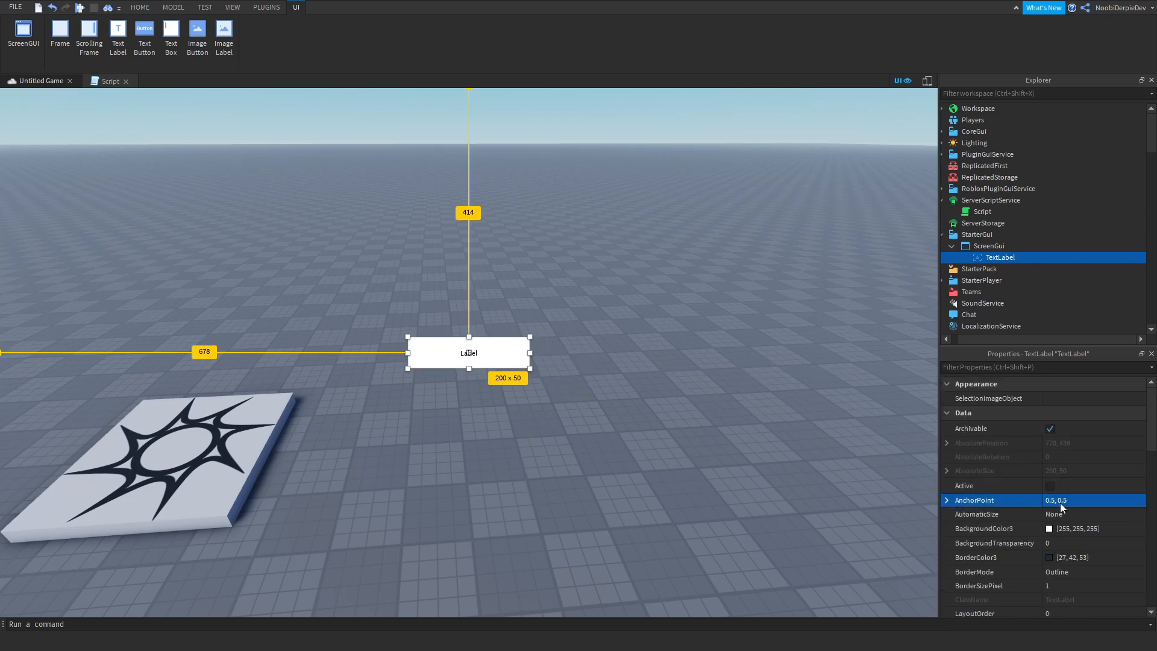
pyautogui.scroll(-3)
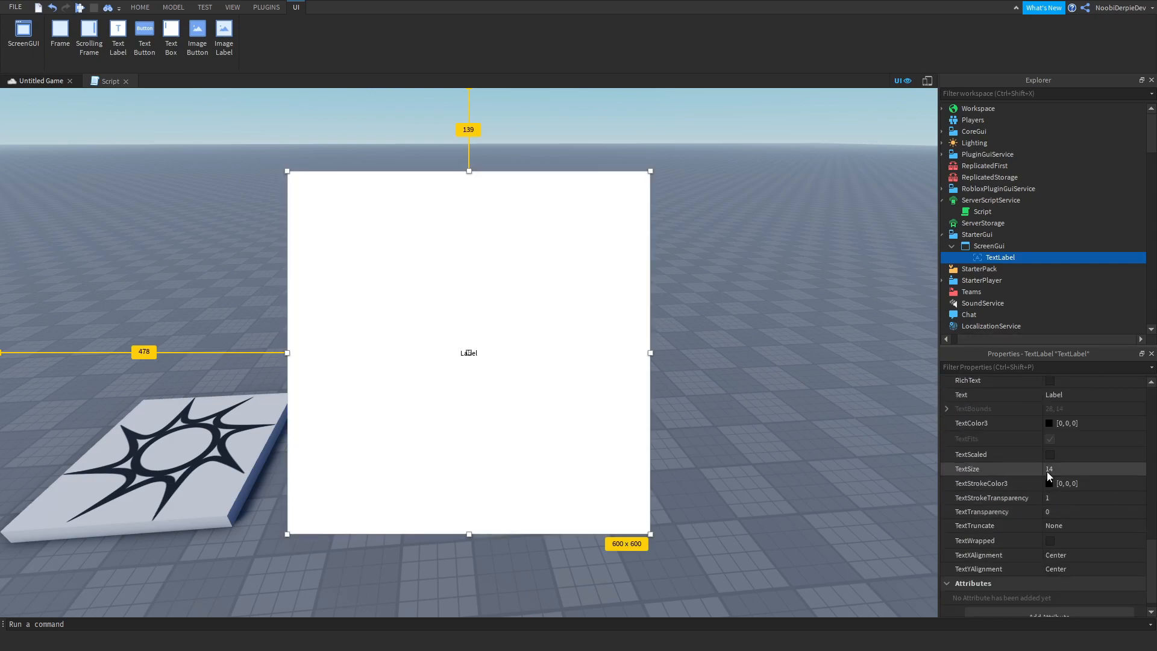
pyautogui.click(1050, 454)
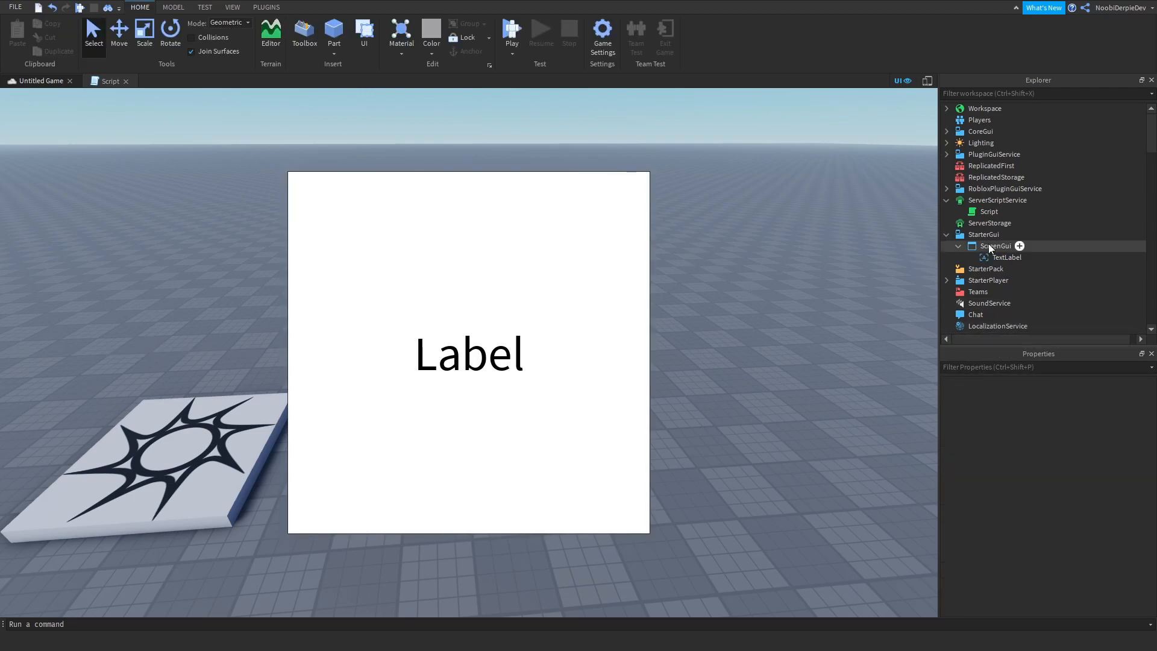
# Step: Insert a LocalScript into the TextLabel
pyautogui.click(1022, 257)
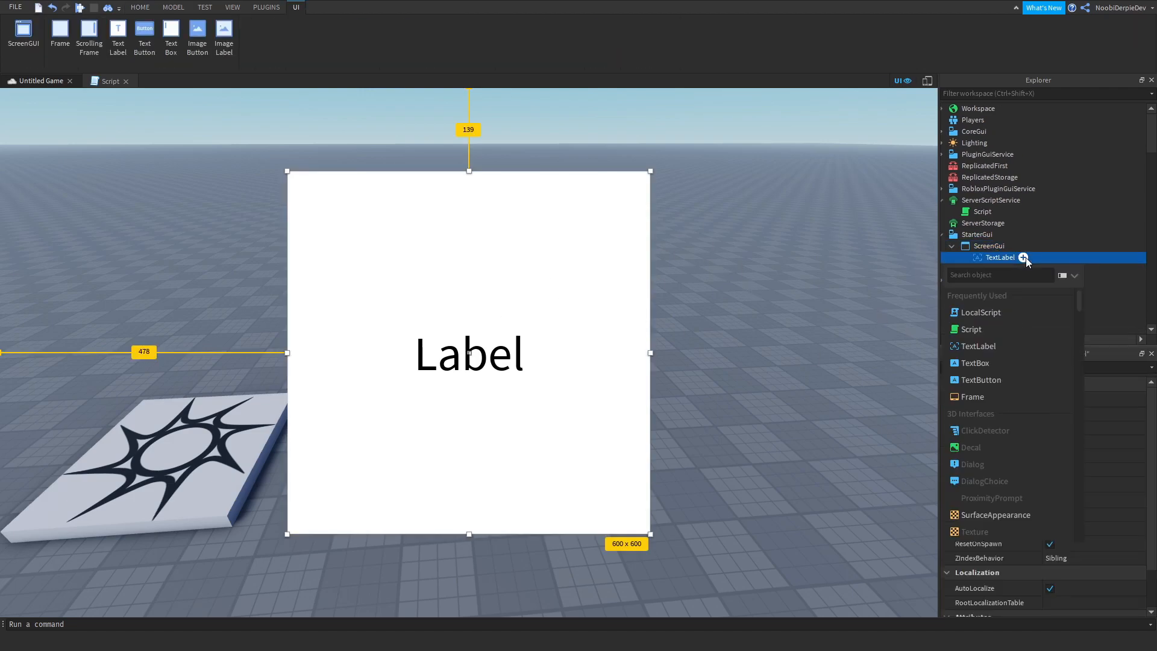
pyautogui.write('local')
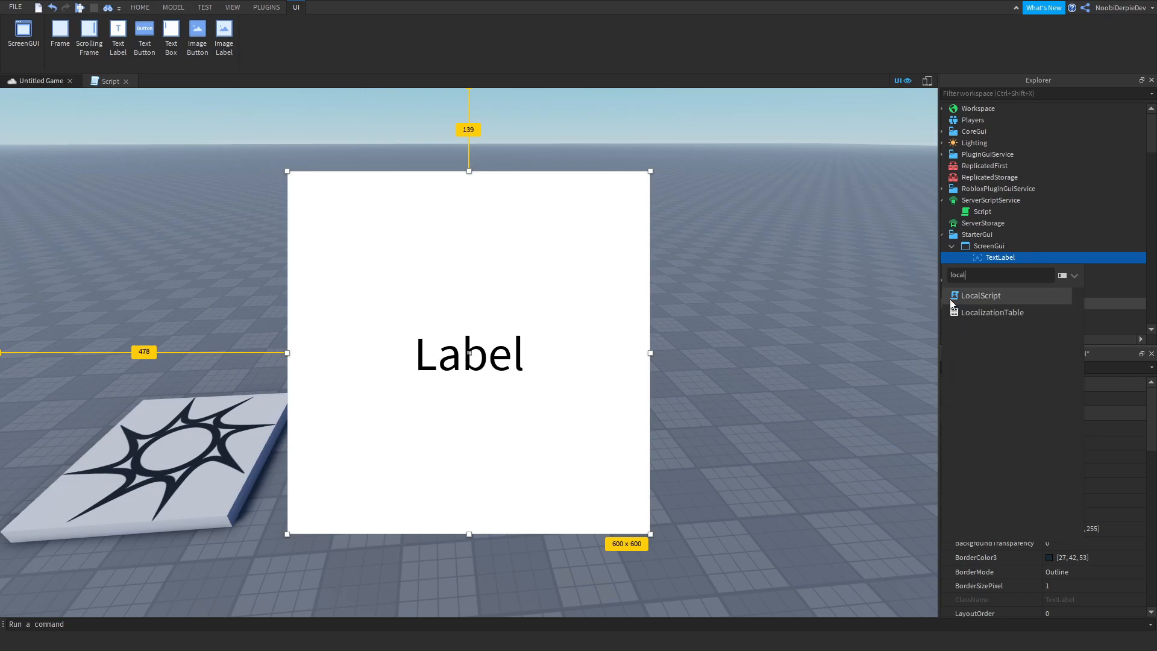
pyautogui.click(982, 295)
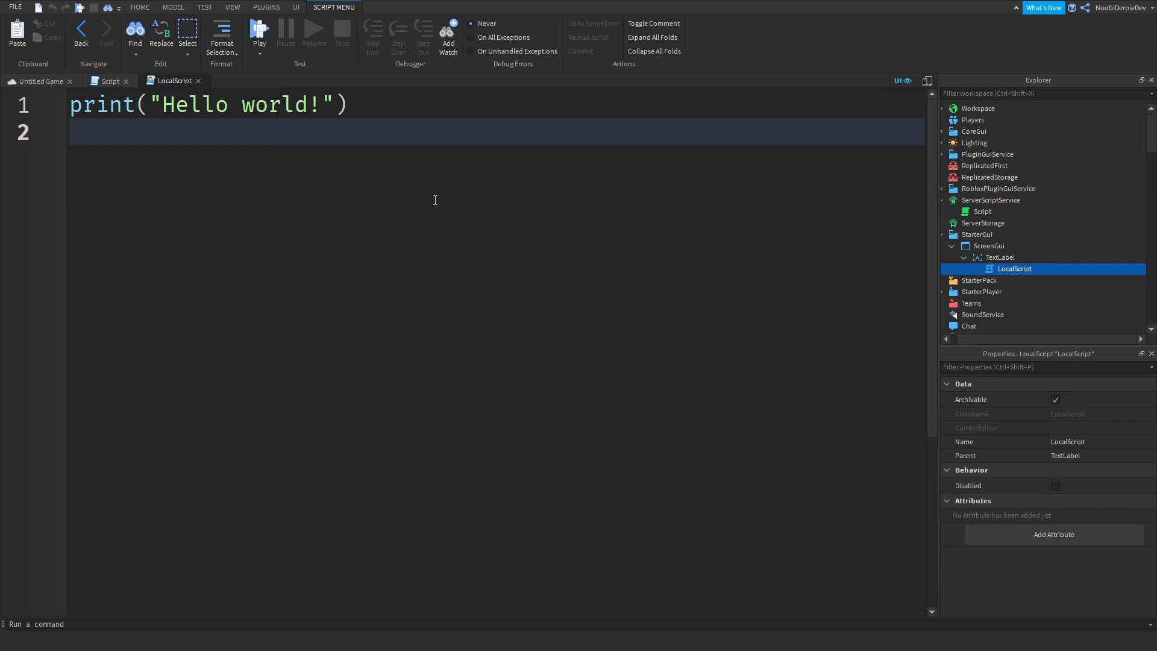
# Step: Declare local Players via game:GetService and begin the Comma(amount) function
pyautogui.write('loca')
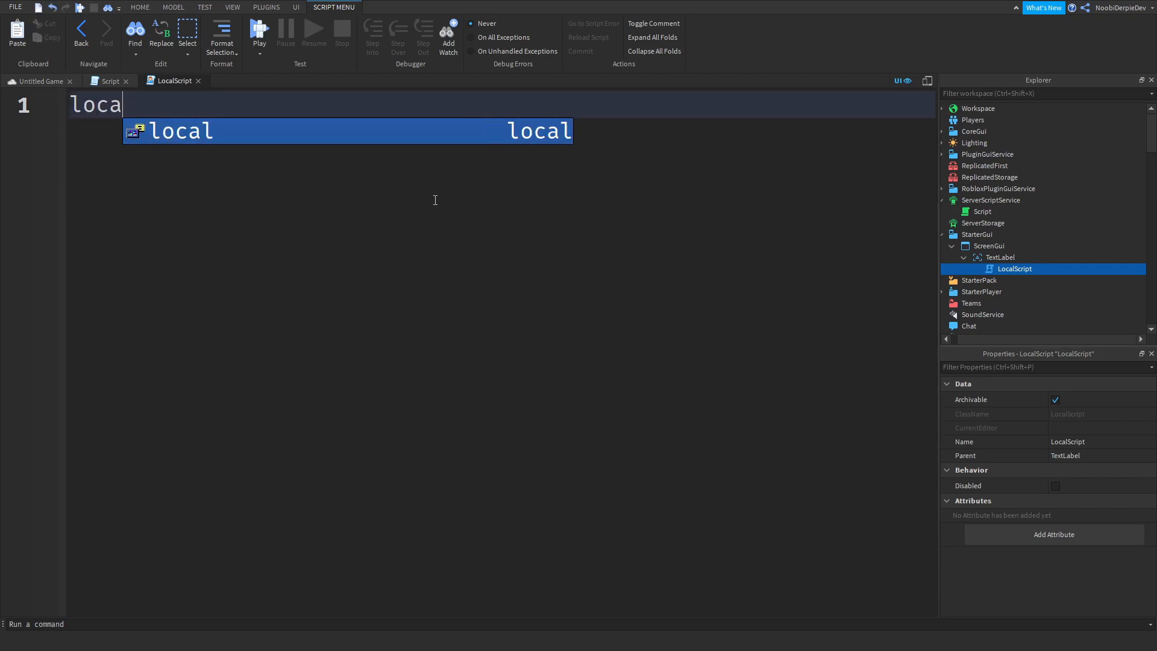
pyautogui.write('Player = a')
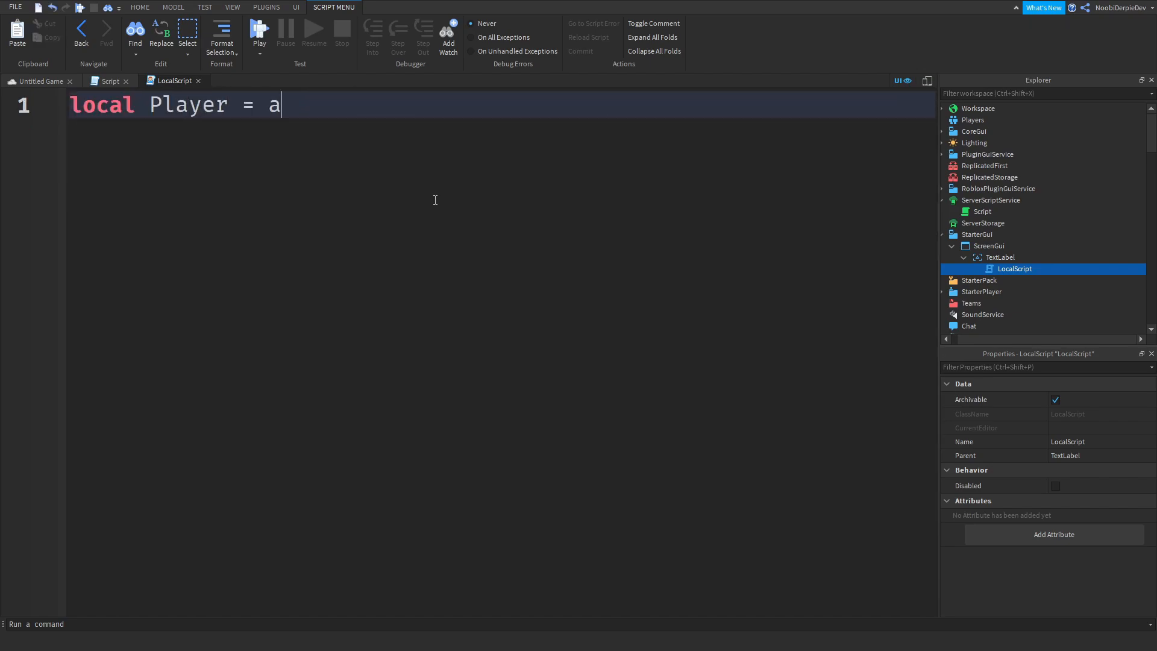
pyautogui.click(108, 80)
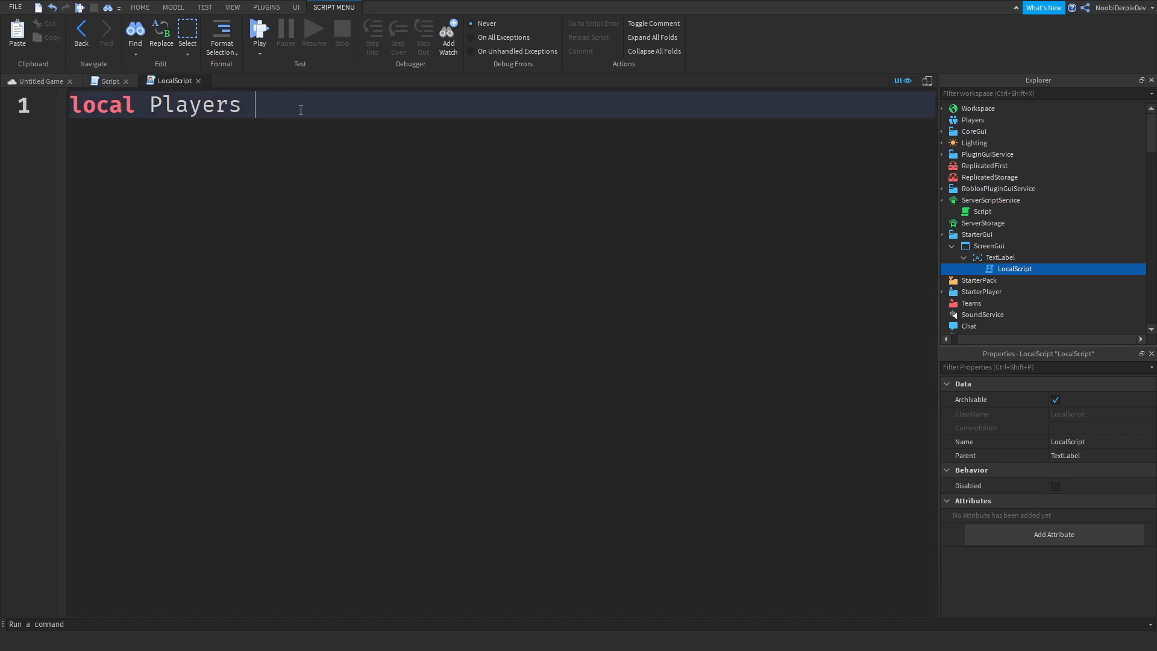
pyautogui.write('= game:GetService("Players')
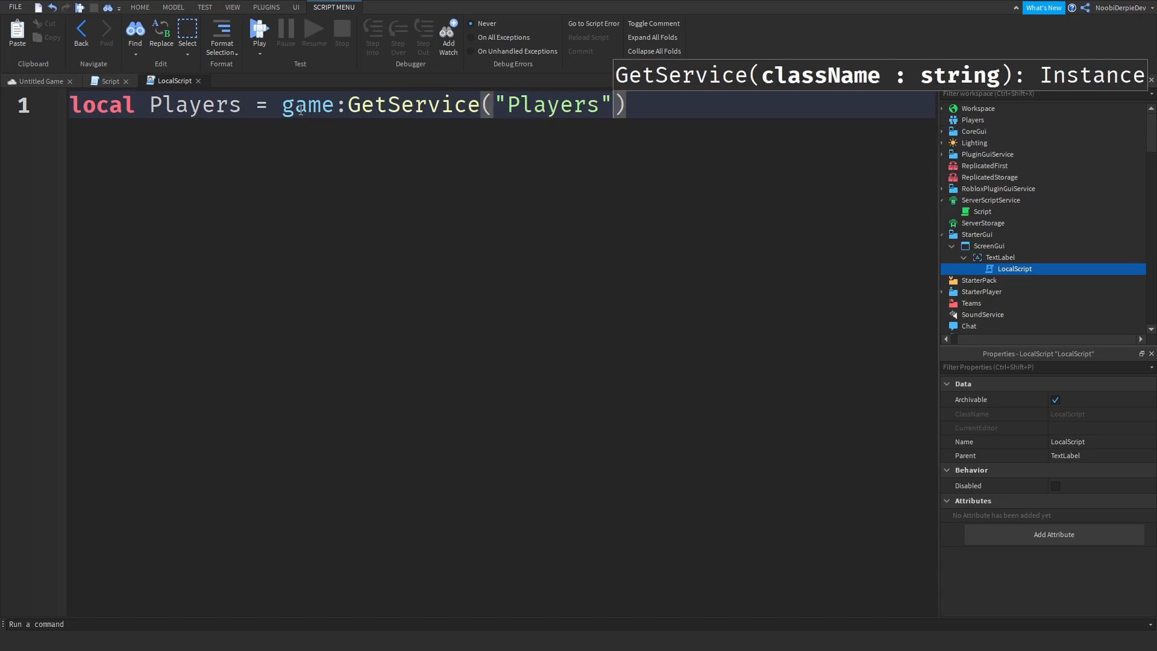
pyautogui.write('P')
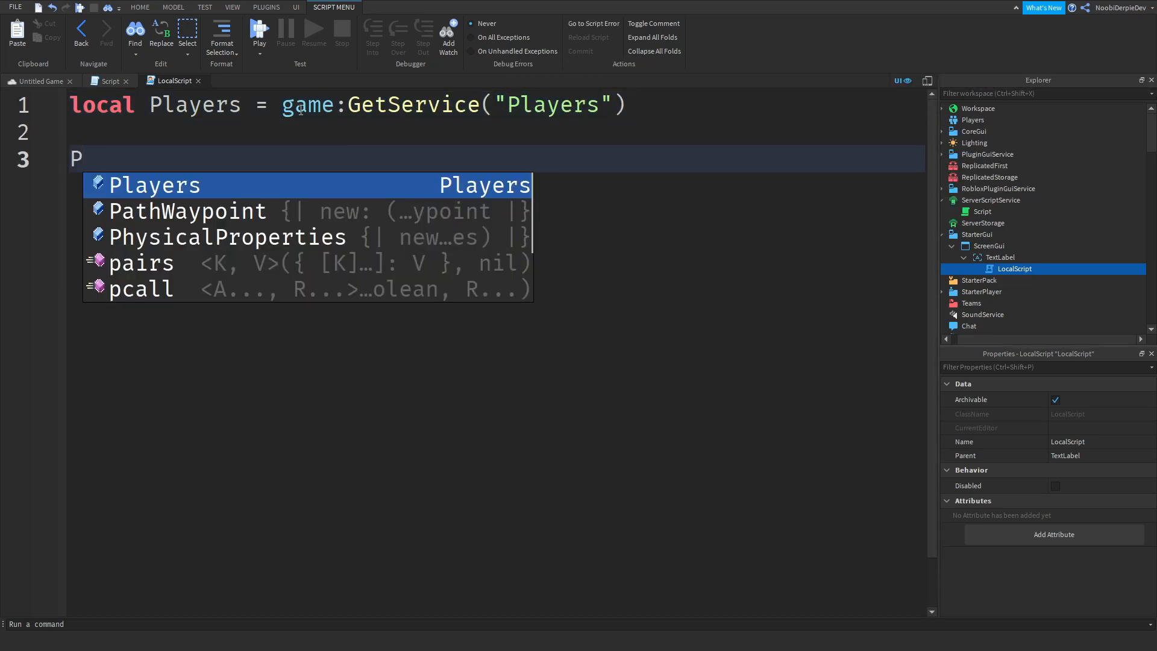
pyautogui.write('function Comma(am')
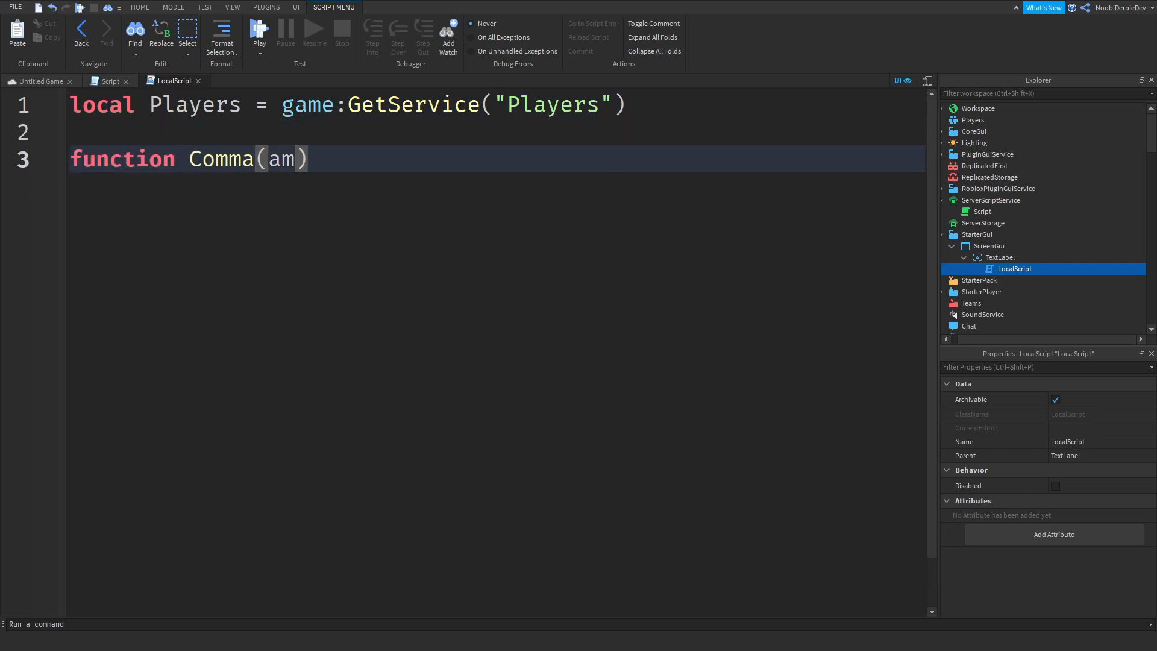
pyautogui.write('ount')
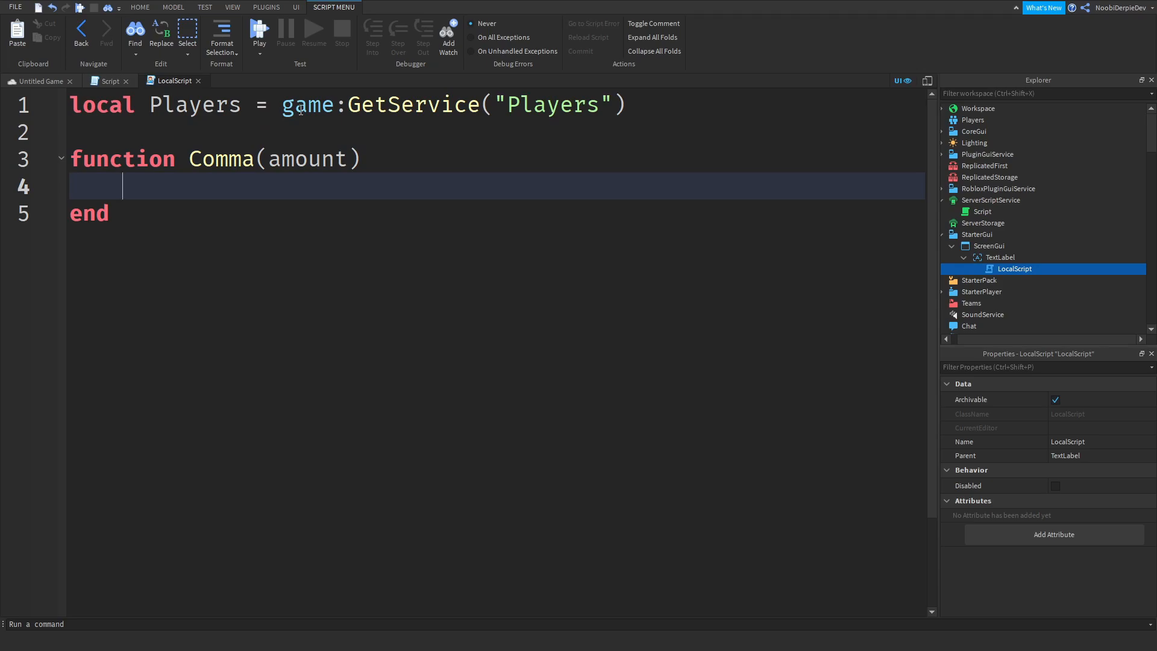
pyautogui.write('local')
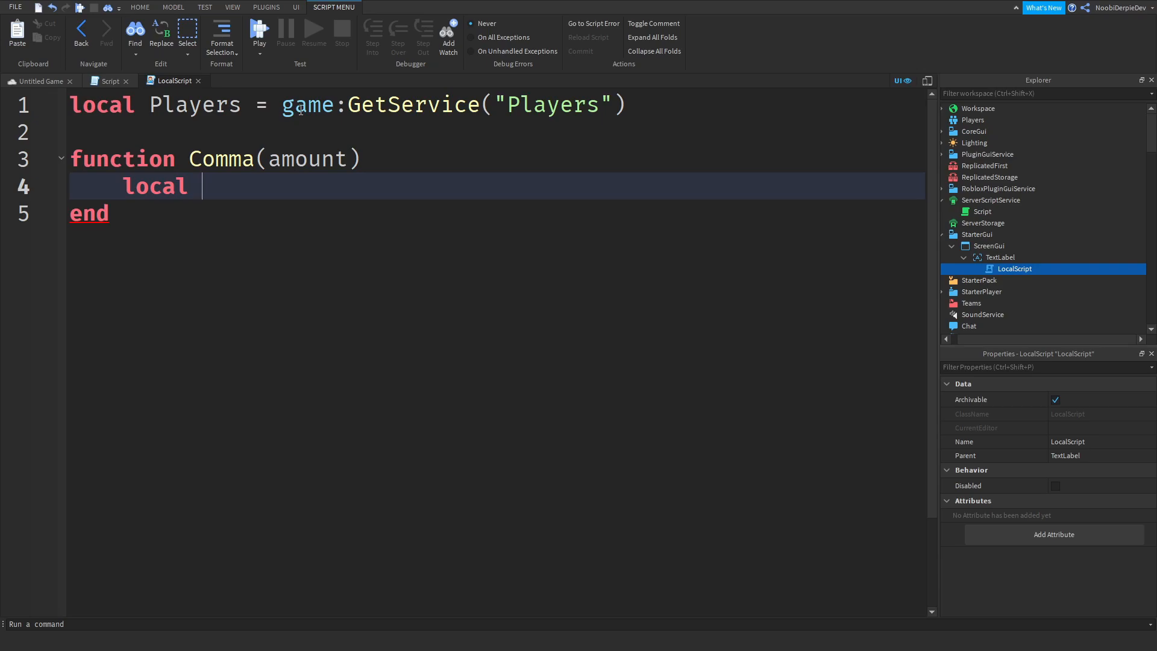
# Step: Add a while true loop with amount, k = string.gsub, breaking when k is 0, returning amount
pyautogui.press('Backspace')
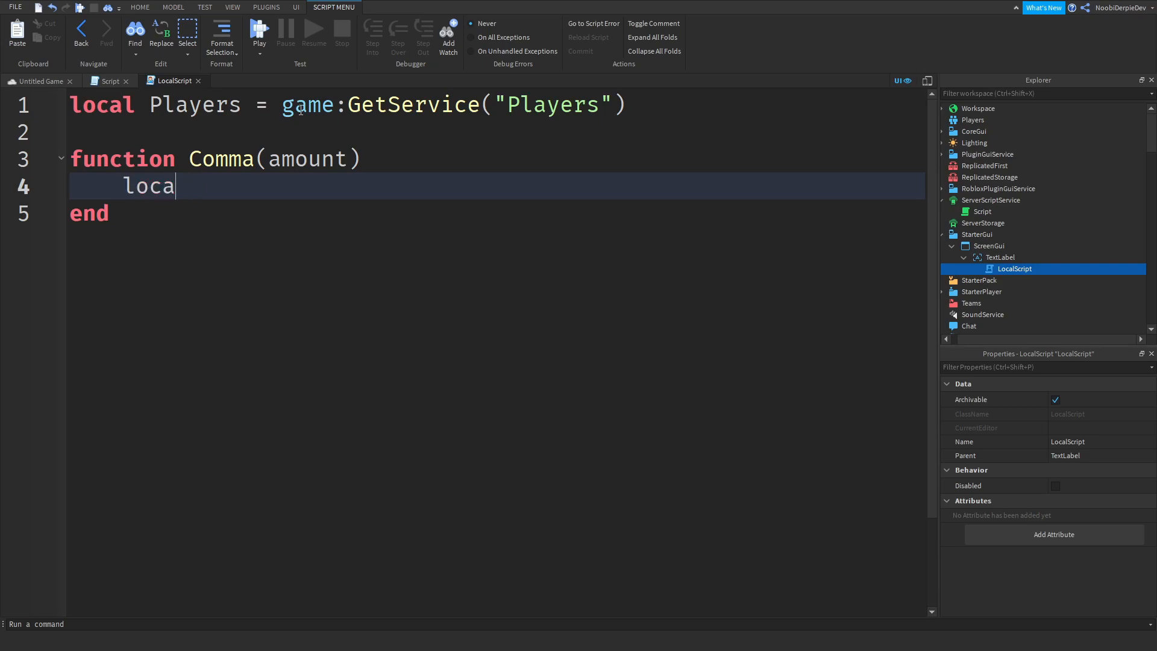
pyautogui.write('while true do')
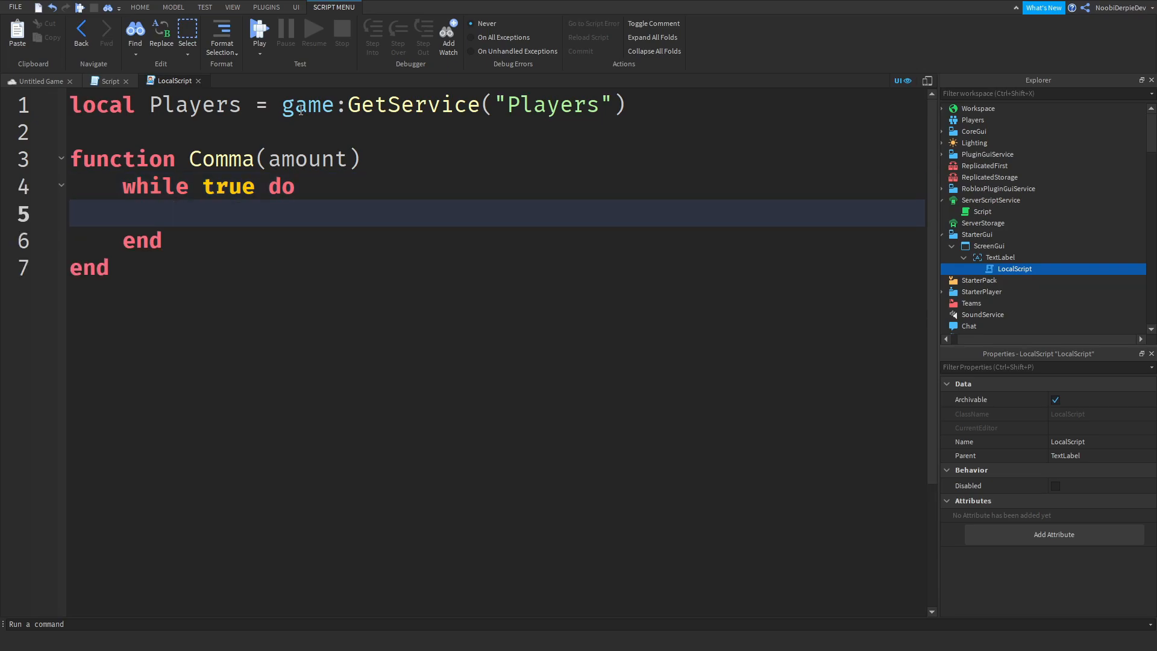
pyautogui.write('amount, k')
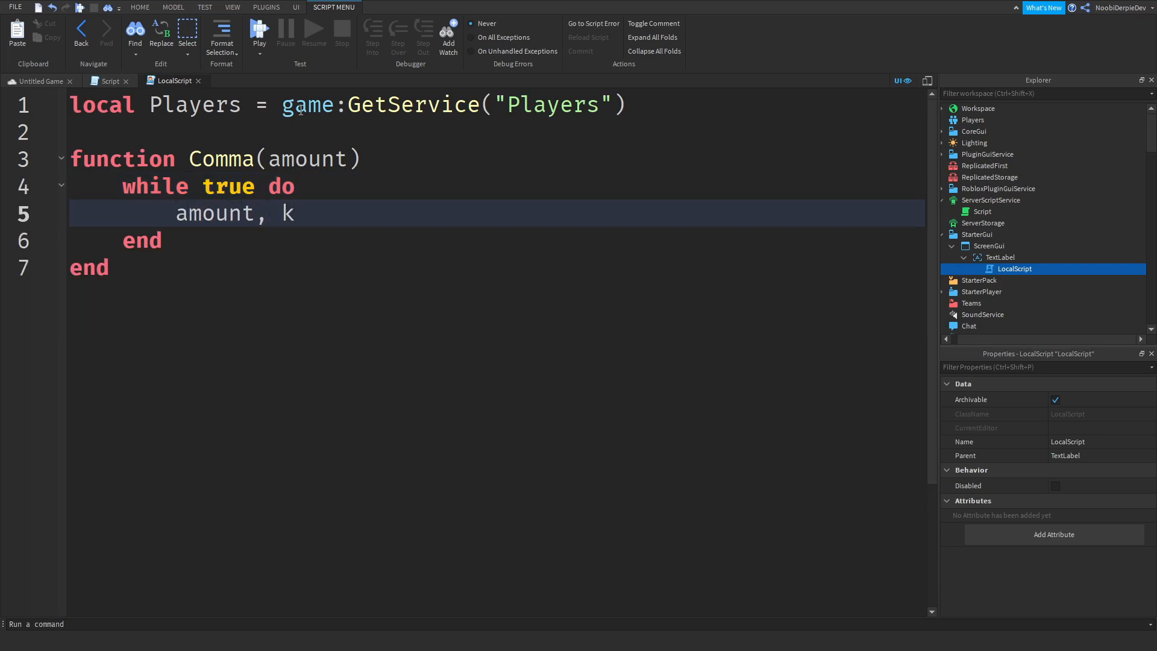
pyautogui.write('= string.gsub(')
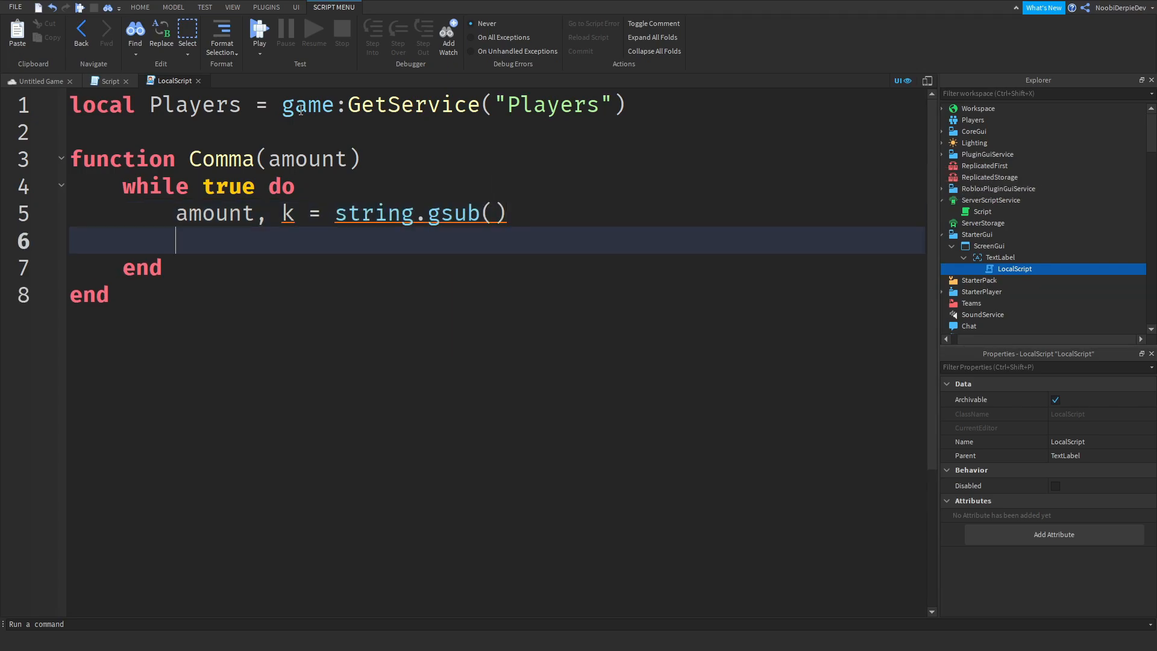
pyautogui.write('if k')
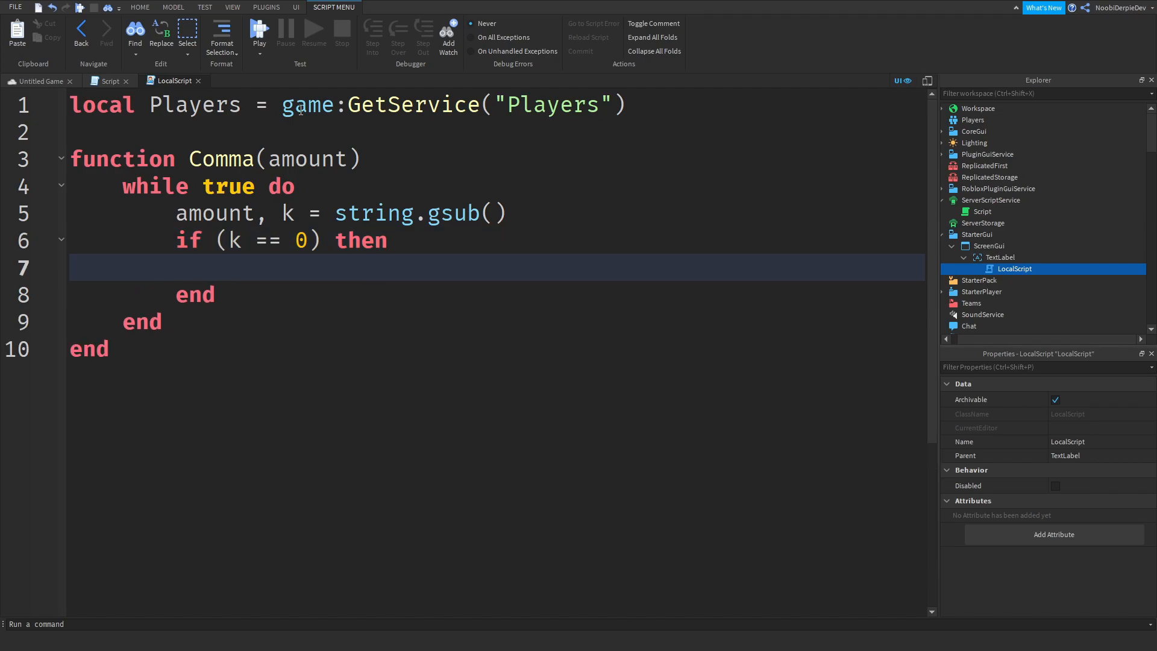
pyautogui.write('break')
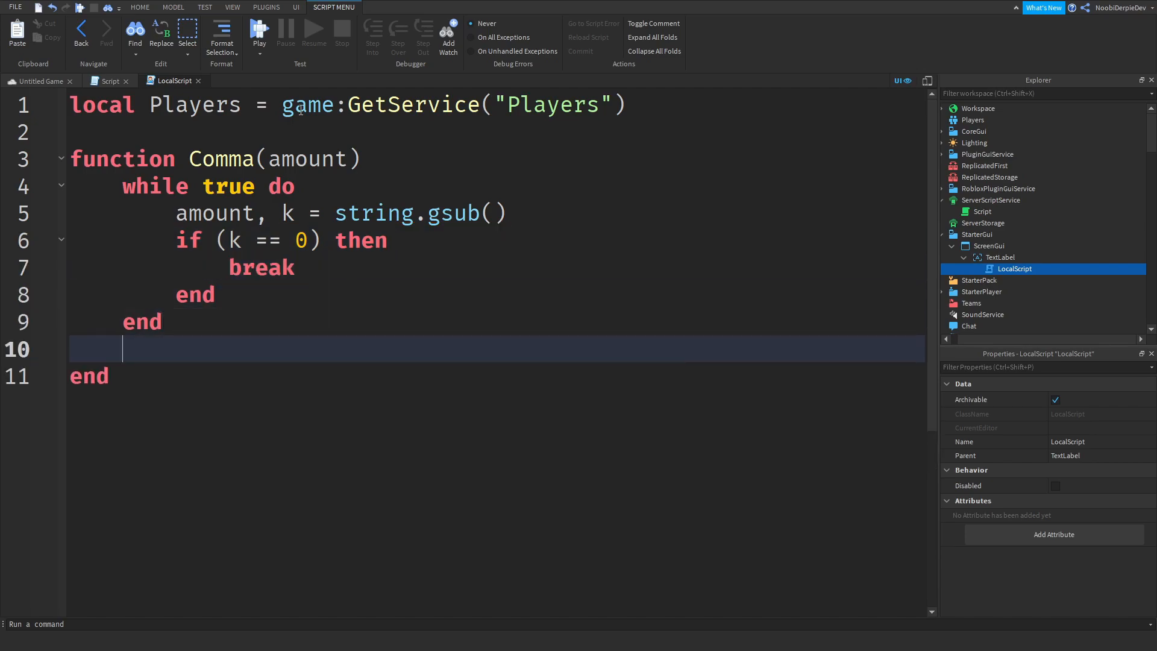
pyautogui.write('return')
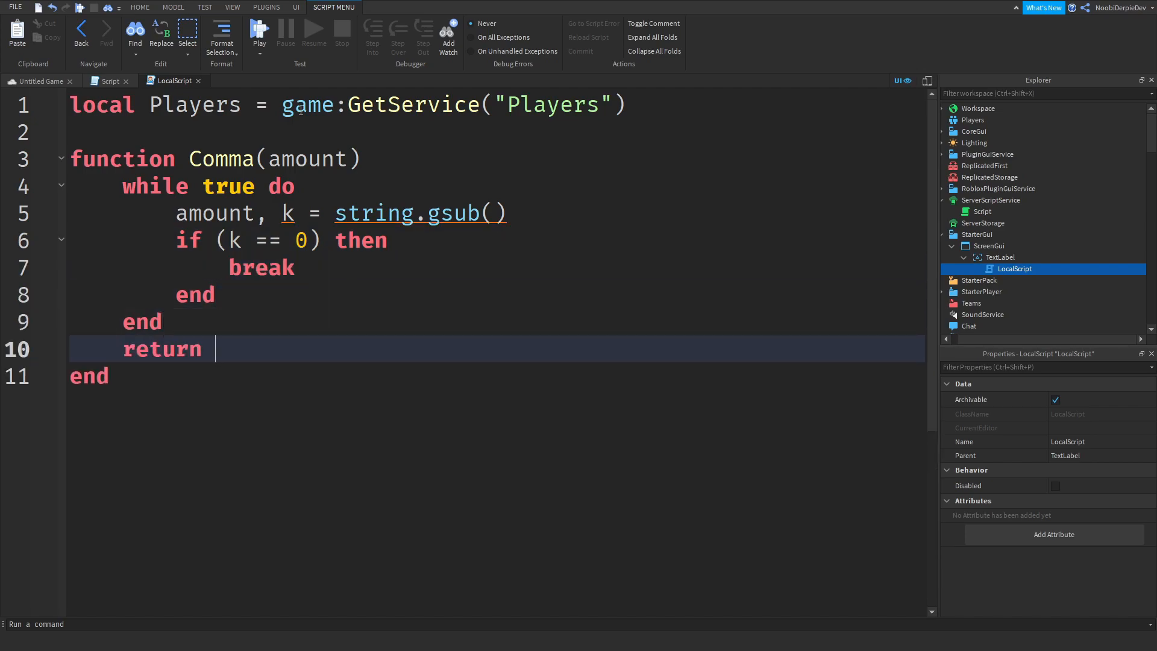
pyautogui.write('amount')
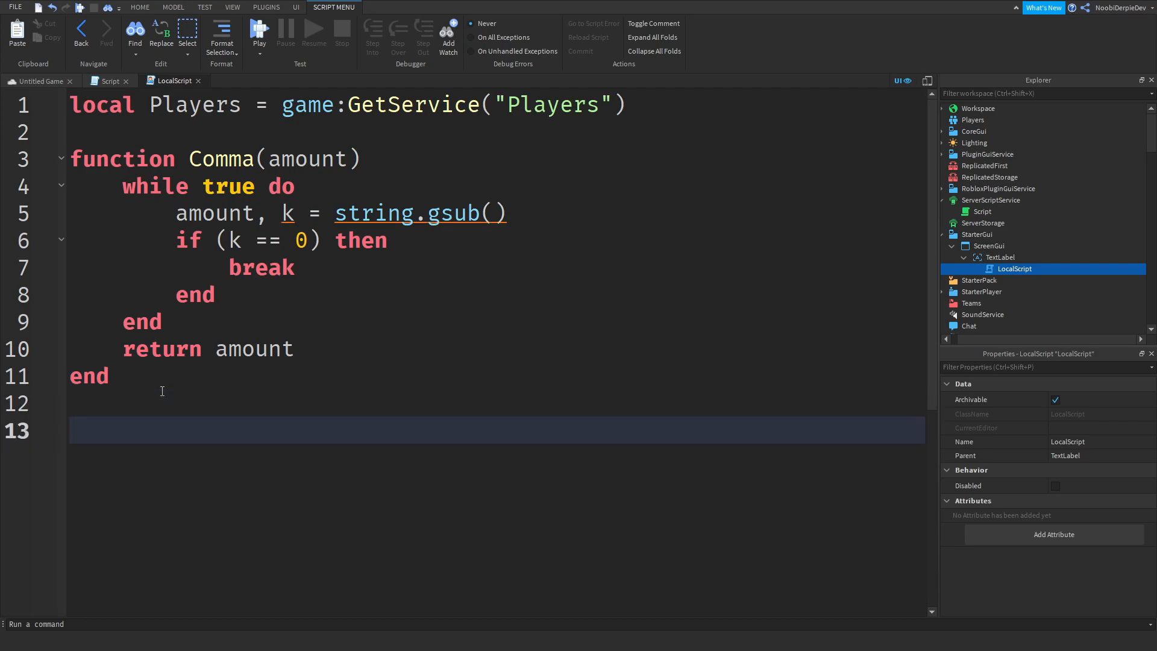
# Step: Connect Money's GetPropertyChangedSignal("Value") to set script.Parent.Text to "$" plus leaderstats.Money.Value
pyautogui.write('Players.LOcalPlayer.leaderstats.M')
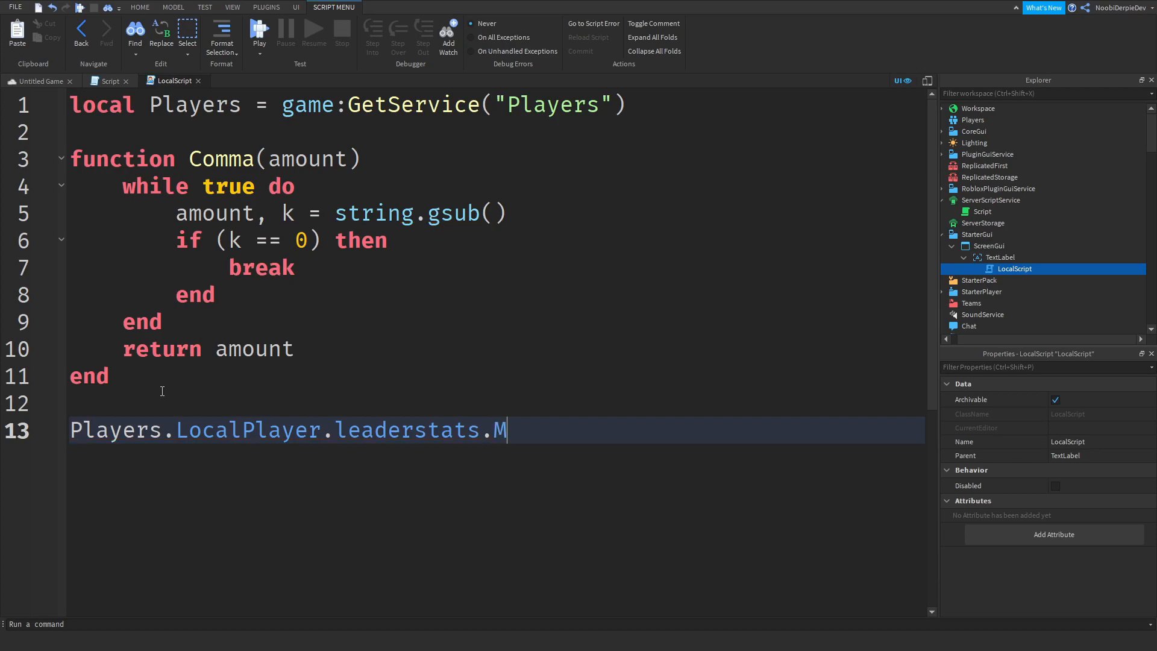
pyautogui.write('oney.Cha')
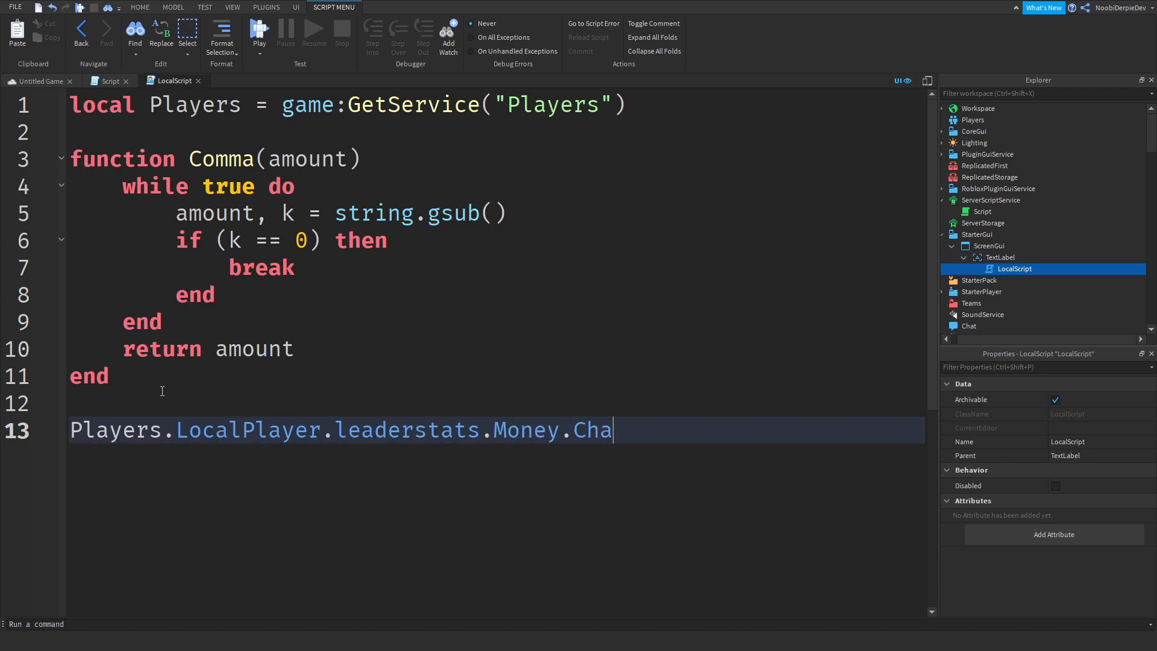
pyautogui.press('Backspace')
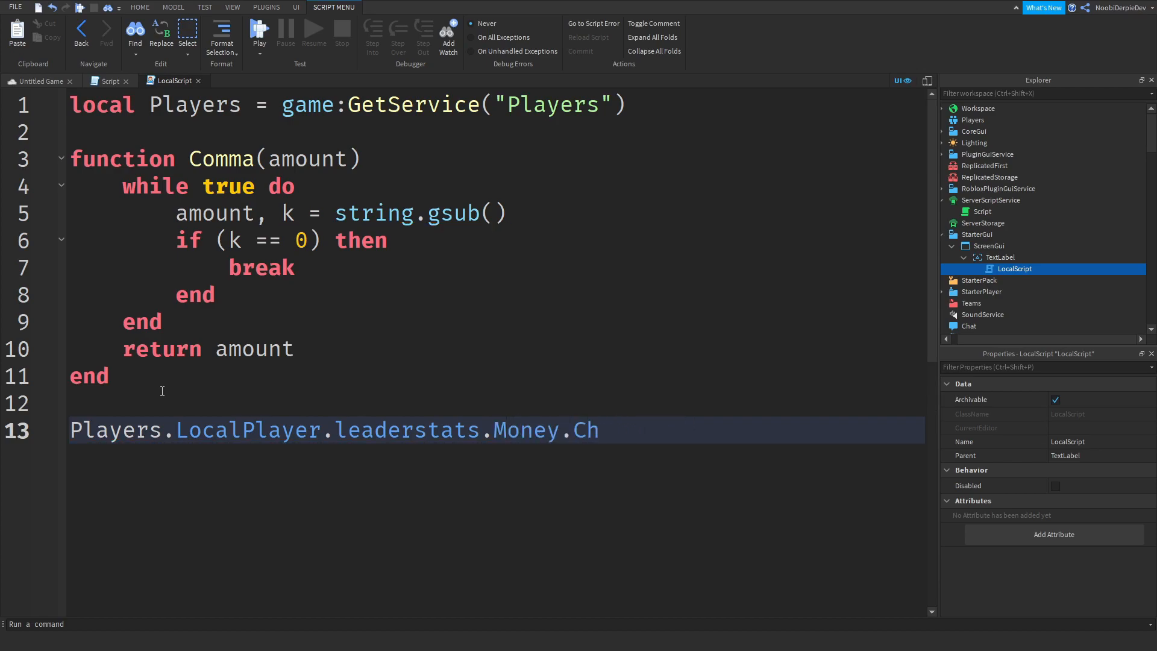
pyautogui.write(':GetPropertyC')
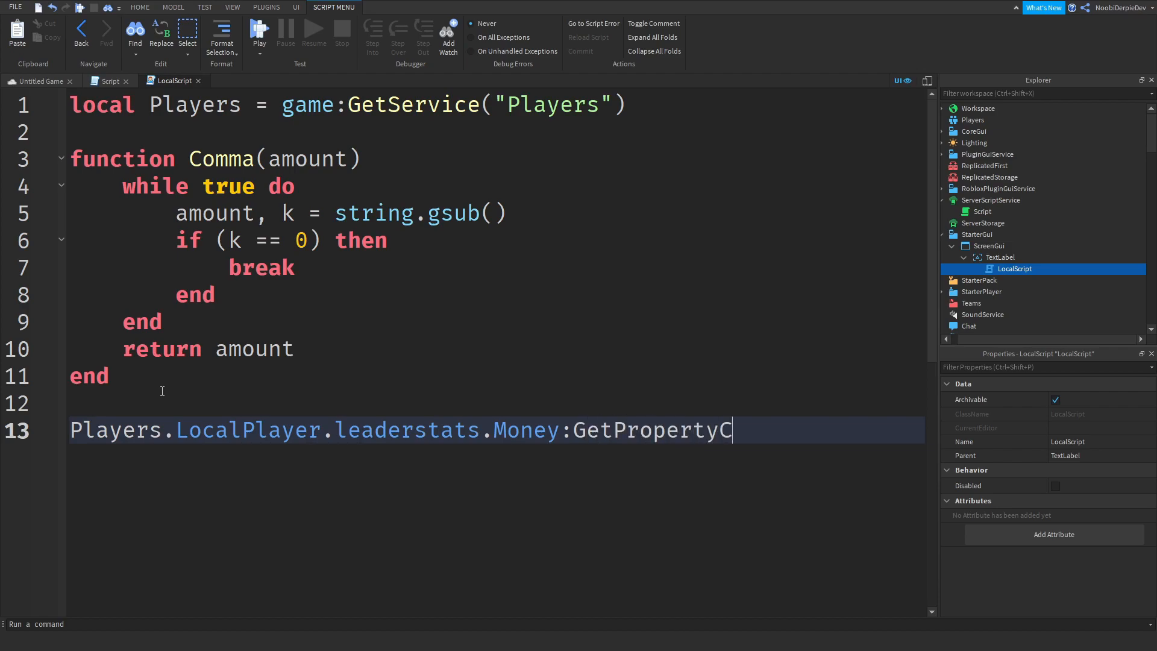
pyautogui.write('hangedSignal("V"')
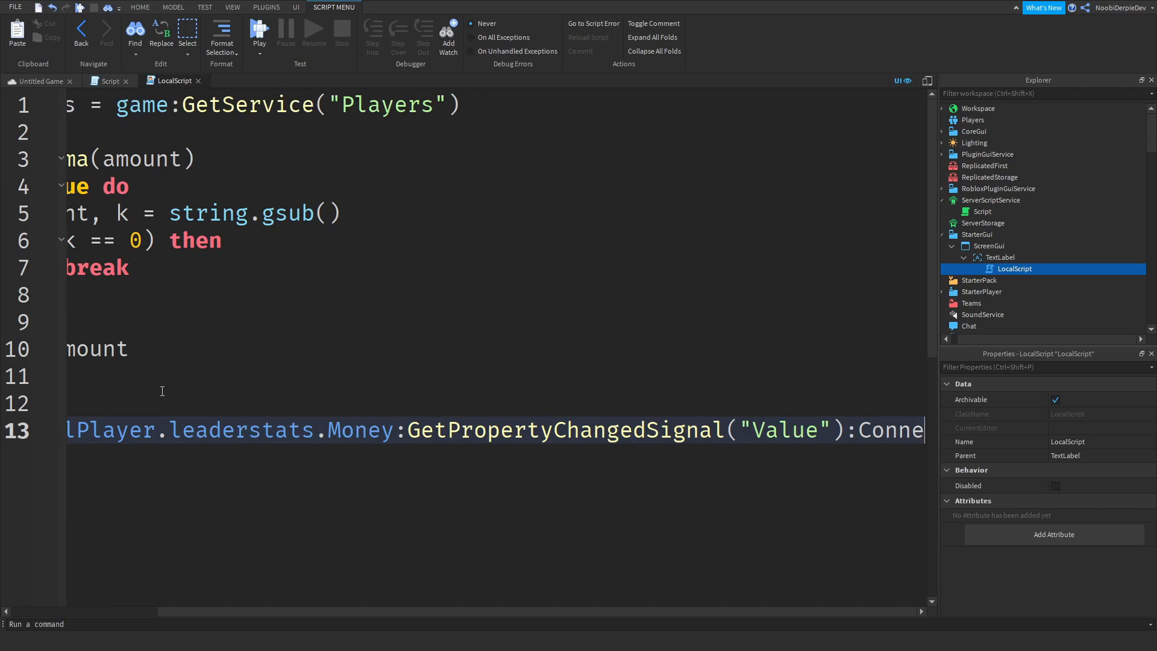
pyautogui.hscroll(3)
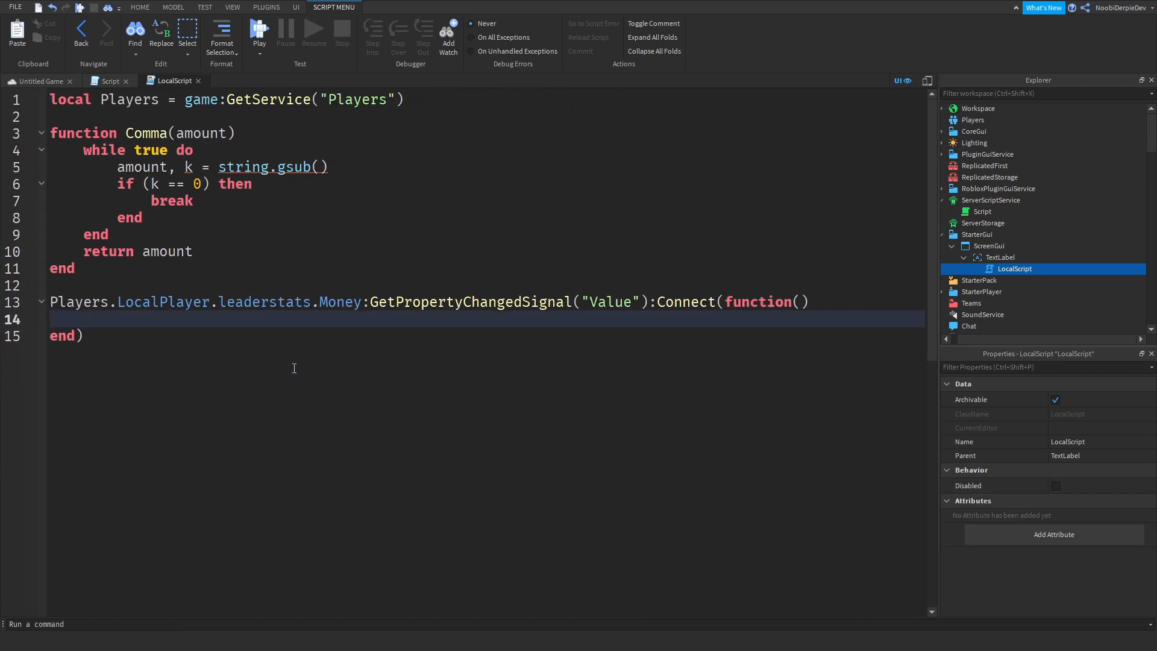
pyautogui.write('script.Parent.Text = "$')
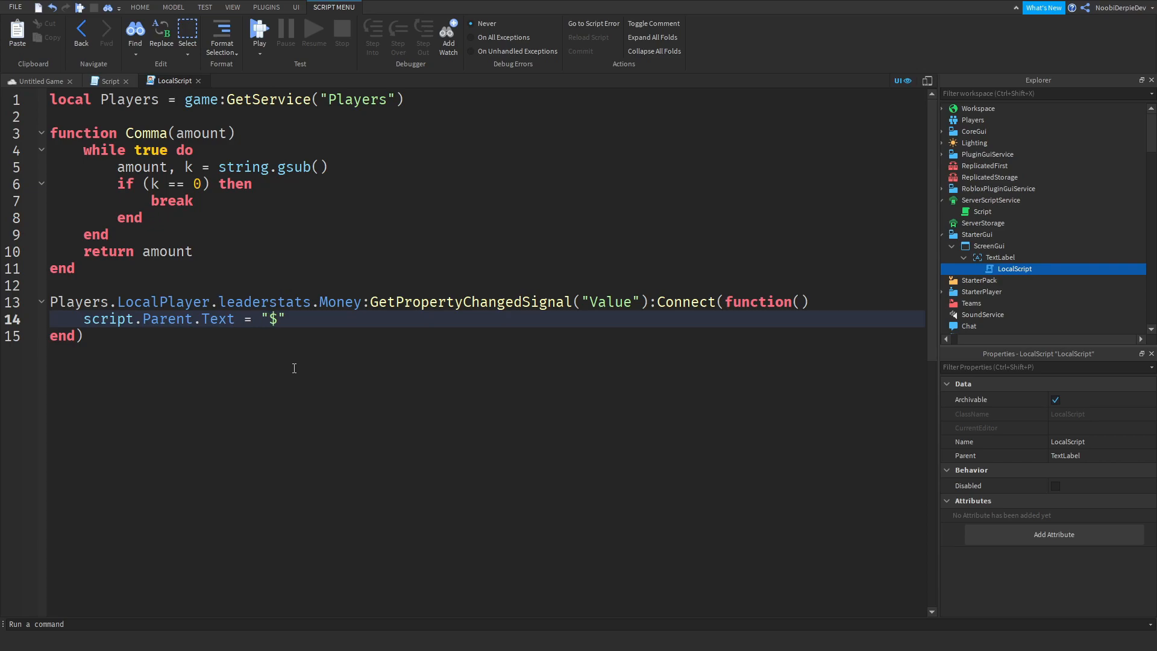
pyautogui.write('..Player.')
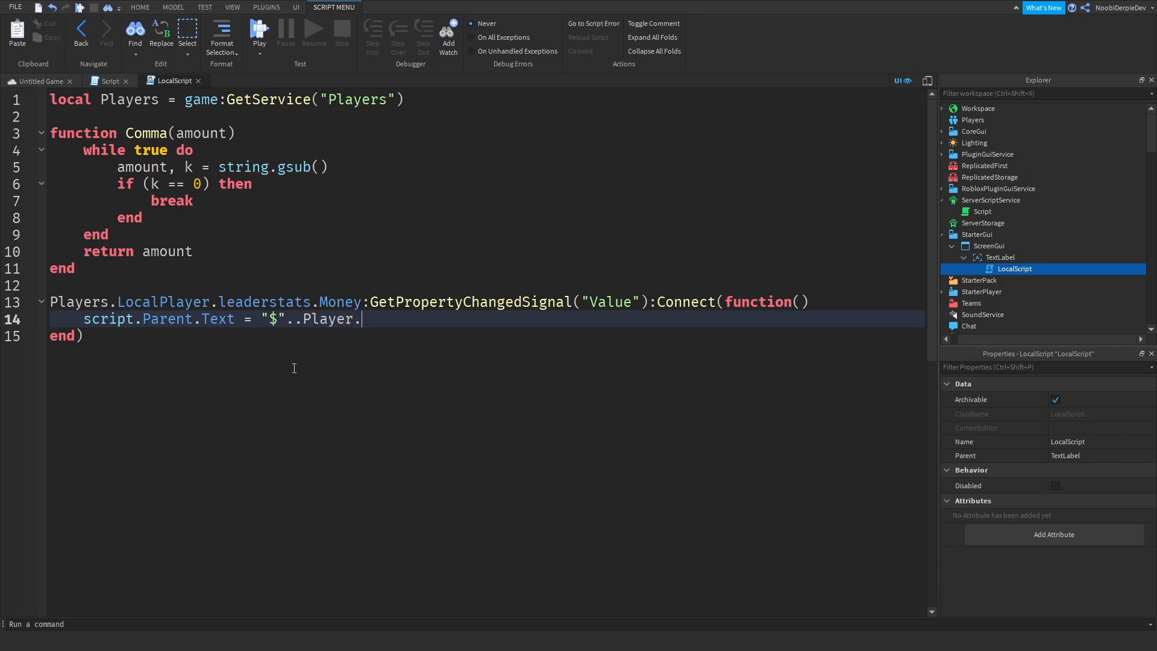
pyautogui.write('Players.LocalPlayer.')
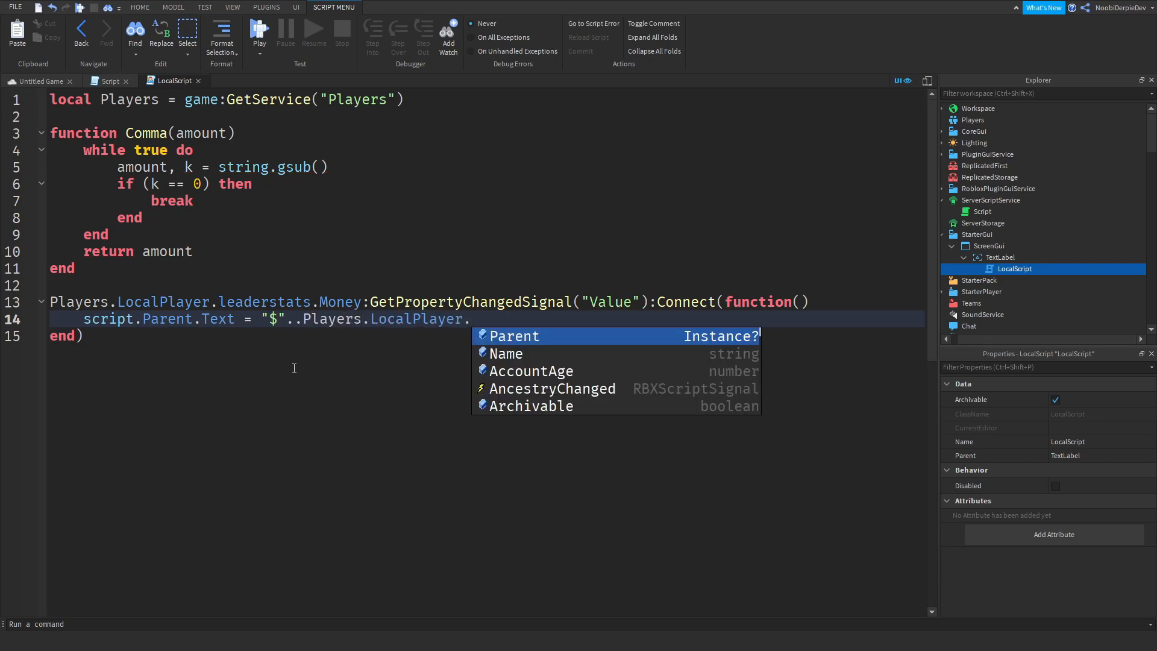
pyautogui.write('leaders')
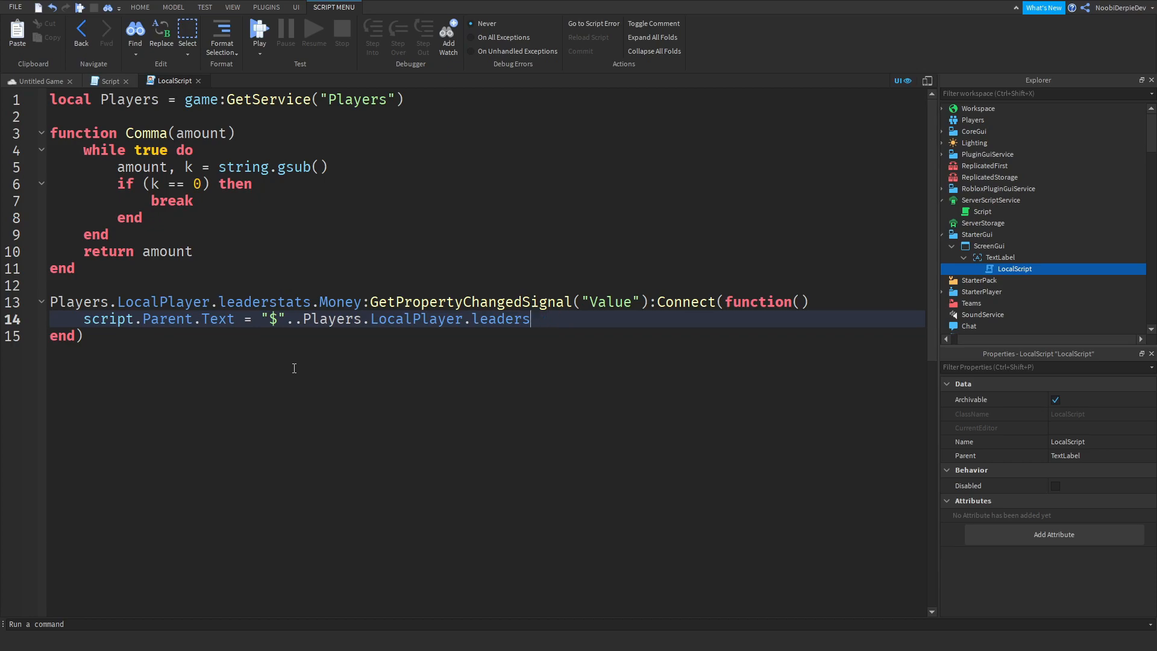
pyautogui.write('tats.Money.Value')
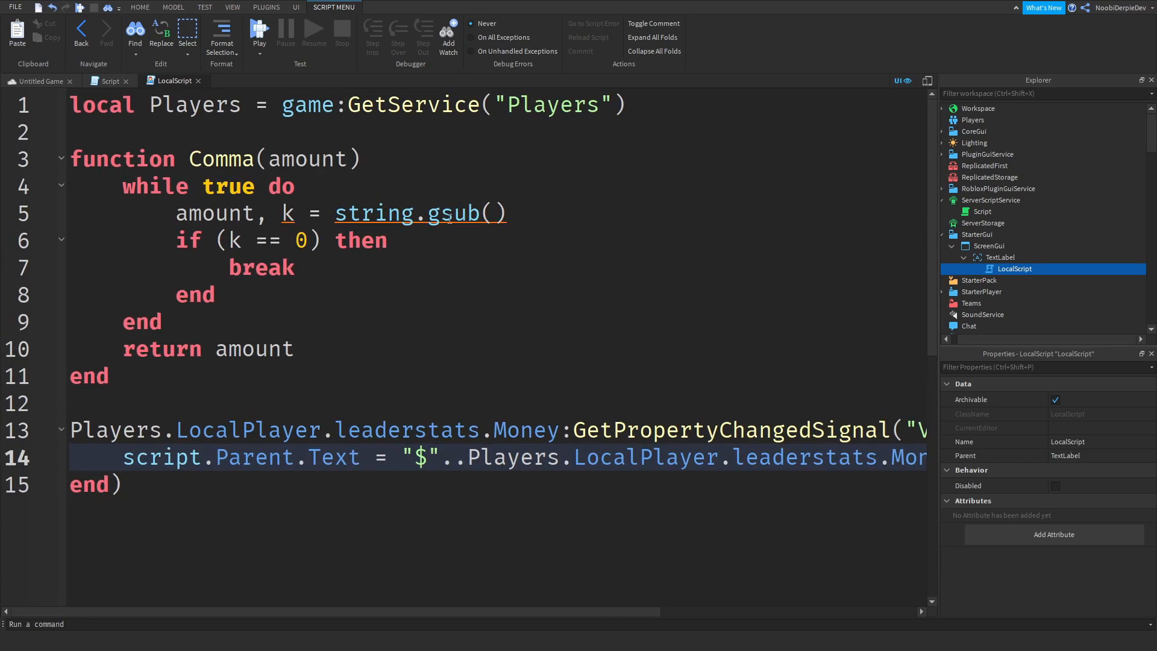
# Step: Pass amount to string.gsub and start the pattern with the ^(-?%d+) capture
pyautogui.press('ctrl+a')
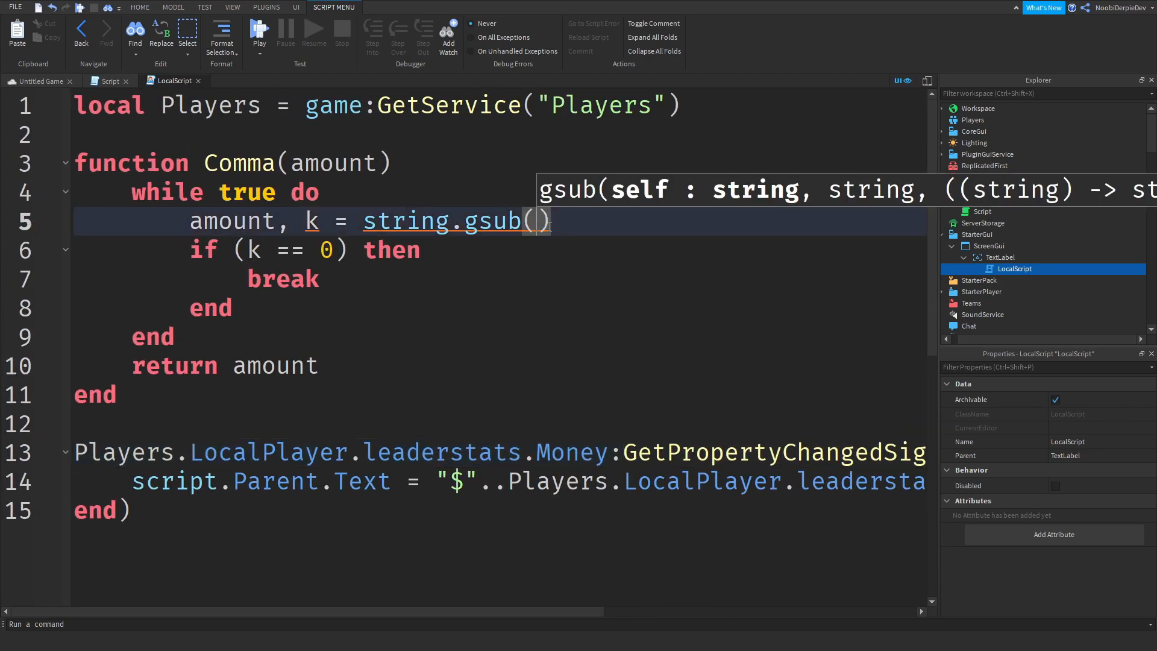
pyautogui.moveTo(536, 222)
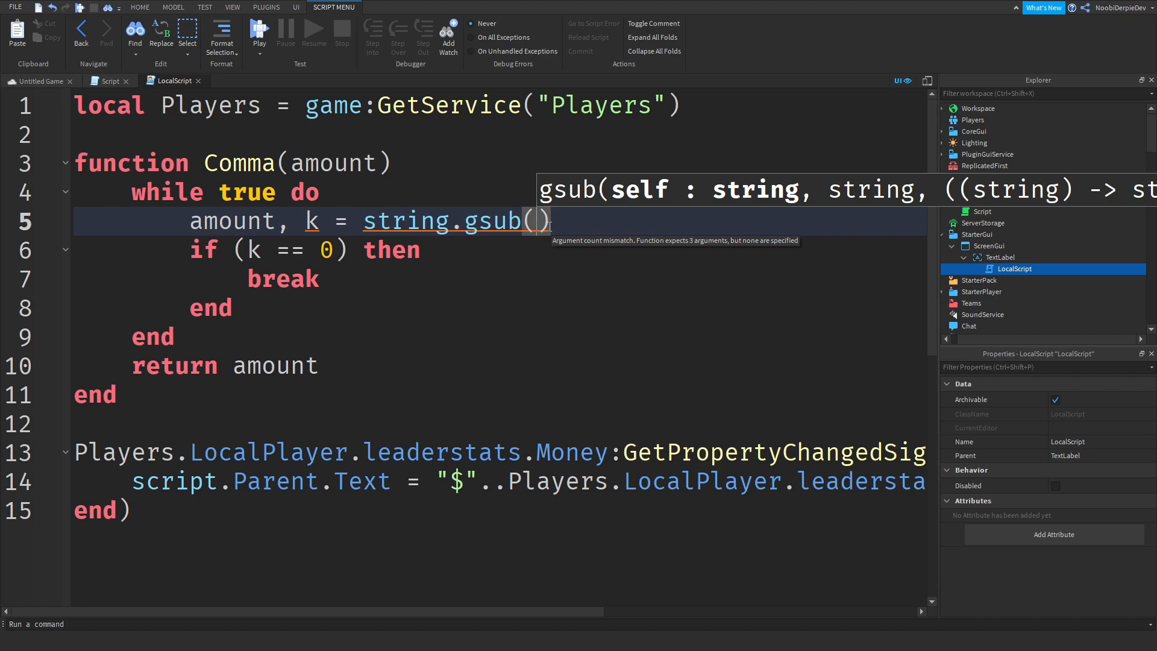
pyautogui.write('amount')
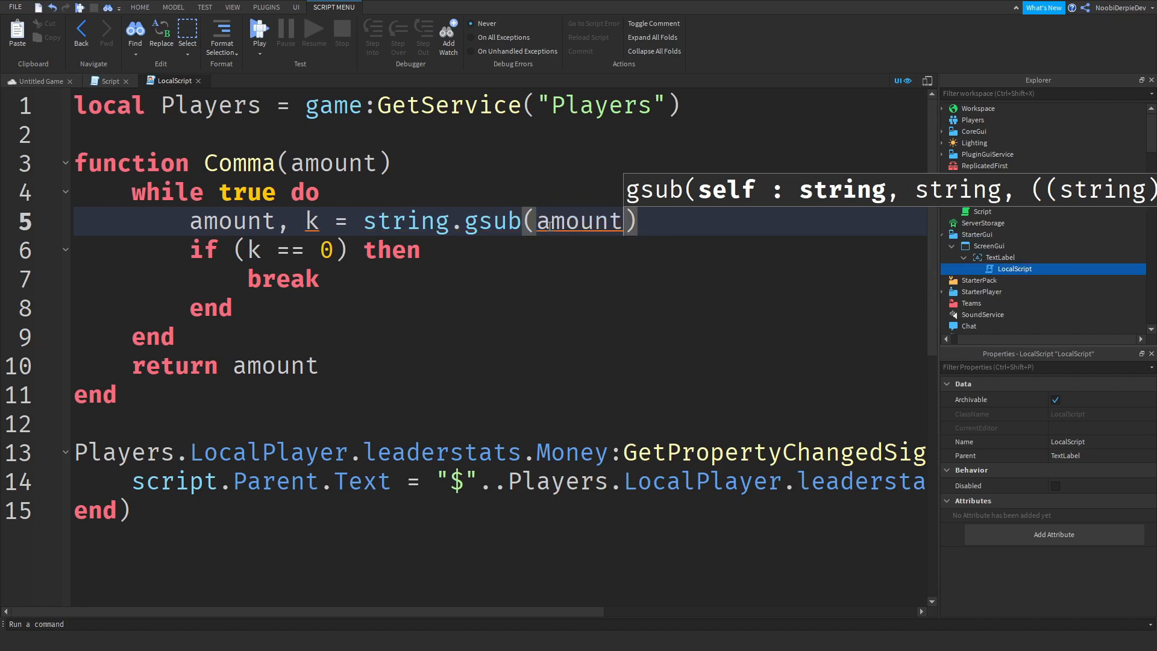
pyautogui.write(', ""')
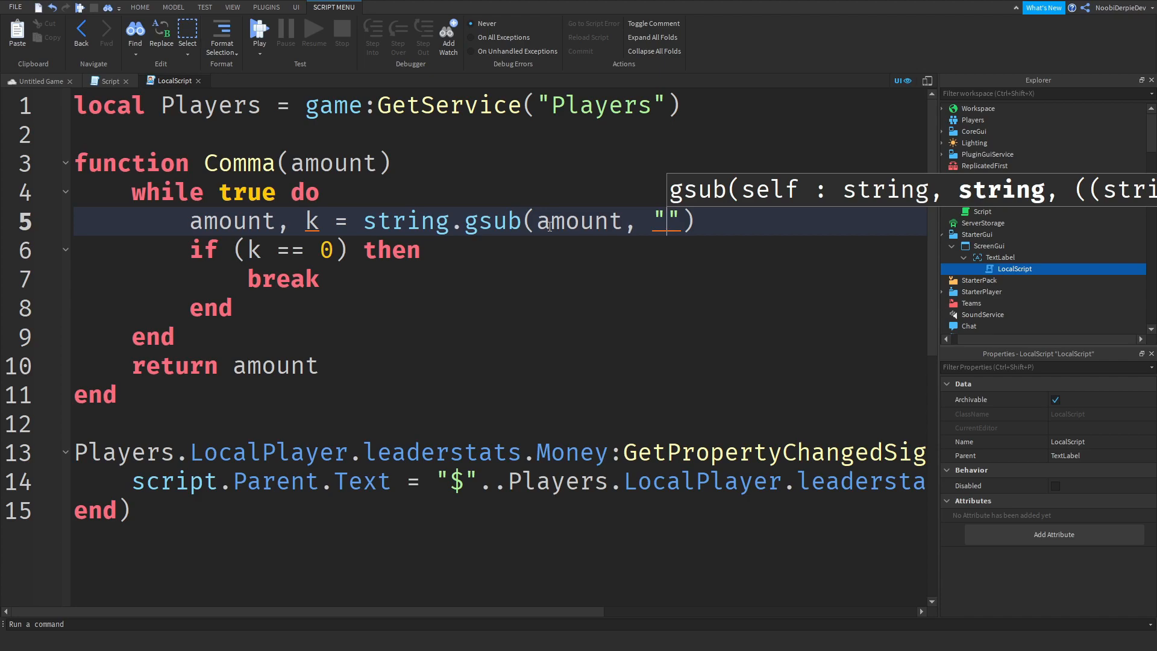
pyautogui.write('^')
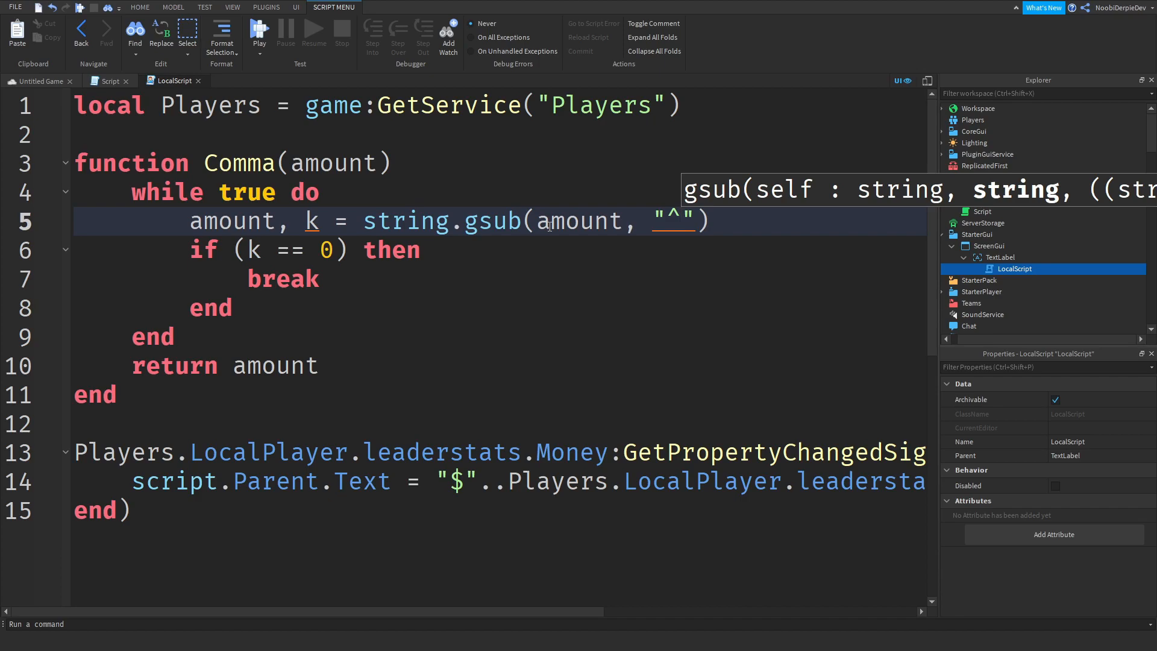
pyautogui.write('(')
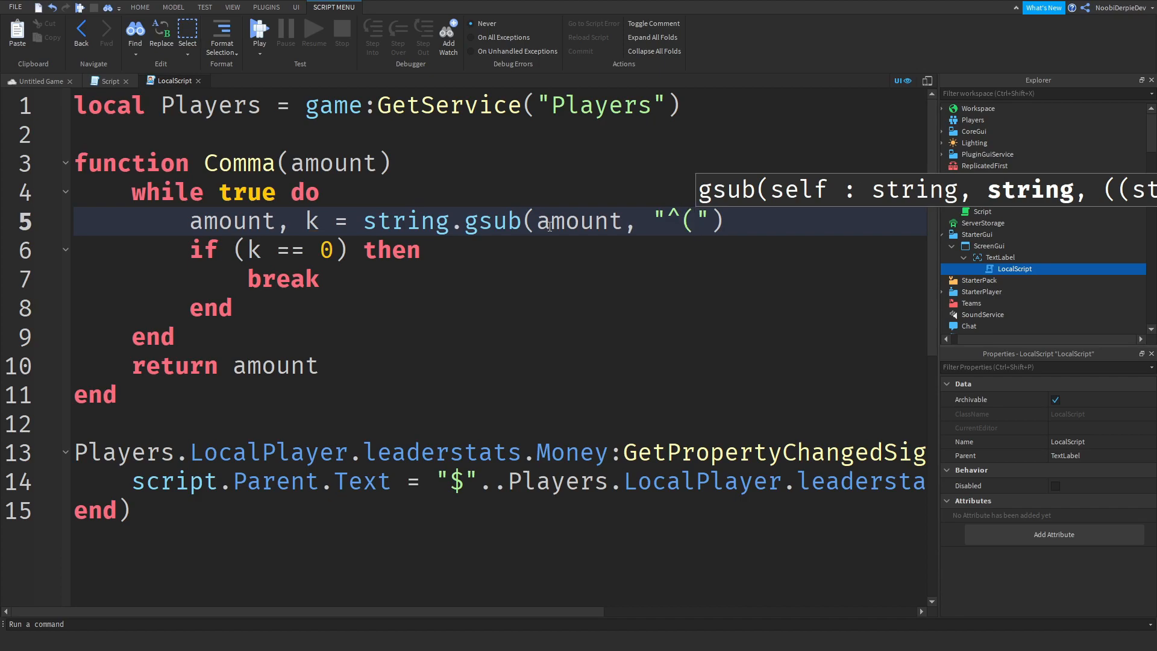
pyautogui.write('-?')
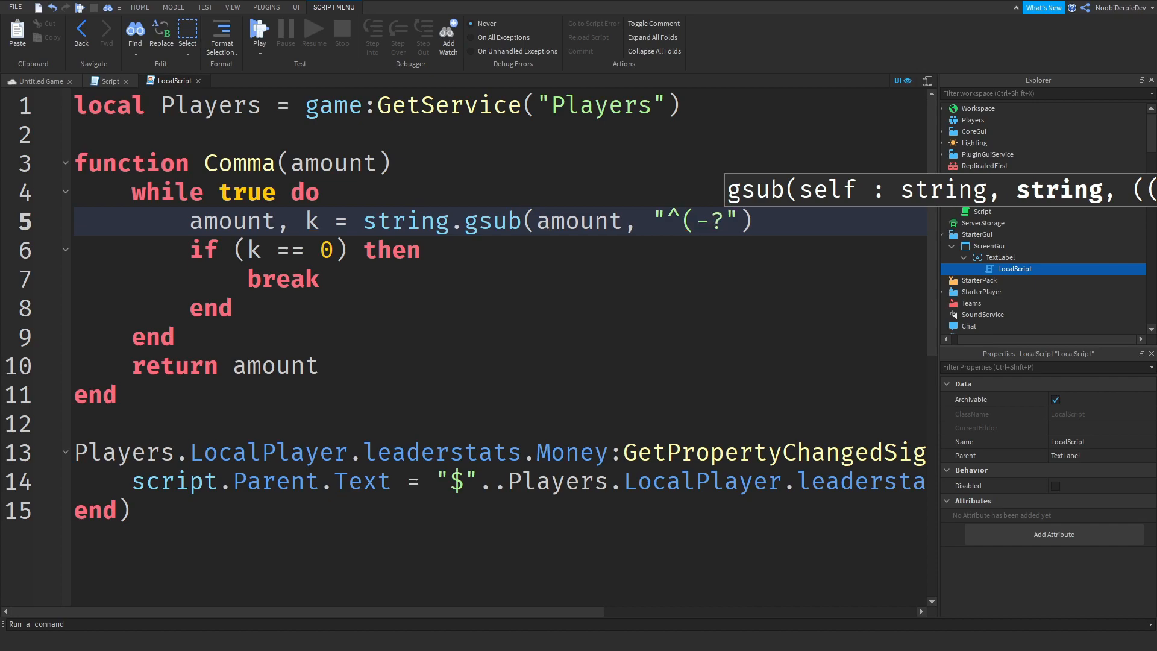
pyautogui.write('%')
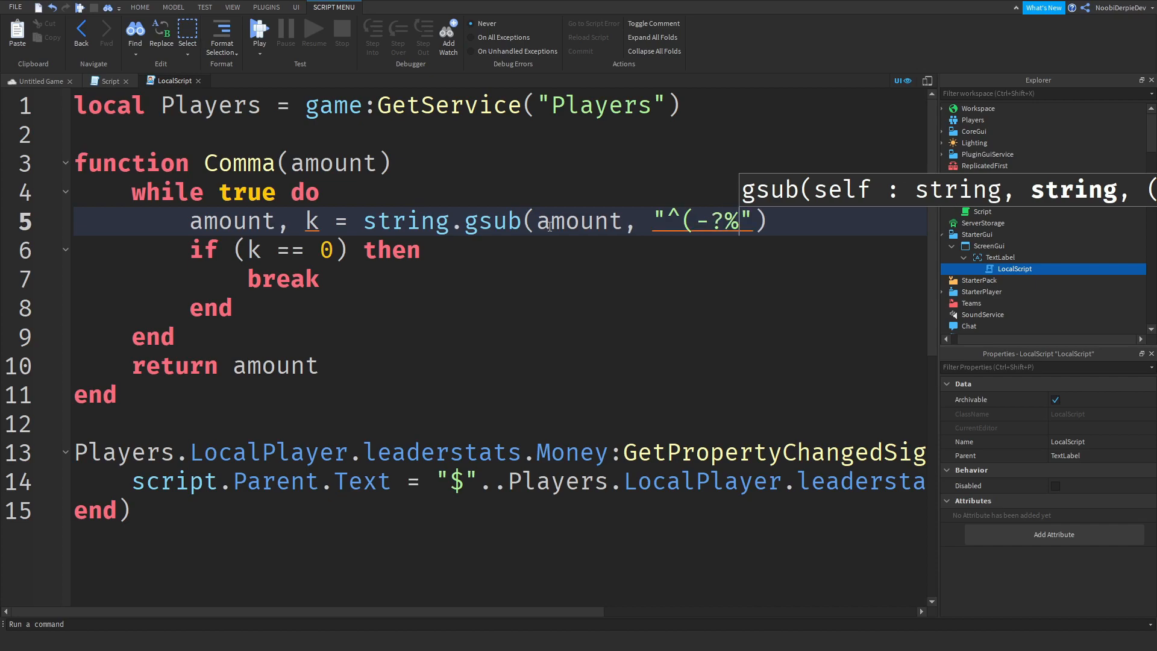
pyautogui.write('d+')
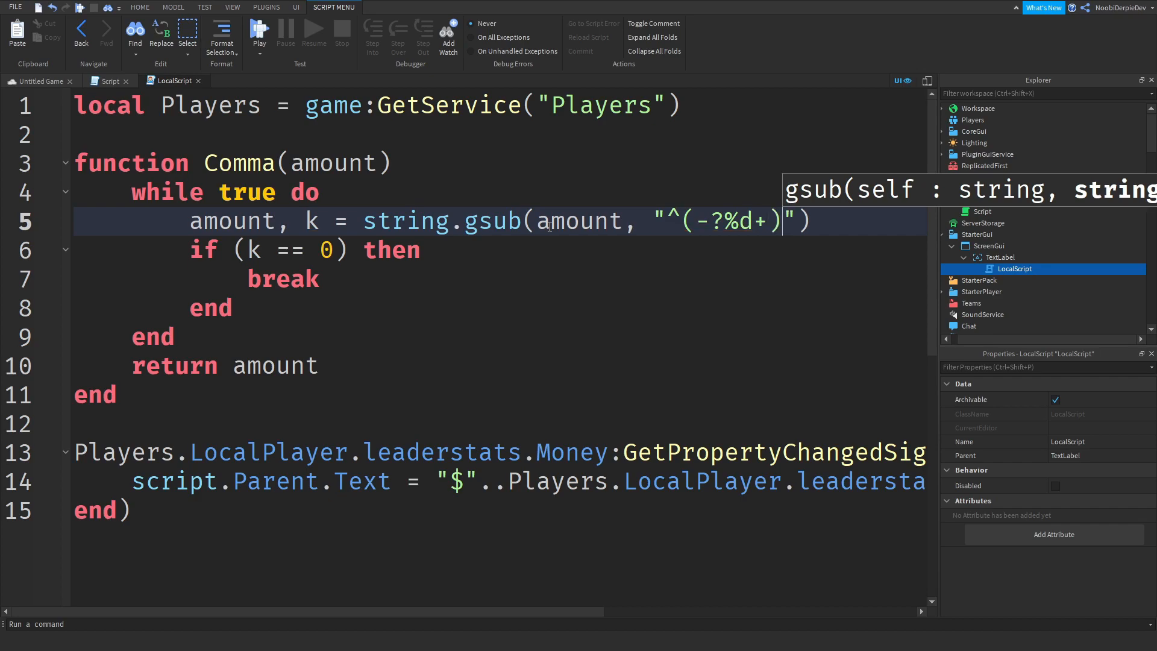
# Step: Finish the pattern with the (%d%d%d) capture and add the '%1,%2' replacement
pyautogui.write('(')
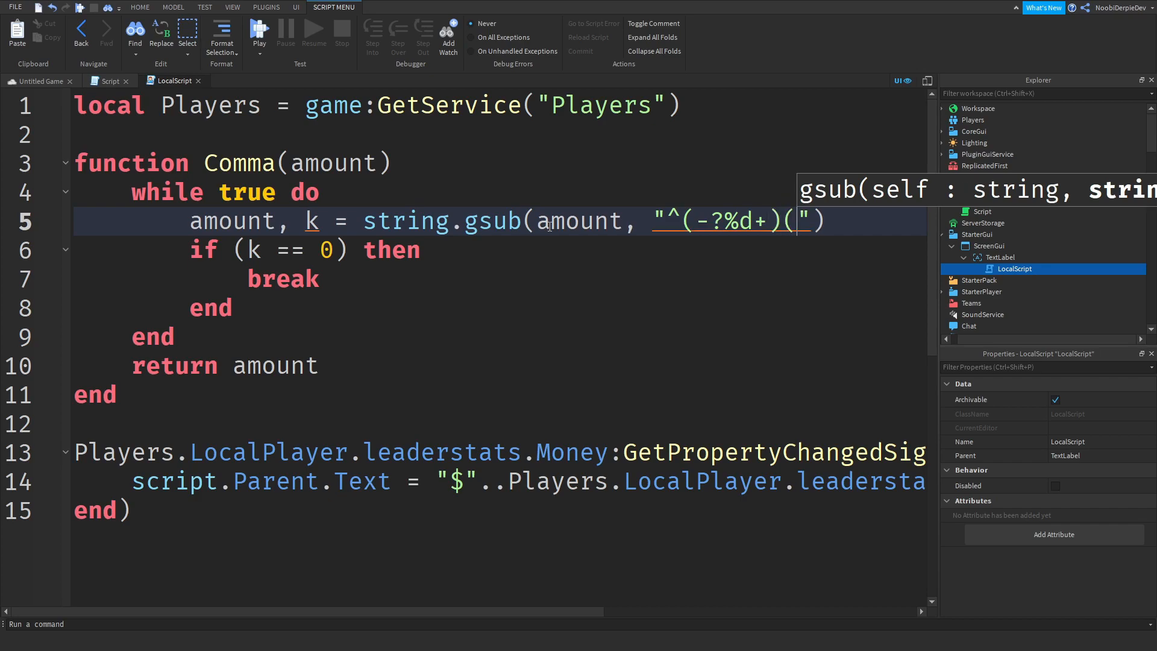
pyautogui.write('()')
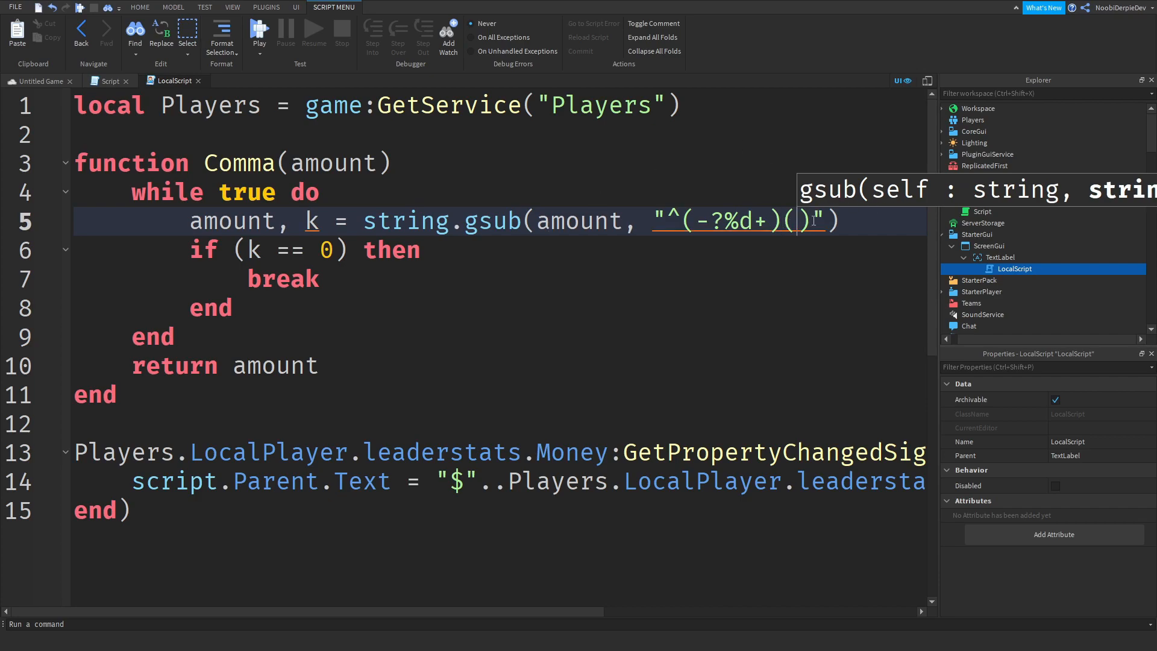
pyautogui.moveTo(854, 238)
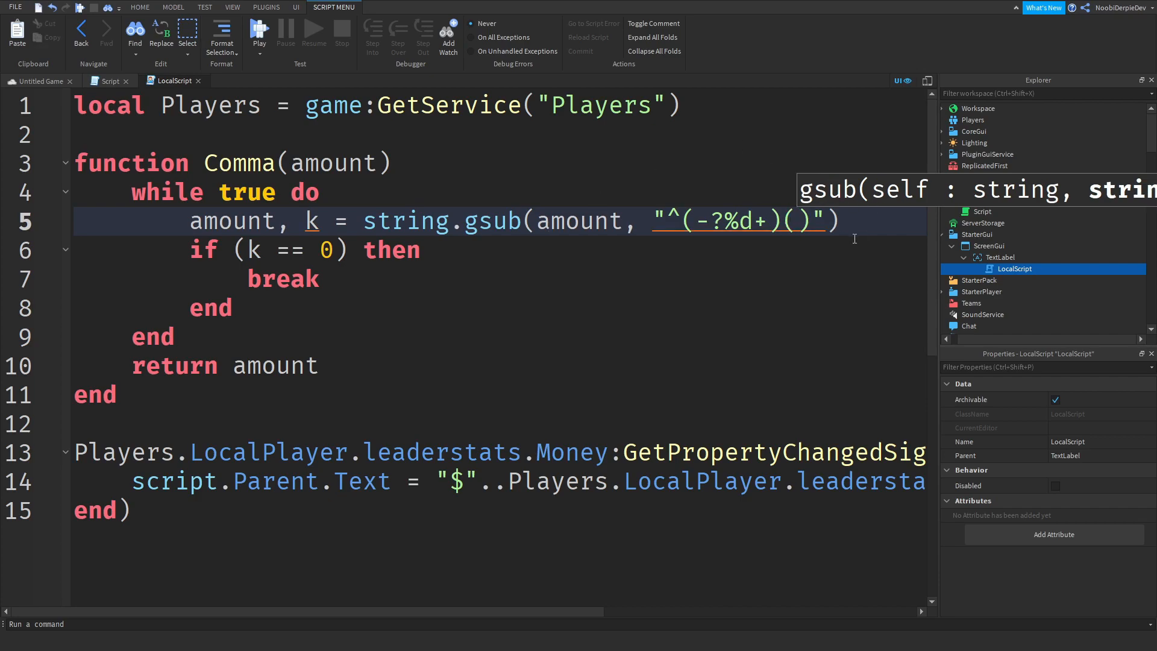
pyautogui.write('%')
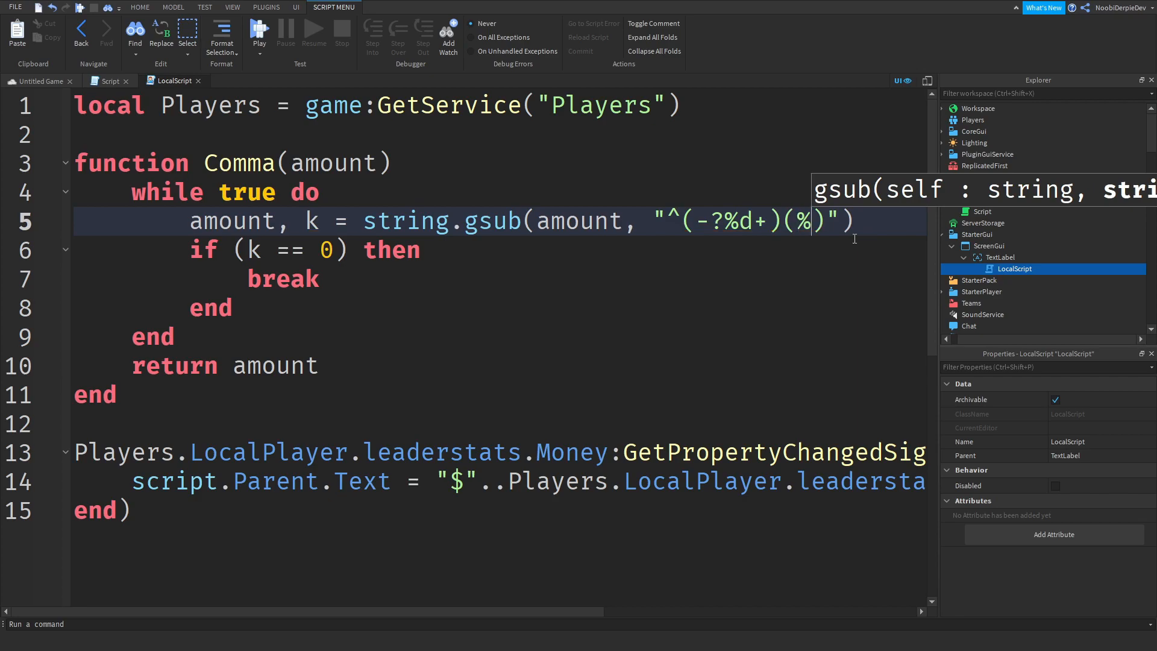
pyautogui.write('d%d')
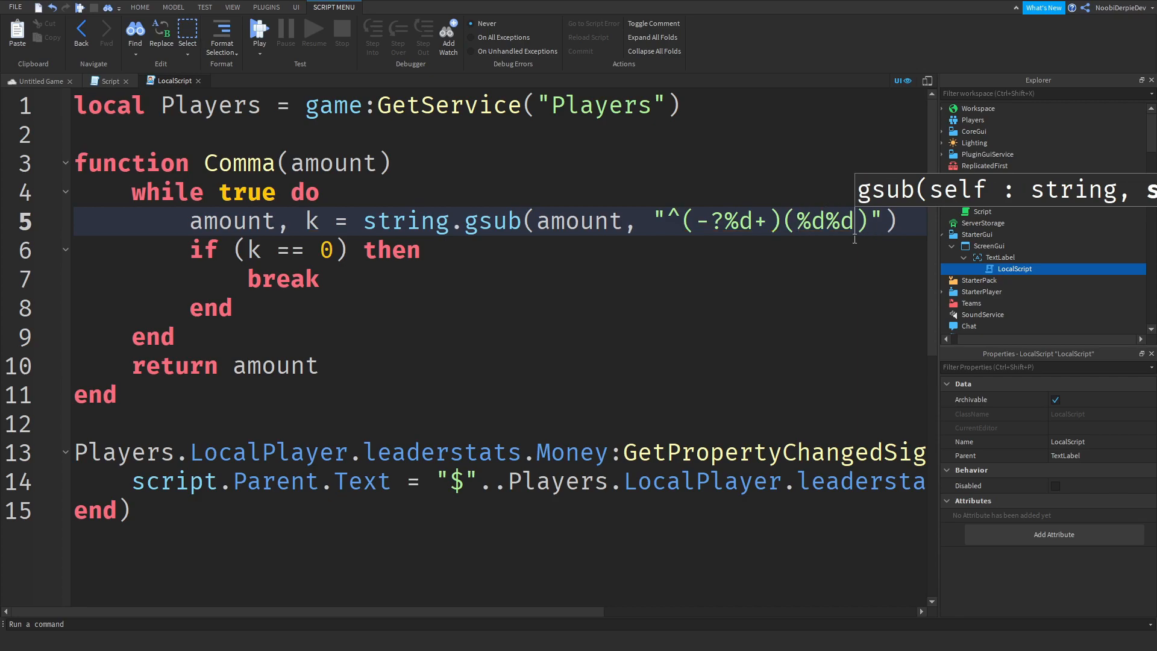
pyautogui.write('%d')
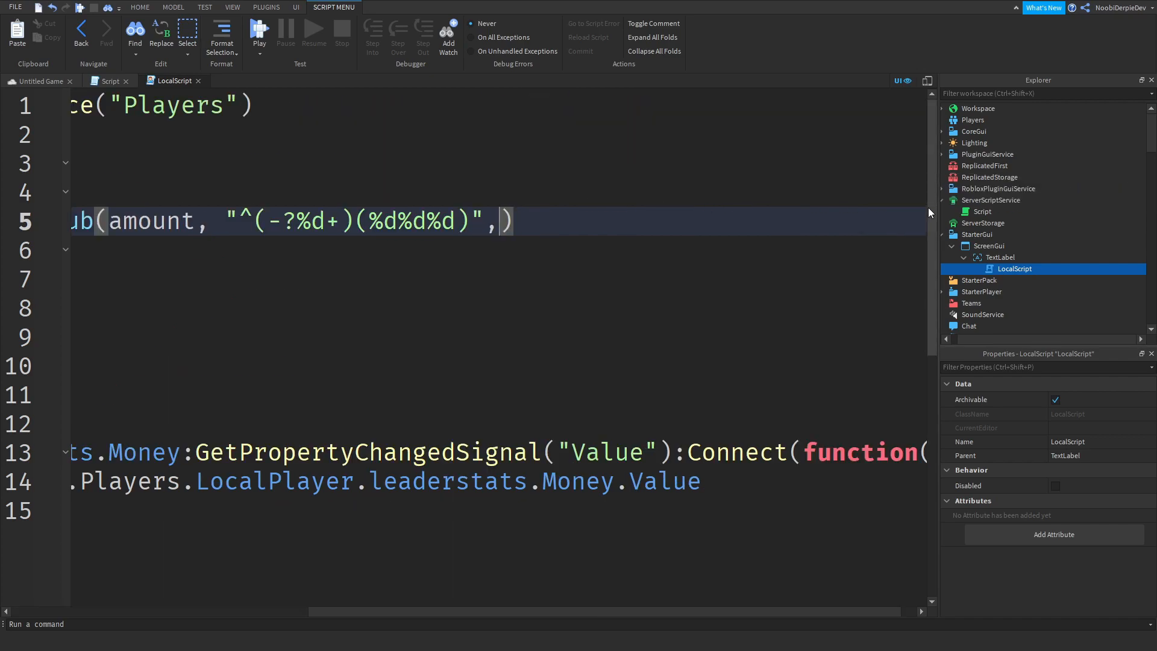
pyautogui.write("''")
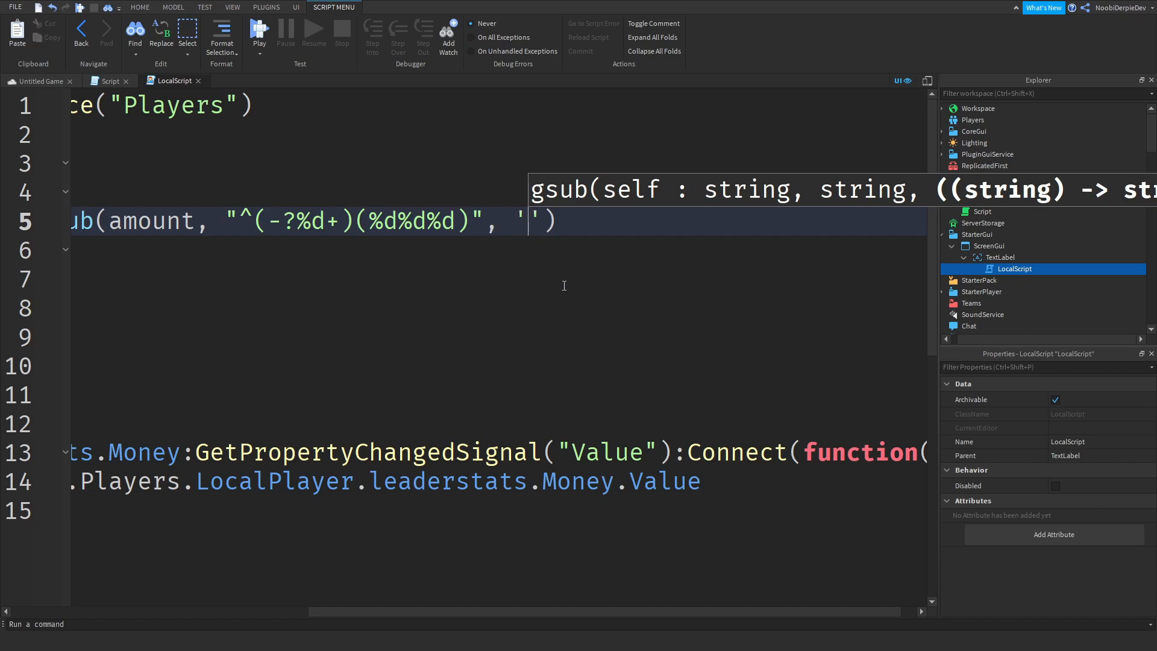
pyautogui.write('%1,')
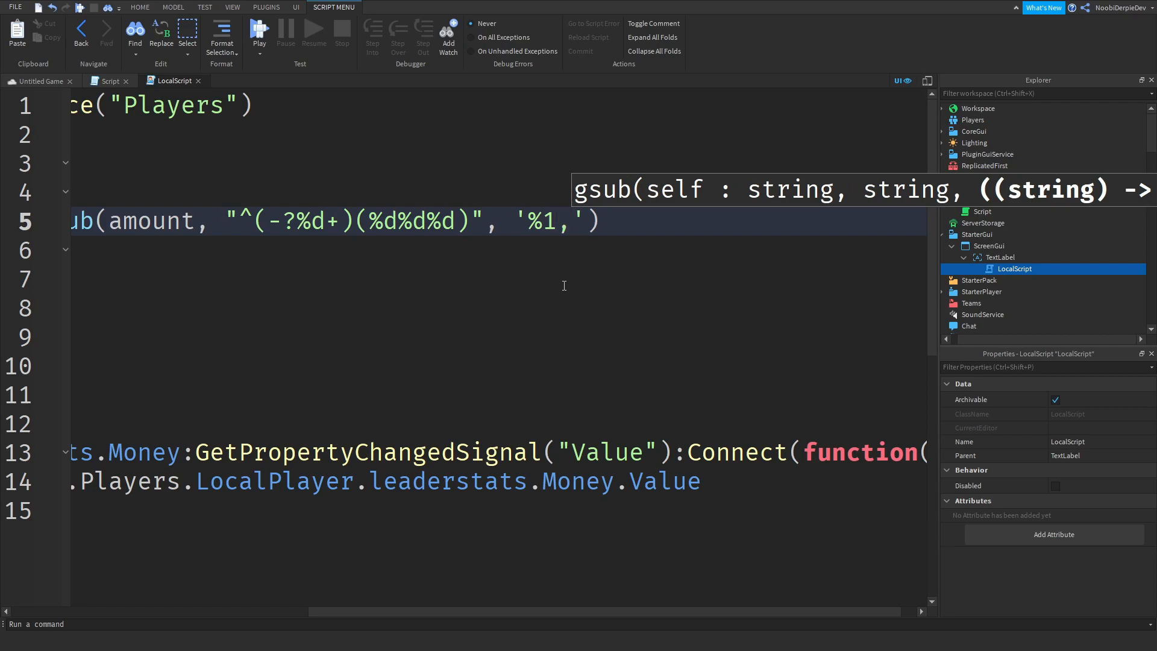
pyautogui.write('%2')
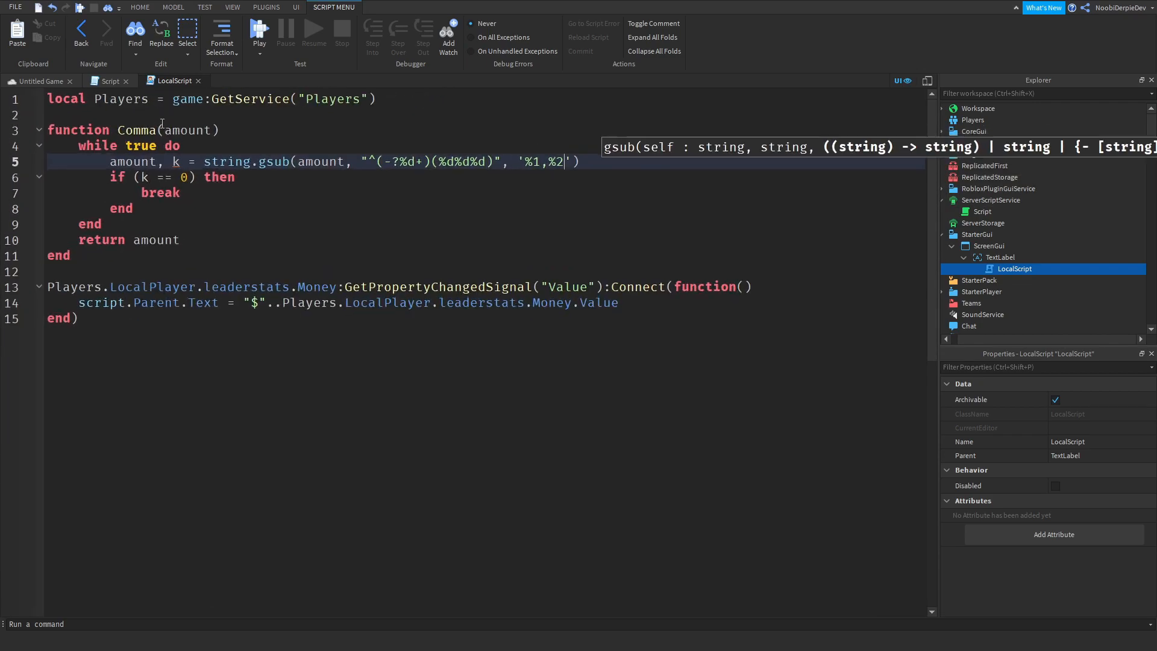
pyautogui.click(139, 7)
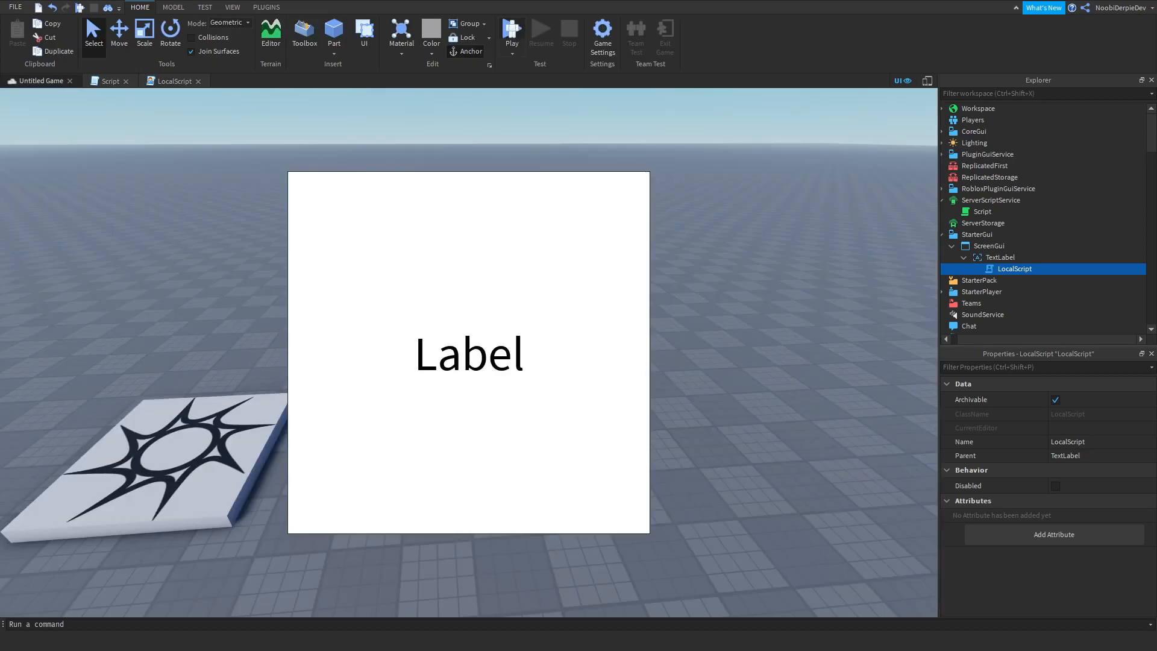
pyautogui.click(511, 30)
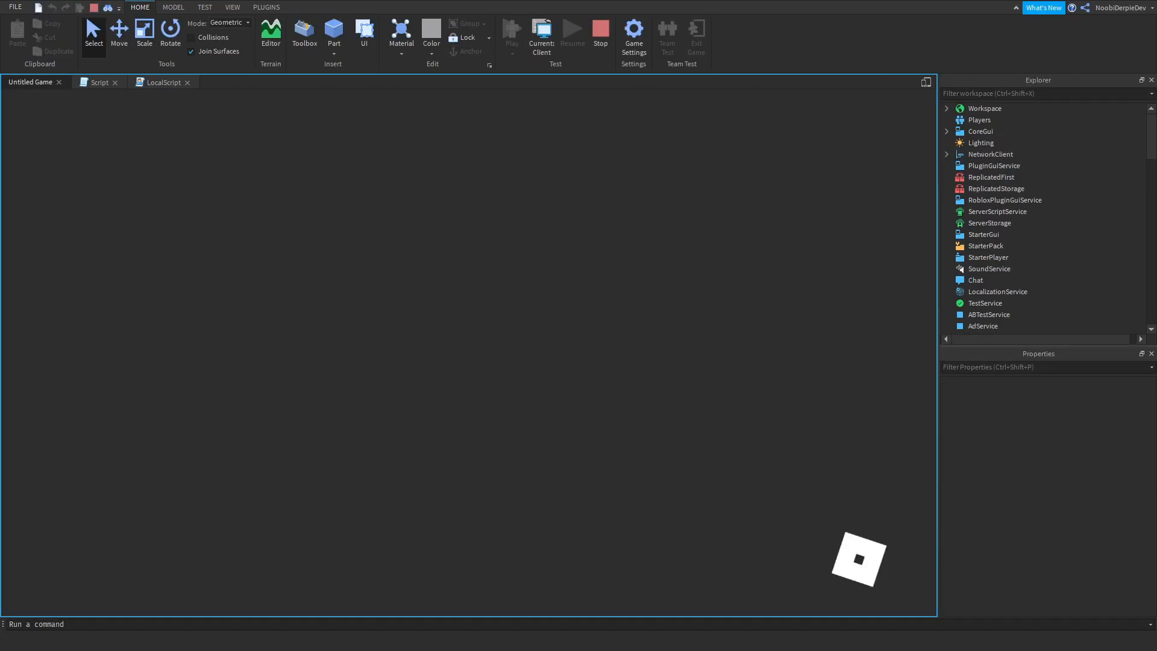
pyautogui.click(511, 34)
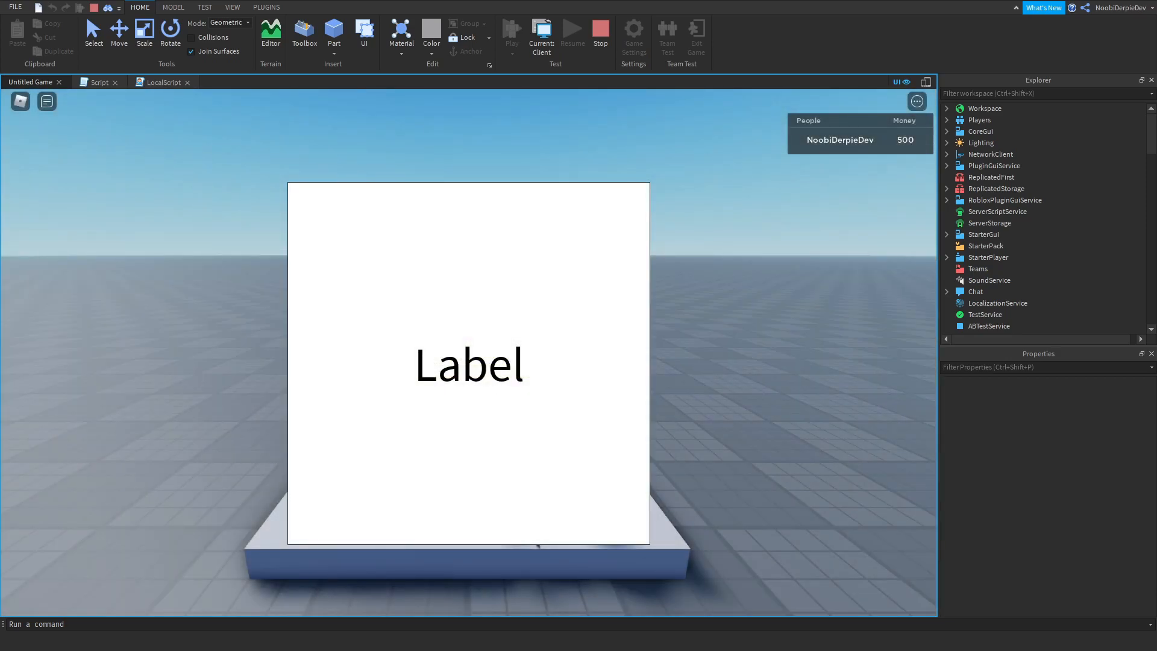
pyautogui.moveTo(980, 119)
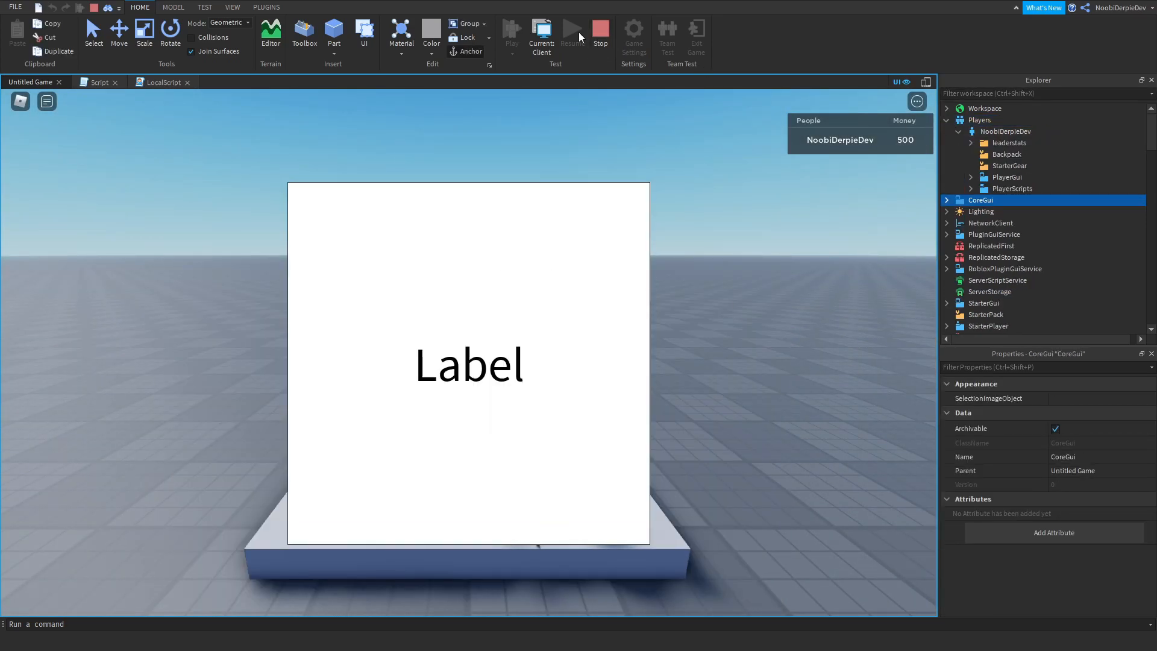
pyautogui.click(1007, 155)
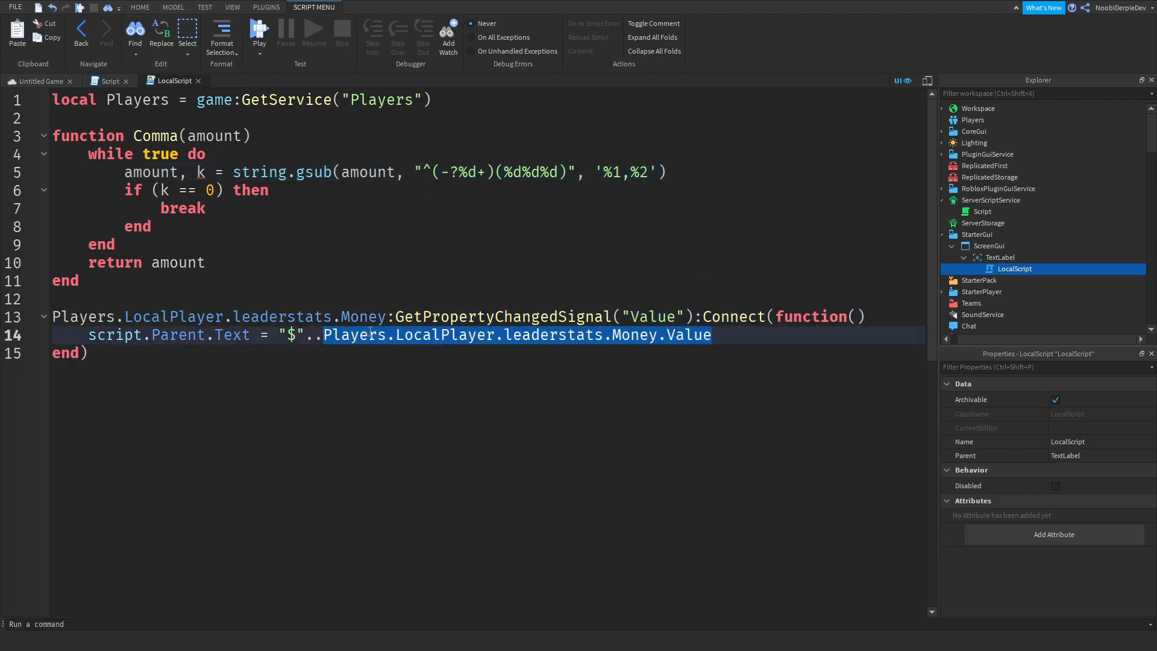
# Step: Set the label text to Comma(Players.LocalPlayer.leaderstats.Money.Value)
pyautogui.write('Comma(')
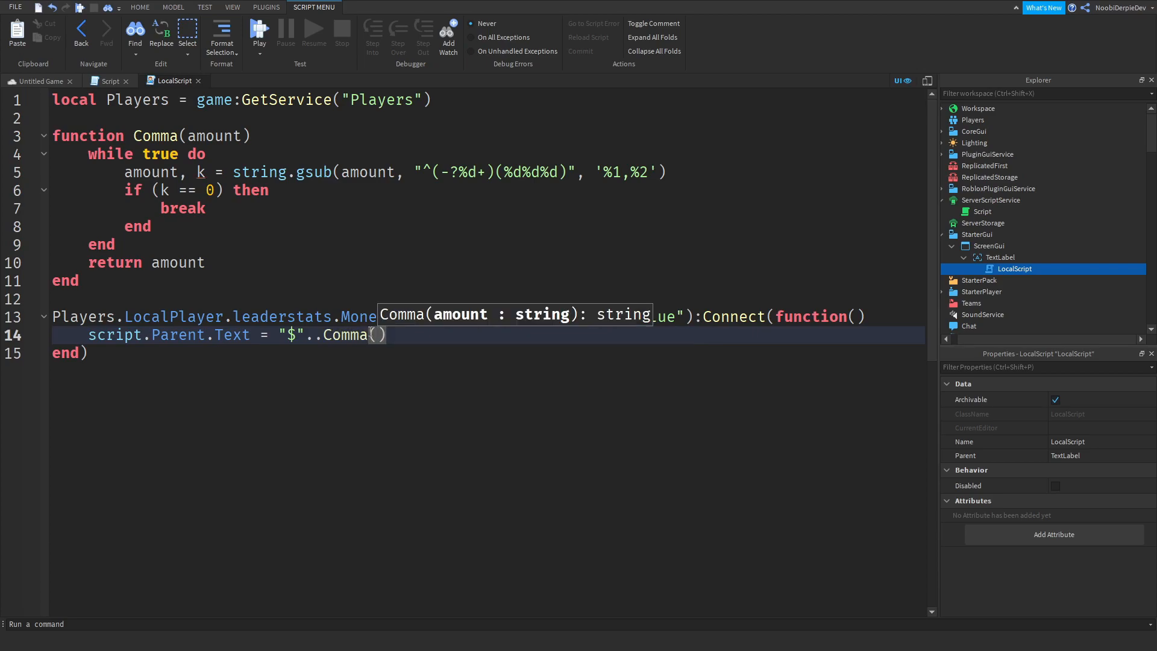
pyautogui.write('Players.LocalPlayer.leaderstats.Money.Value')
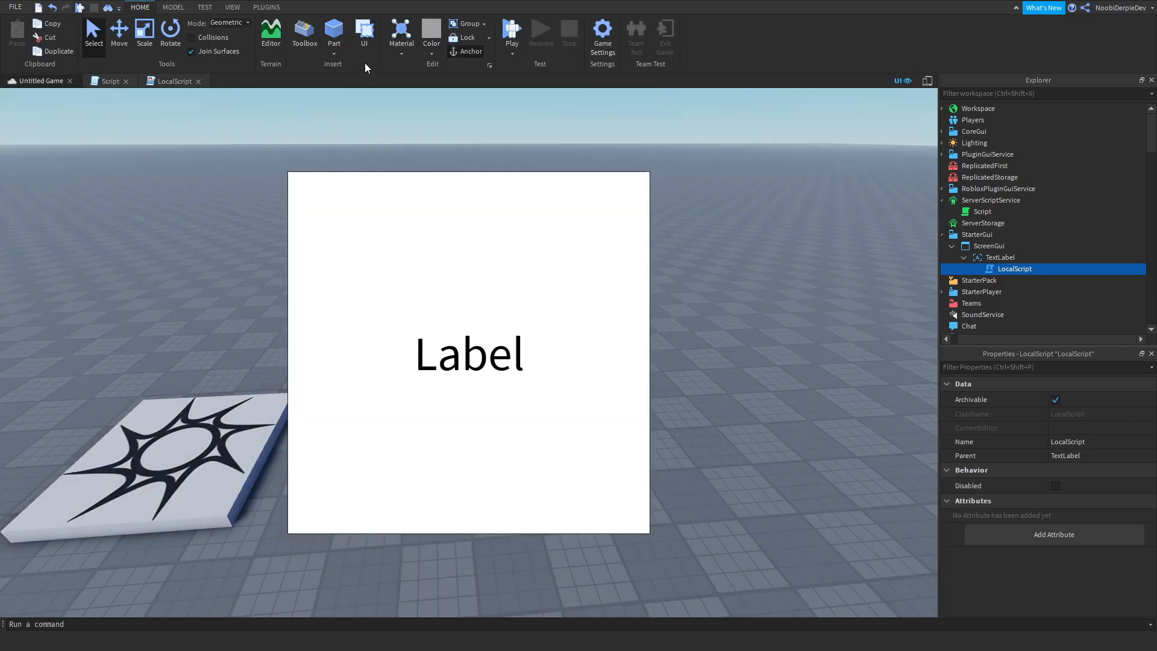
pyautogui.click(512, 33)
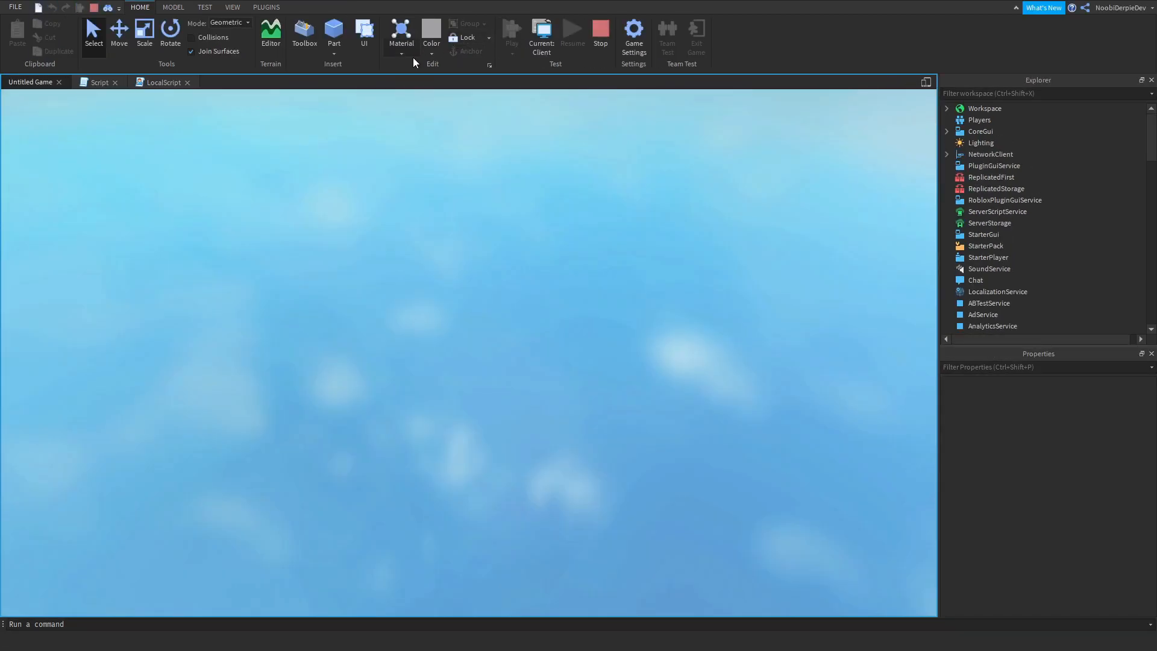
pyautogui.click(510, 30)
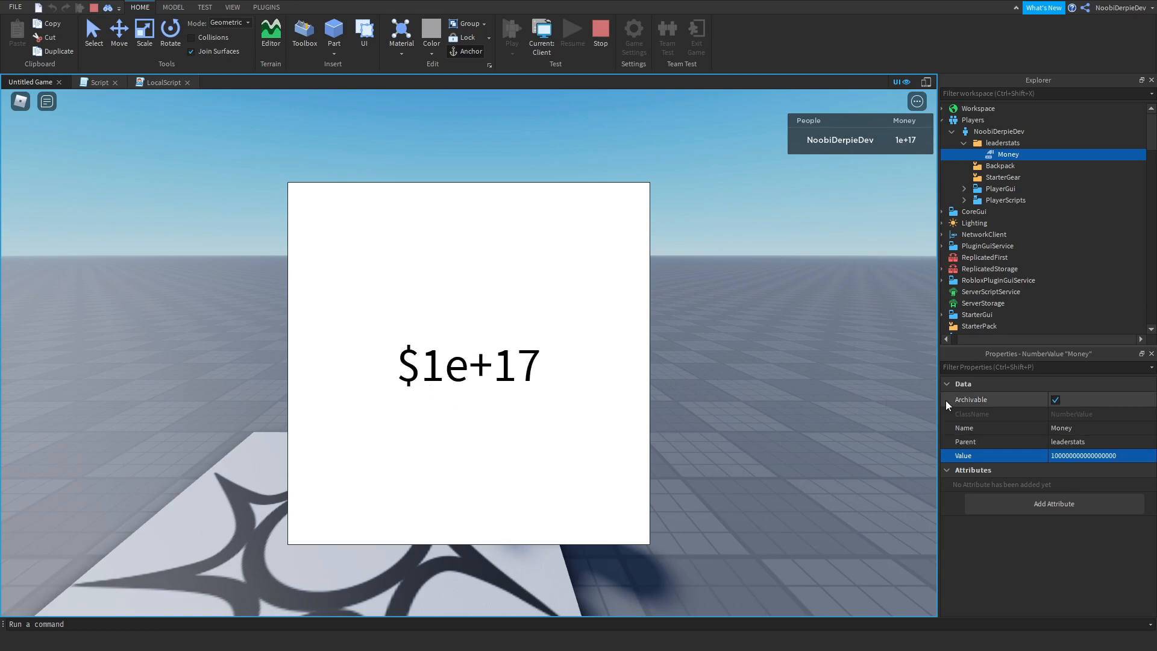
pyautogui.click(1096, 455)
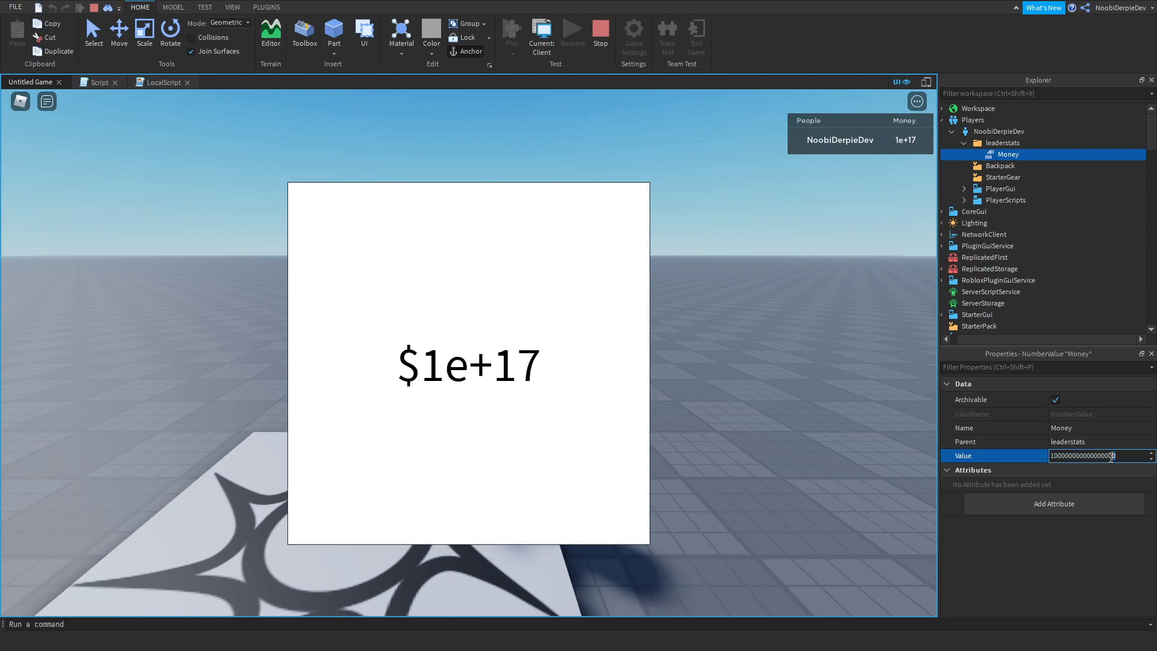
pyautogui.write('10000000')
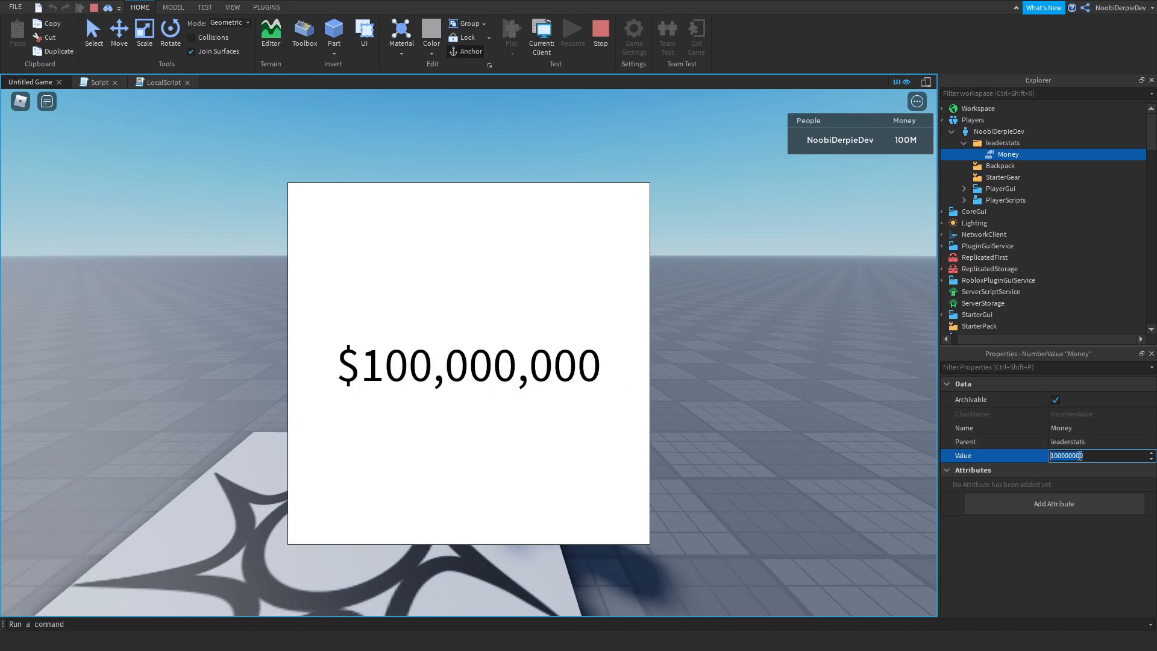
pyautogui.write('1000000000000')
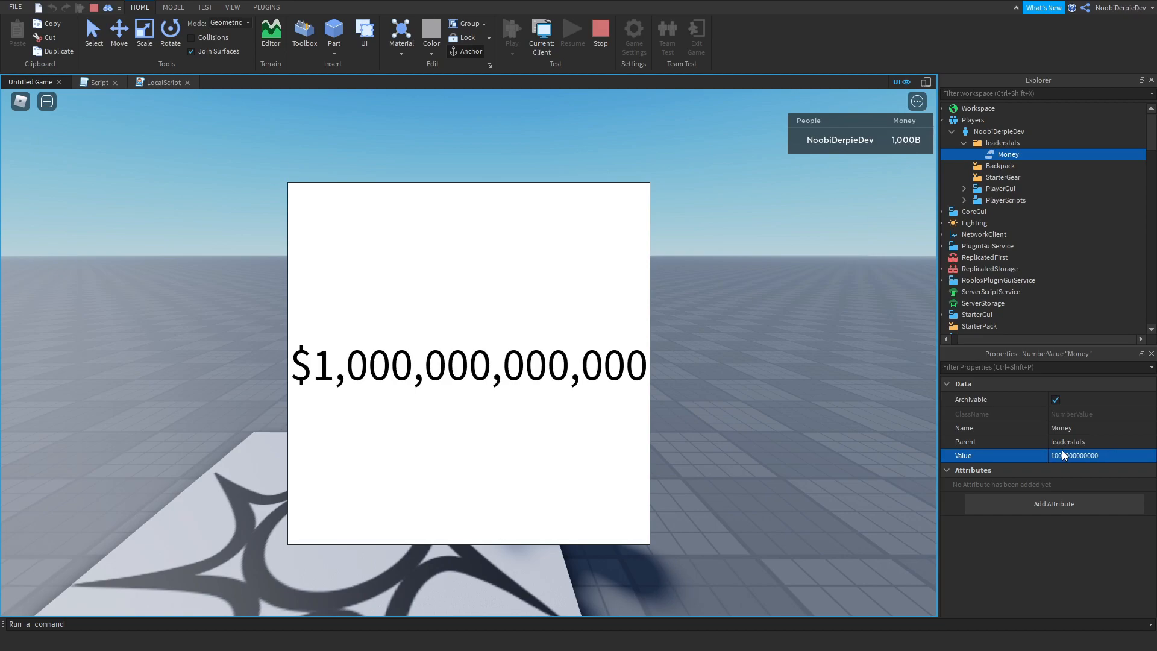
pyautogui.write('10000000000000000')
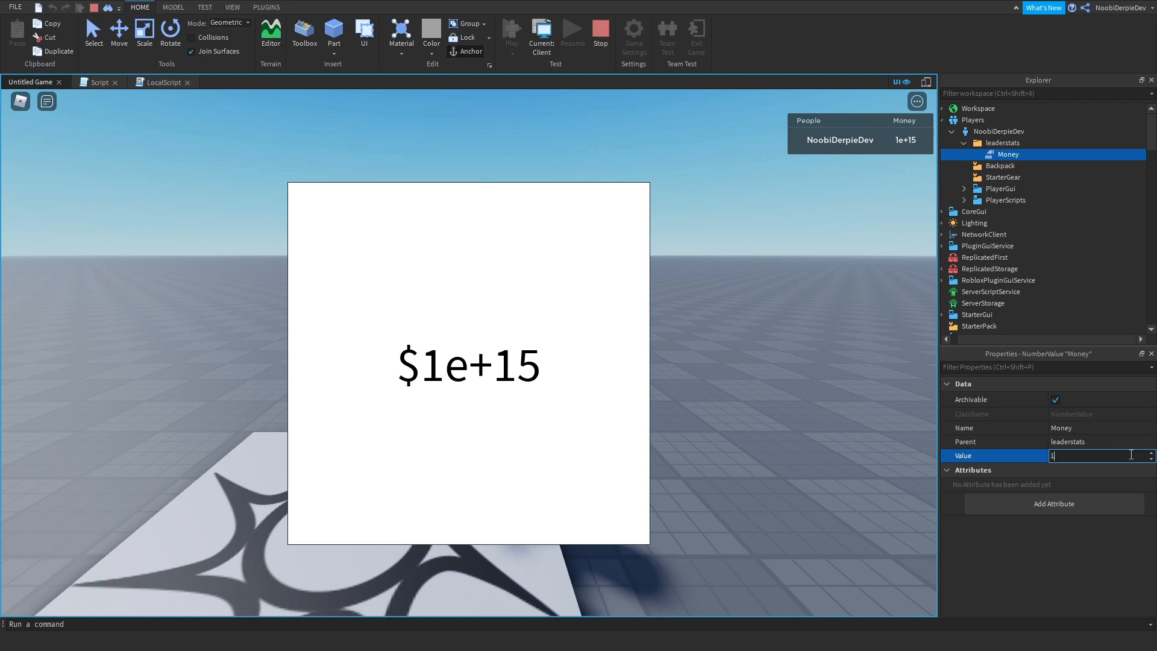
pyautogui.write('1000000000')
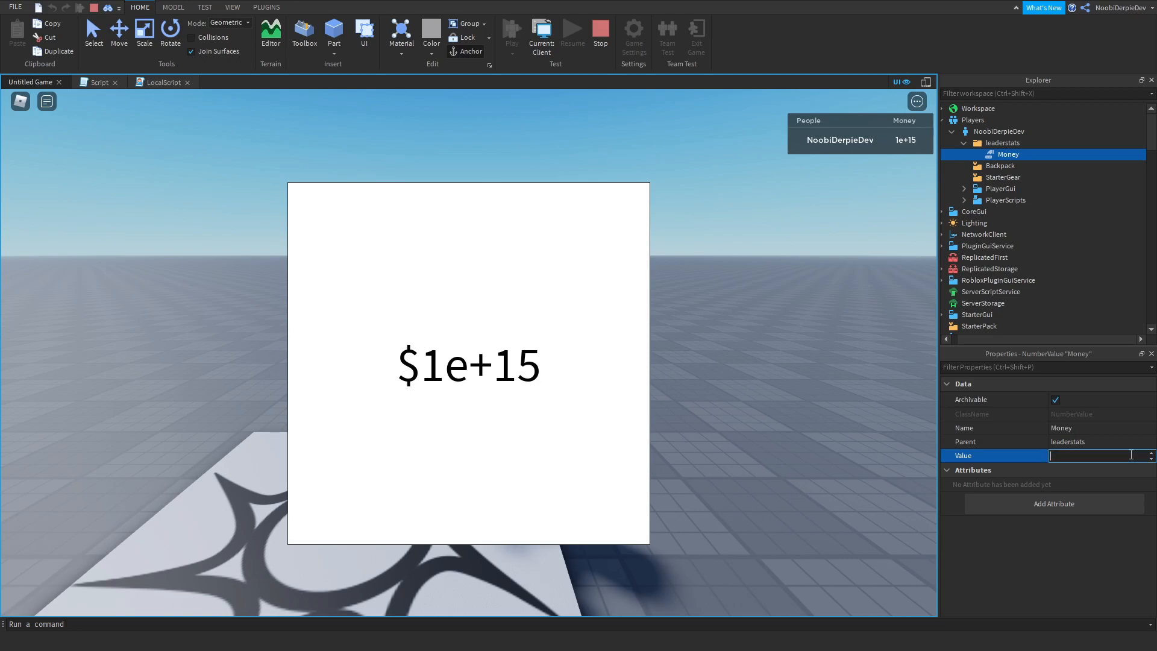
pyautogui.write('100000000000000')
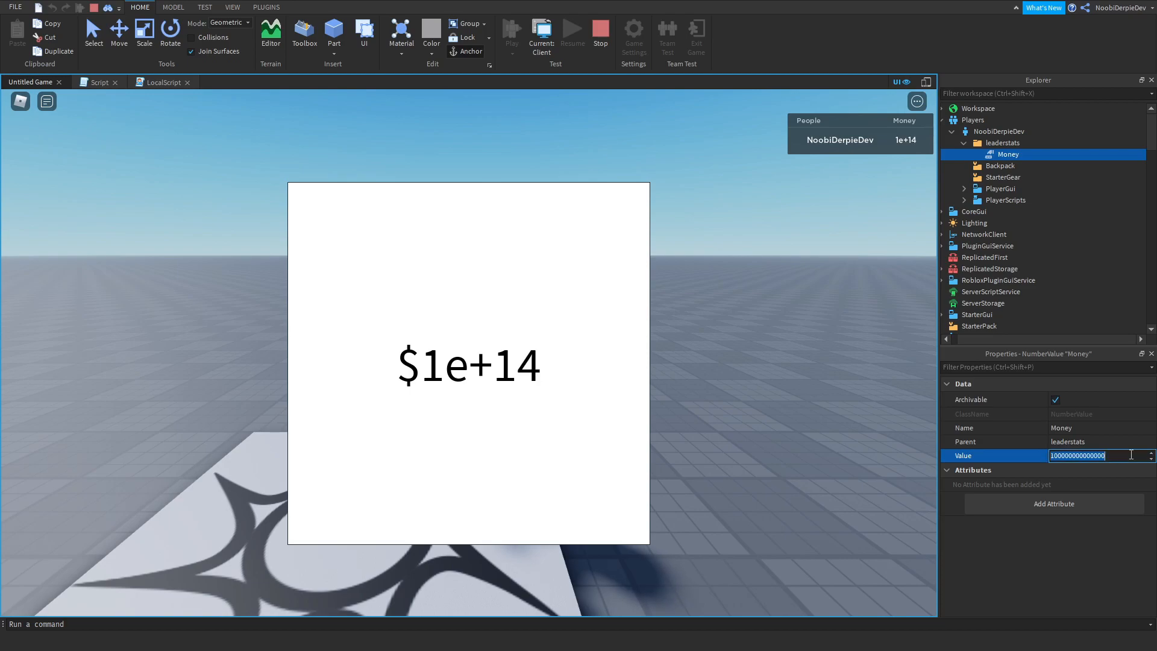
pyautogui.press('Return')
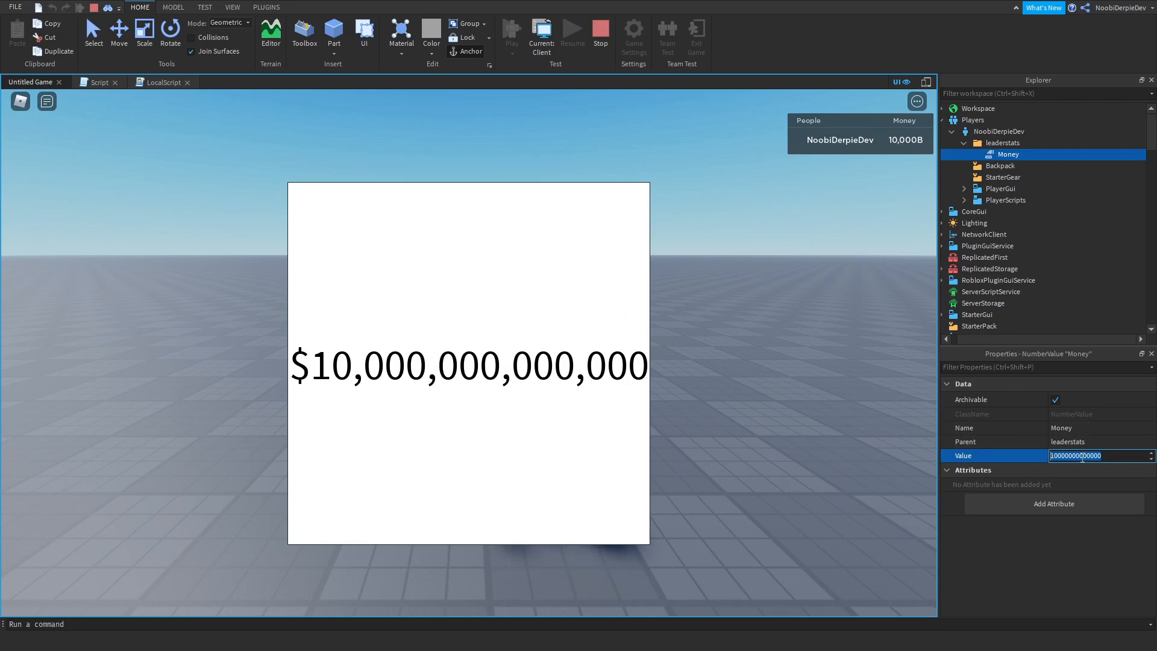
pyautogui.write('34518974351')
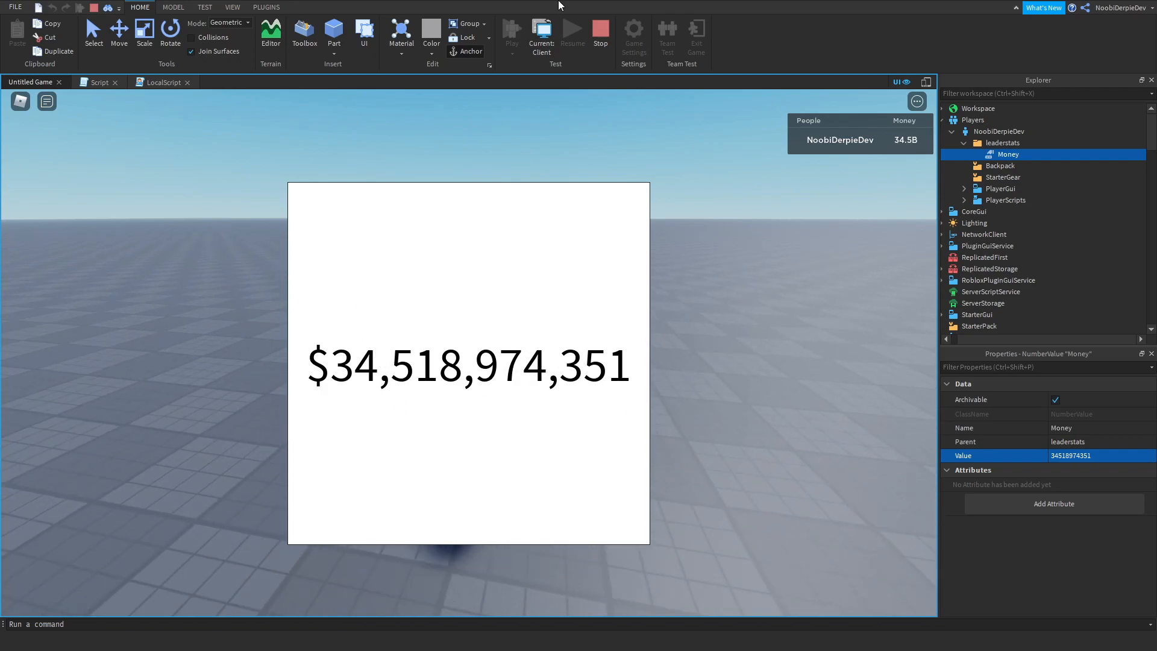
pyautogui.click(600, 33)
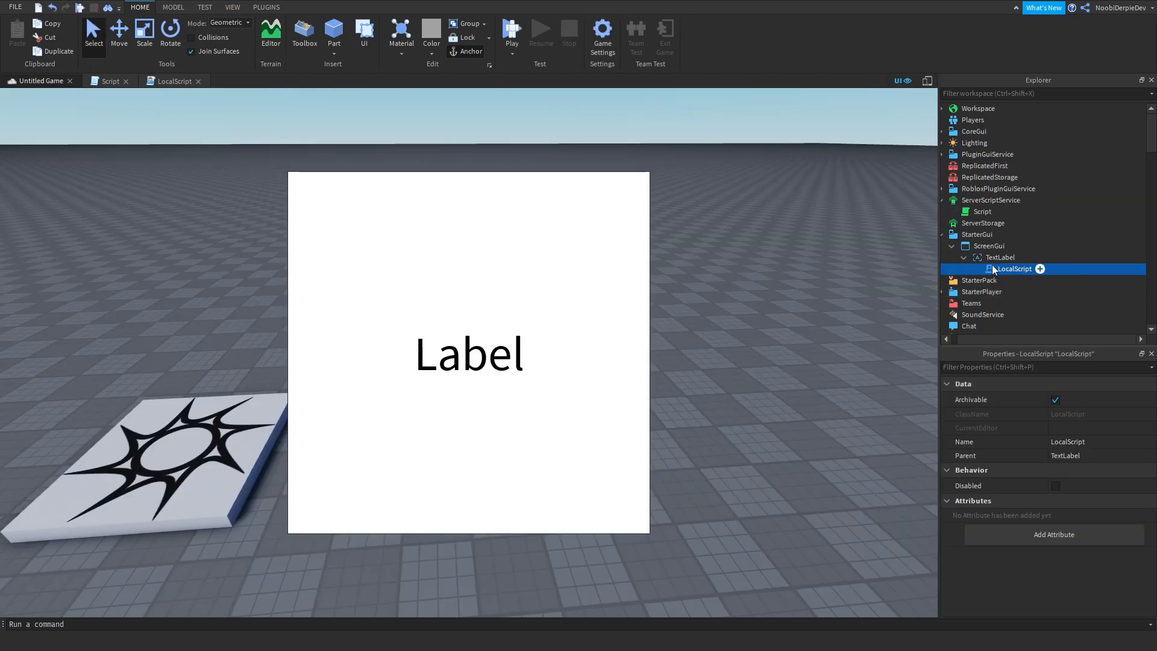
pyautogui.doubleClick(1015, 269)
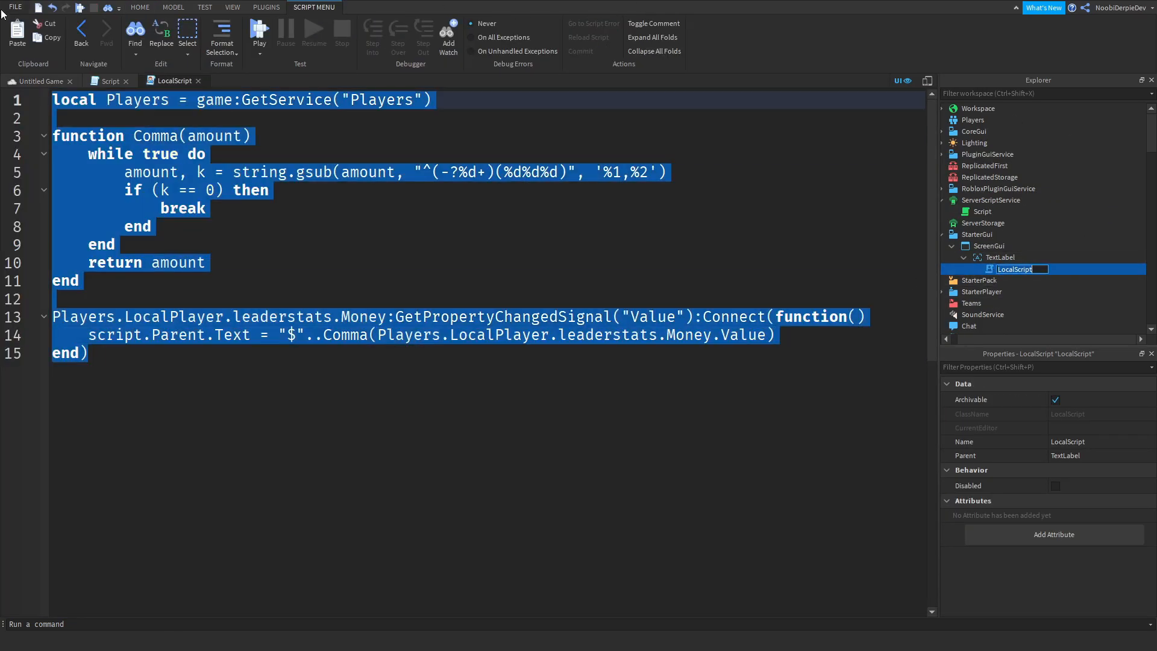